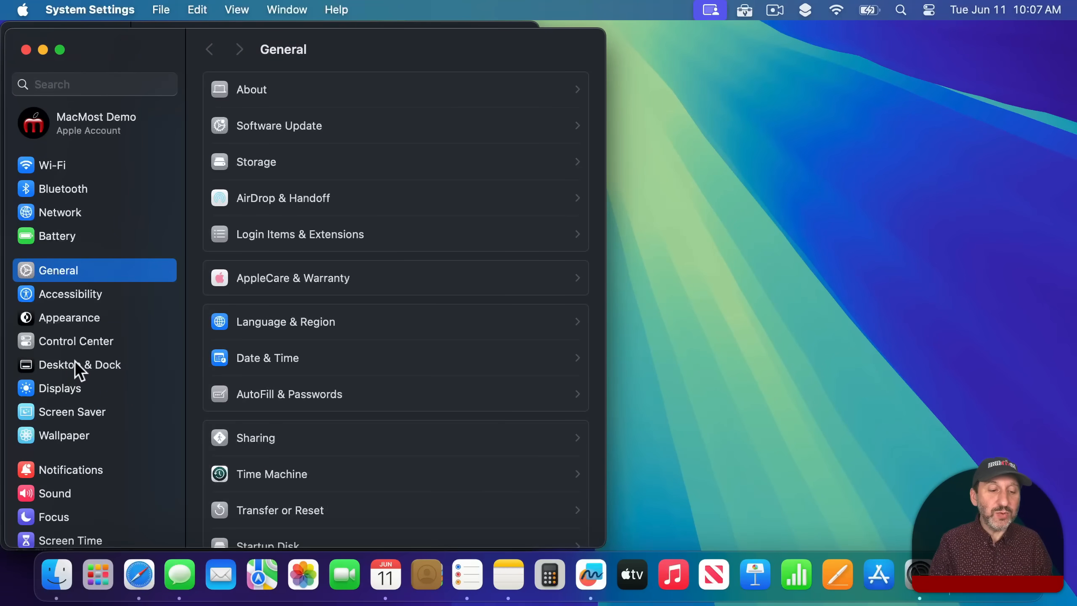
# Show the Desktop & Dock pane with its Windows tiling options
pyautogui.click(80, 364)
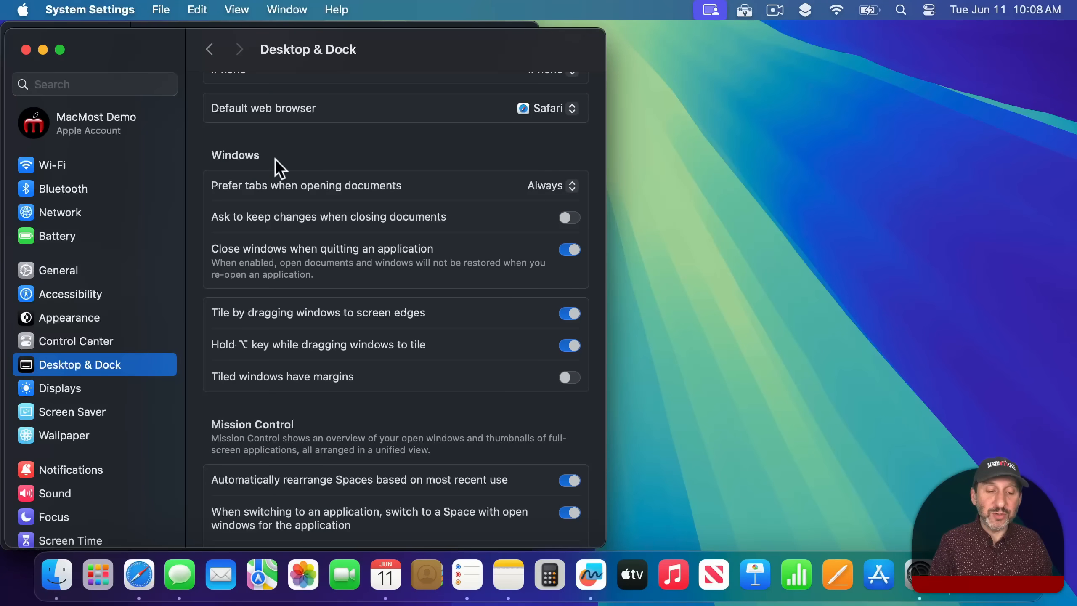
pyautogui.moveTo(388, 336)
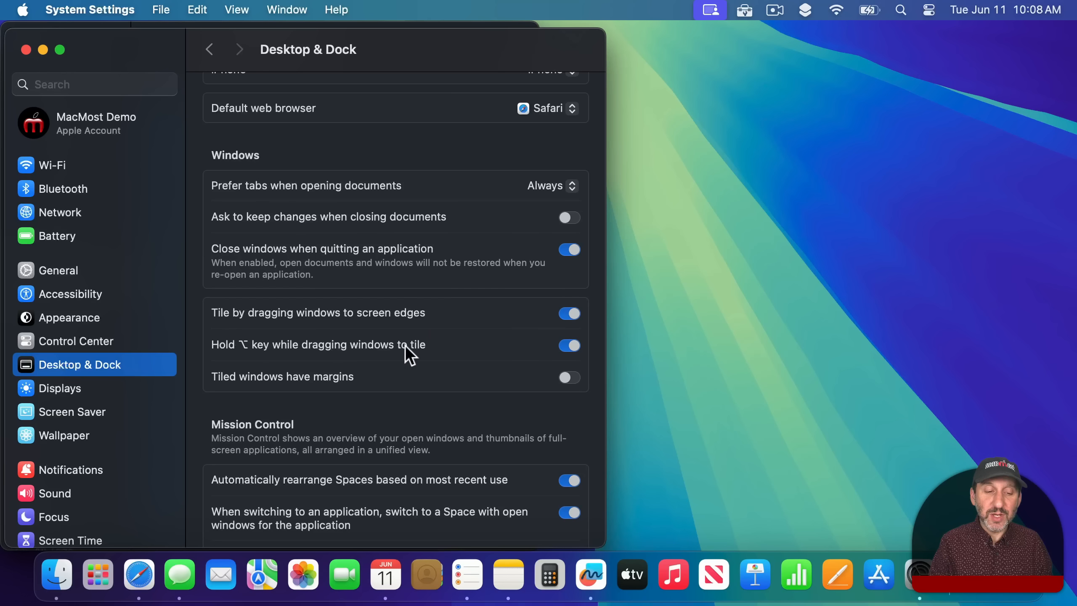
pyautogui.moveTo(469, 352)
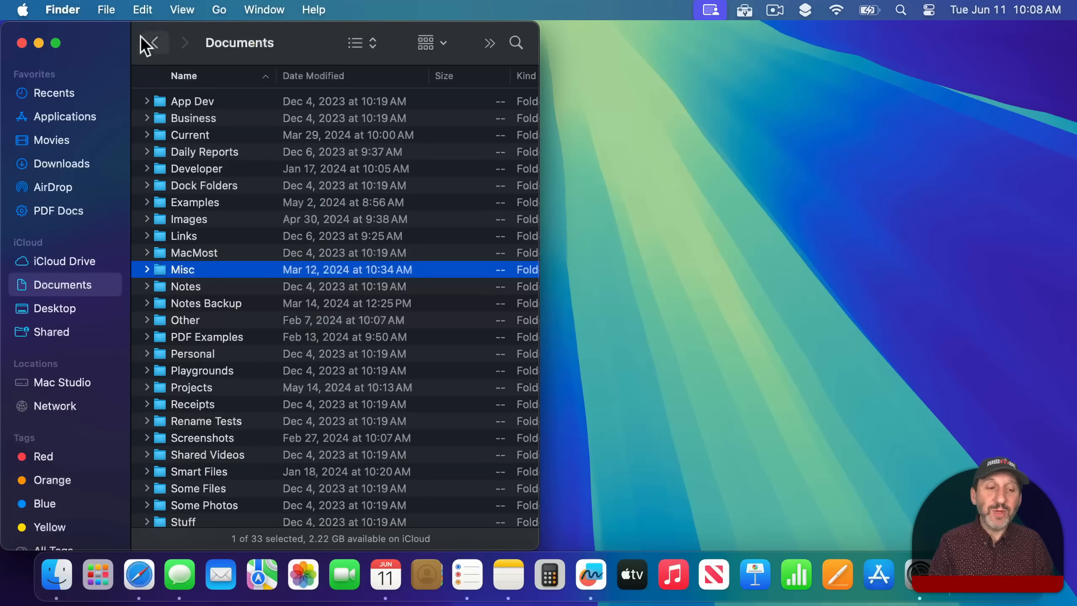
pyautogui.moveTo(57, 42)
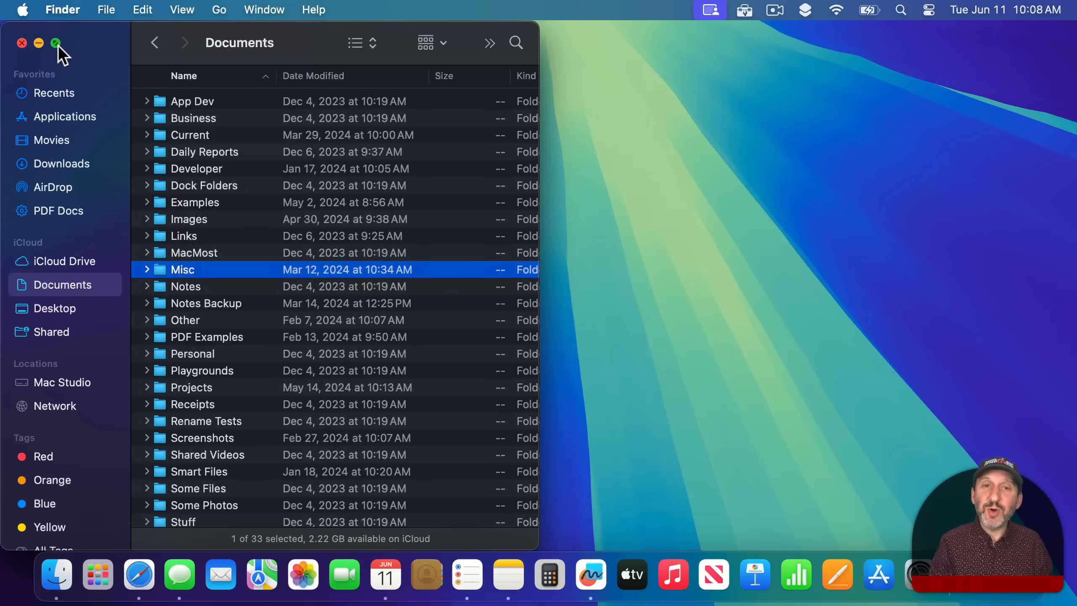
# Tile the Finder Documents window across the top of the screen via the green button menu
pyautogui.click(57, 43)
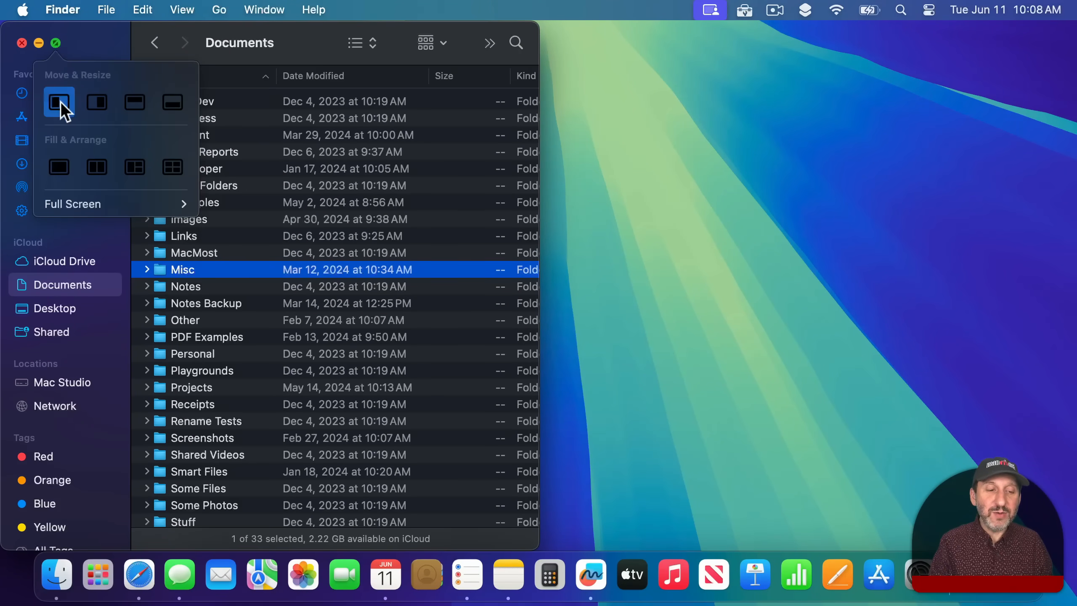
pyautogui.moveTo(58, 167)
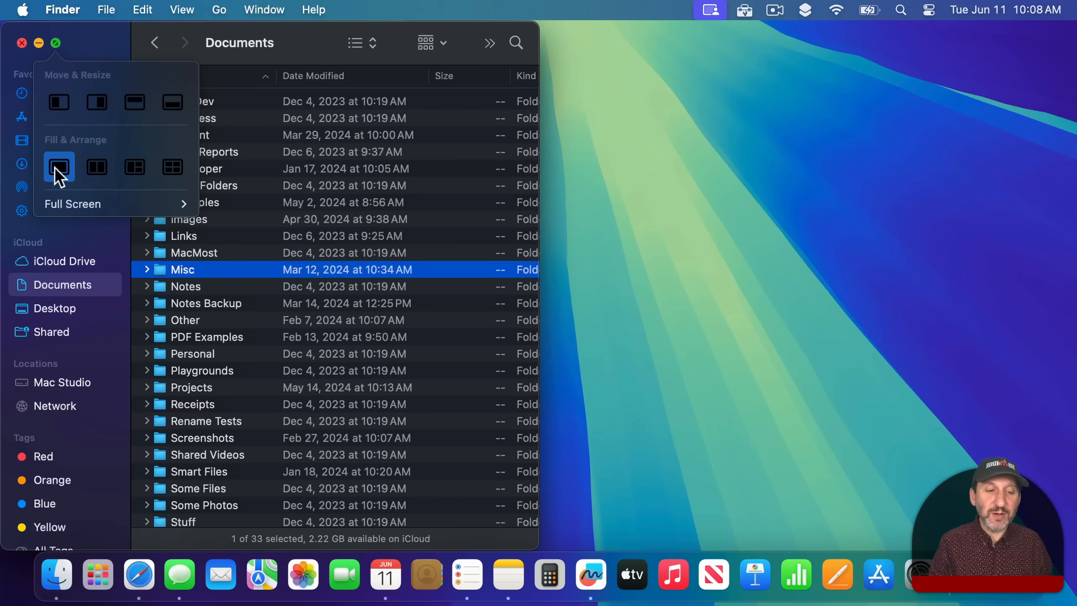
pyautogui.click(59, 167)
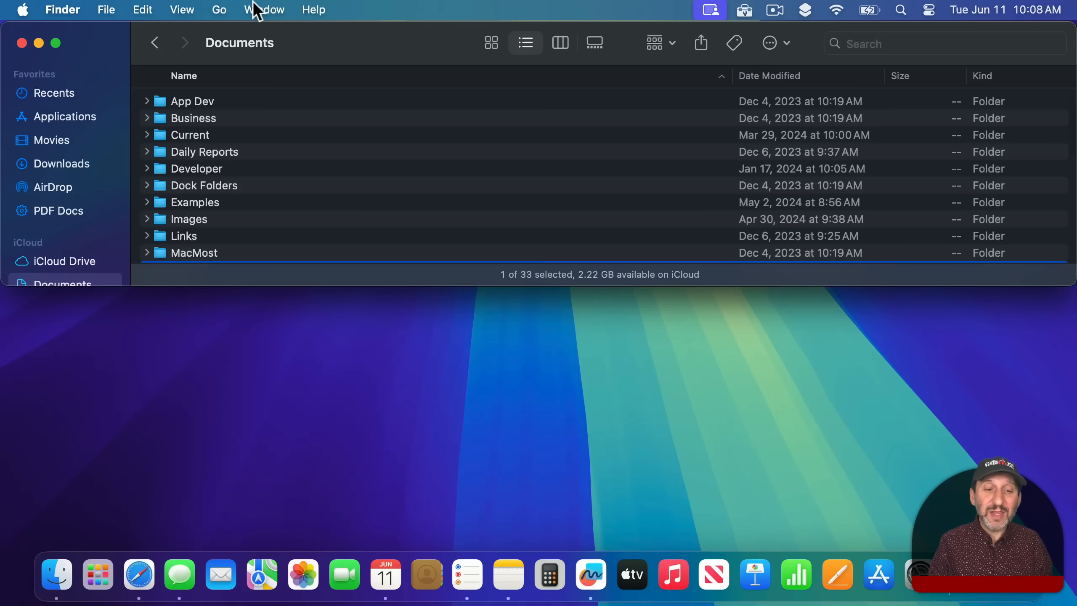
# Arrange the open windows Bottom & Top, then in Quarters from Window > Move & Resize
pyautogui.click(263, 9)
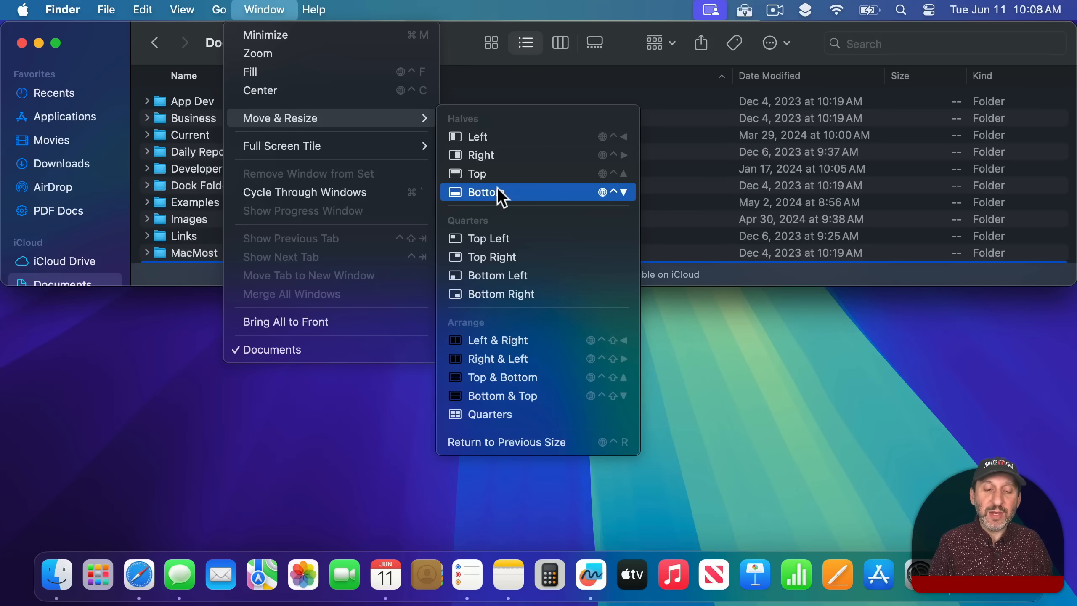
pyautogui.moveTo(512, 406)
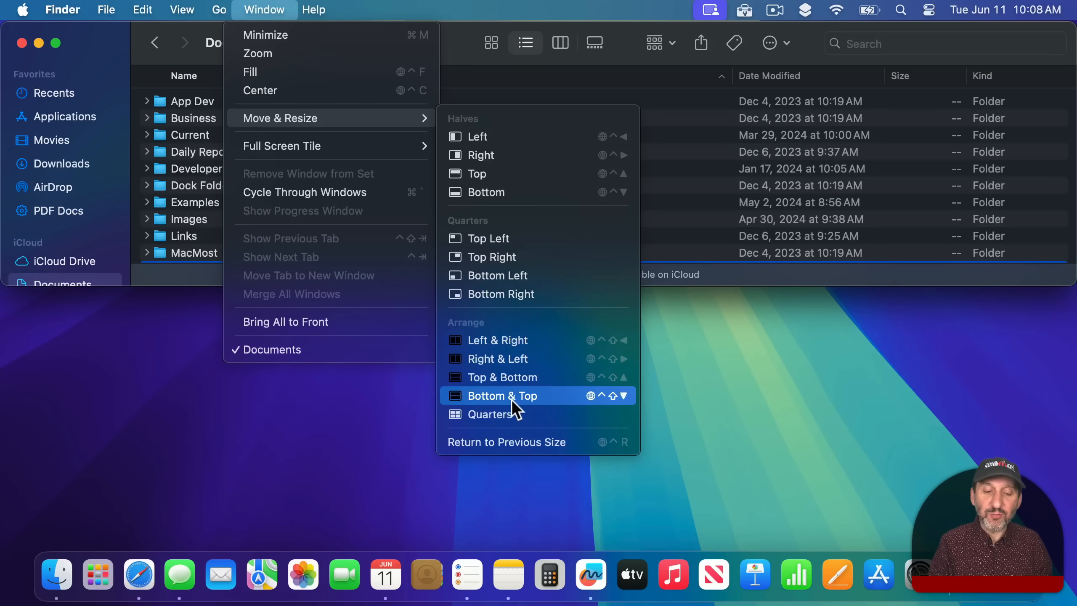
pyautogui.click(501, 394)
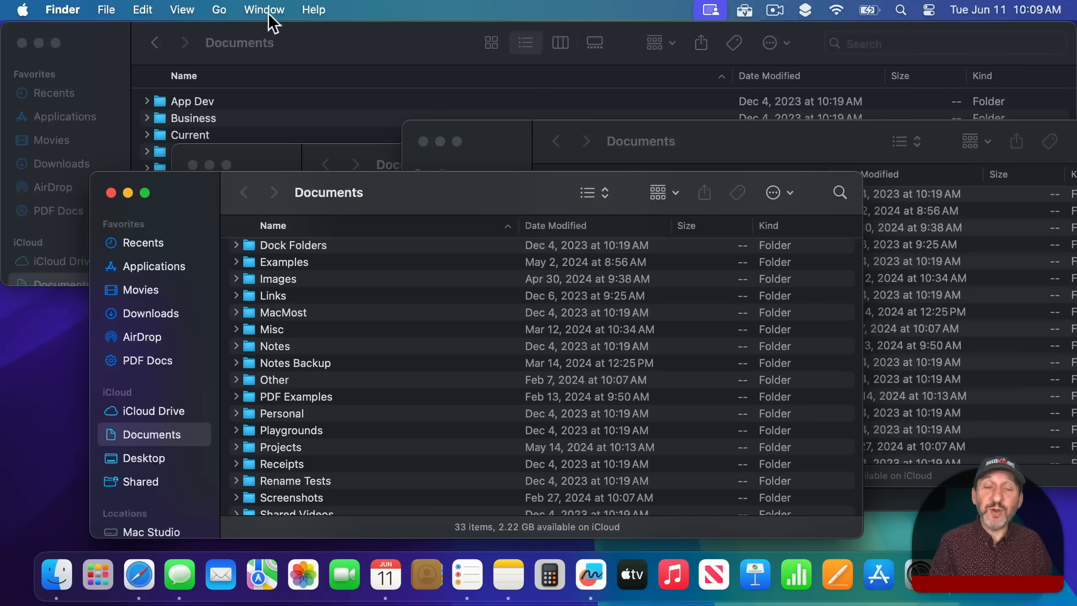
pyautogui.click(263, 9)
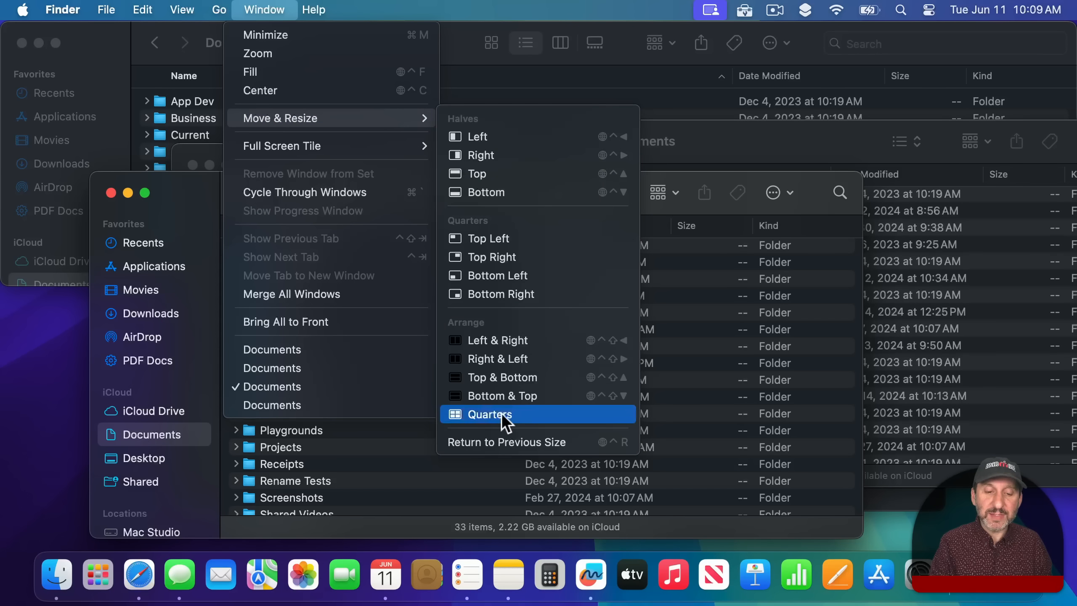
pyautogui.click(487, 413)
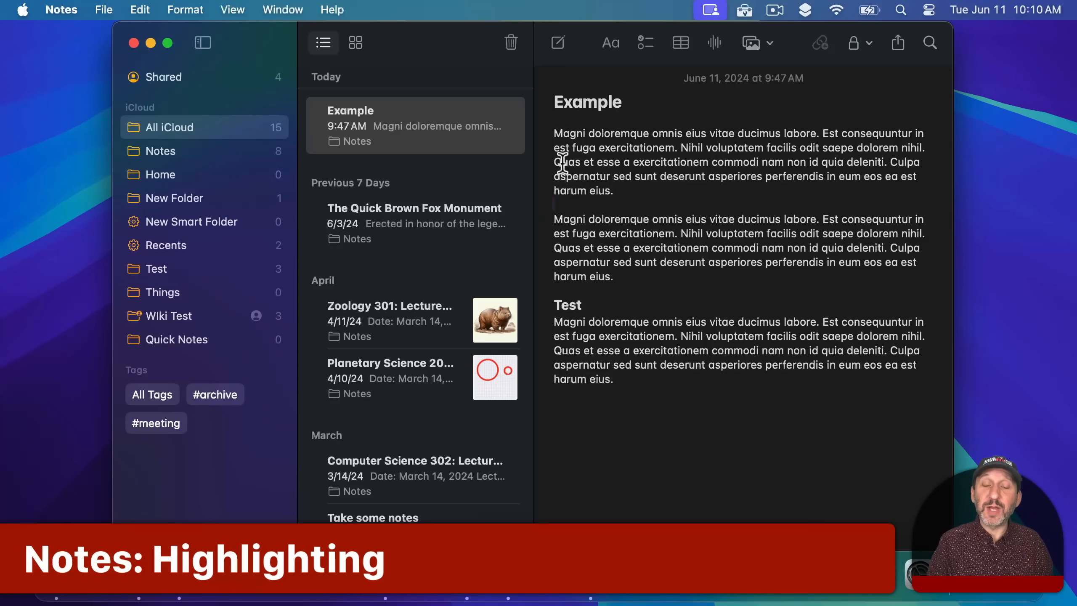
# Highlight a phrase in the first paragraph using Format > Font > Highlight
pyautogui.moveTo(554, 163); pyautogui.dragTo(758, 162)
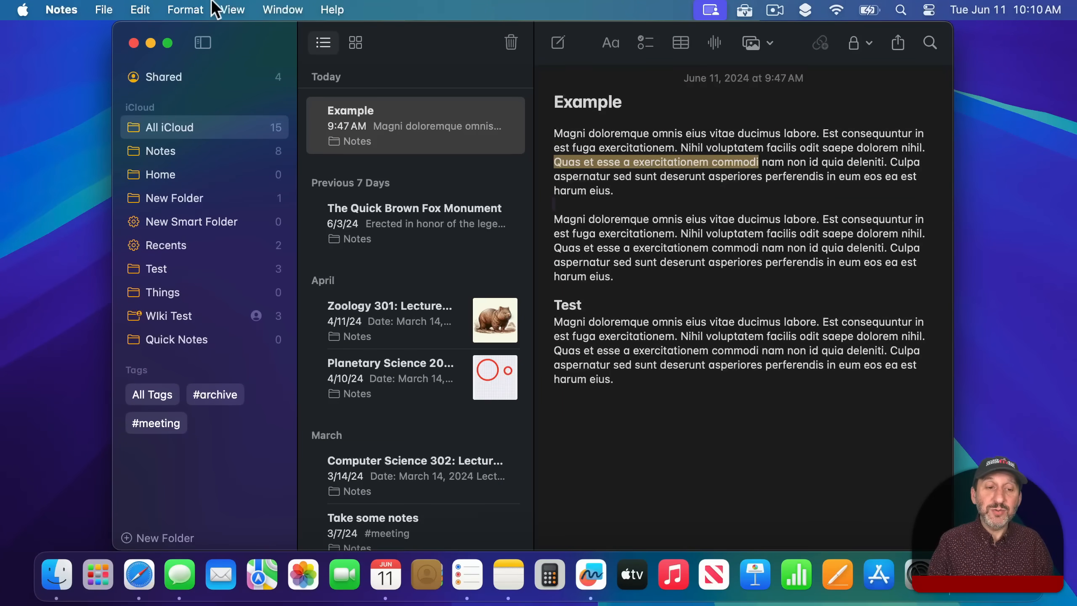
pyautogui.click(185, 9)
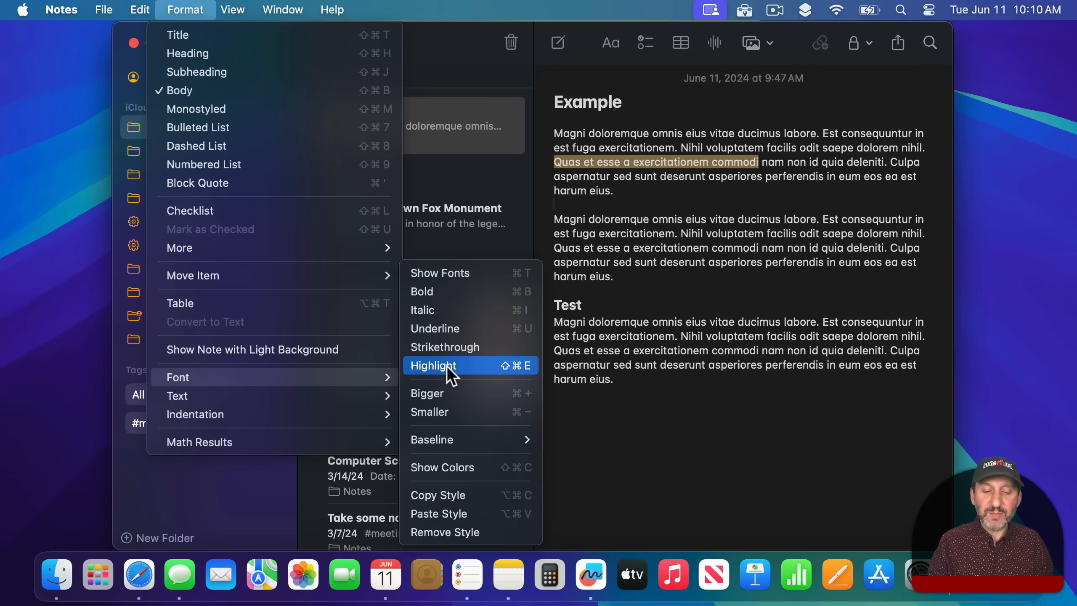
pyautogui.moveTo(651, 343)
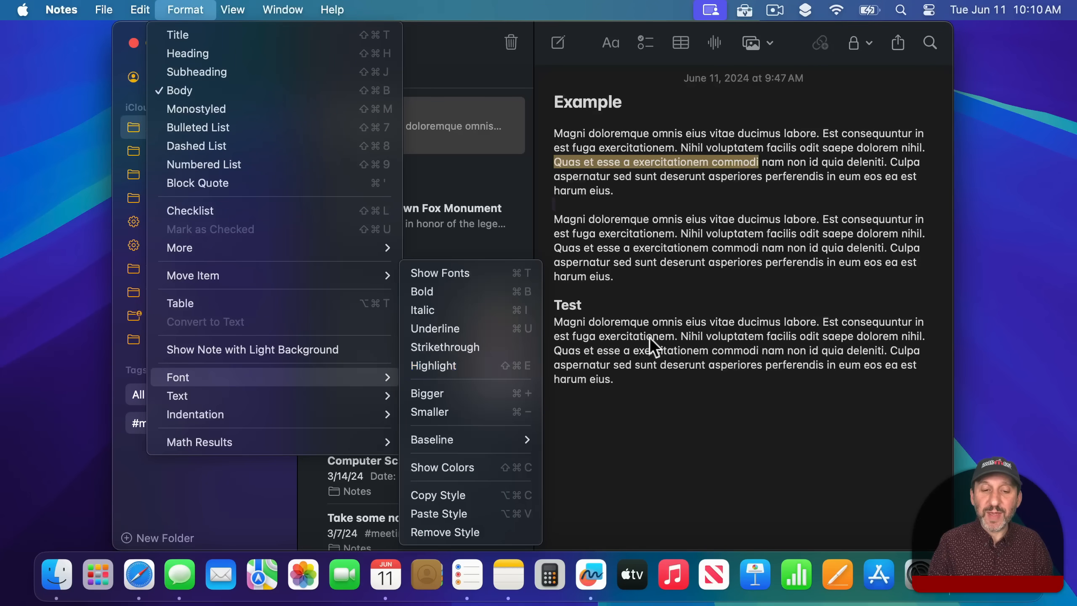
pyautogui.click(665, 185)
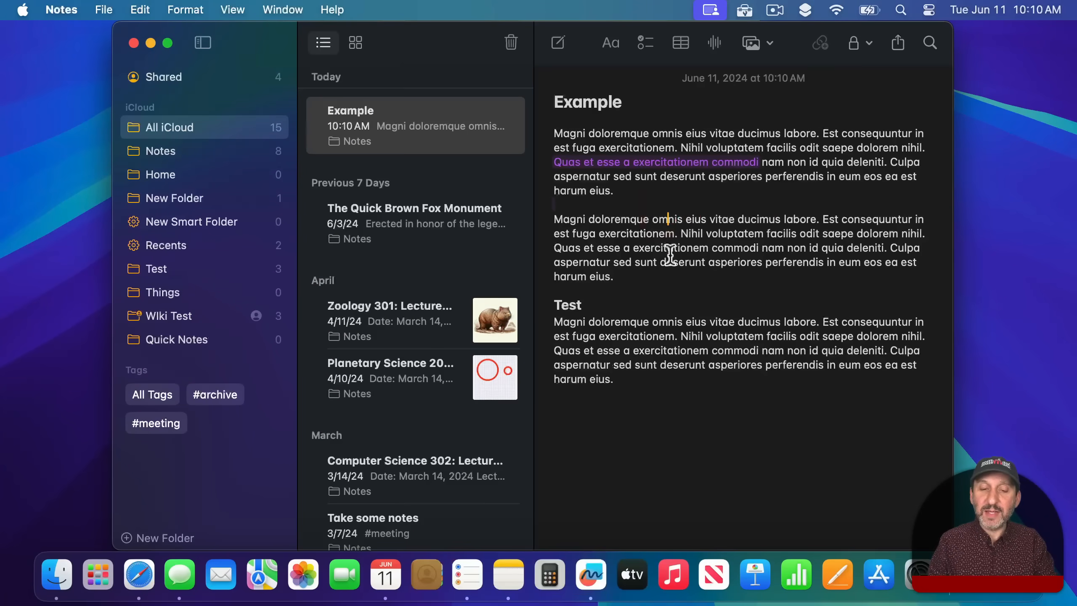
# Highlight text in the second paragraph in Purple from the Aa popover's colour menu
pyautogui.moveTo(589, 219); pyautogui.dragTo(780, 218)
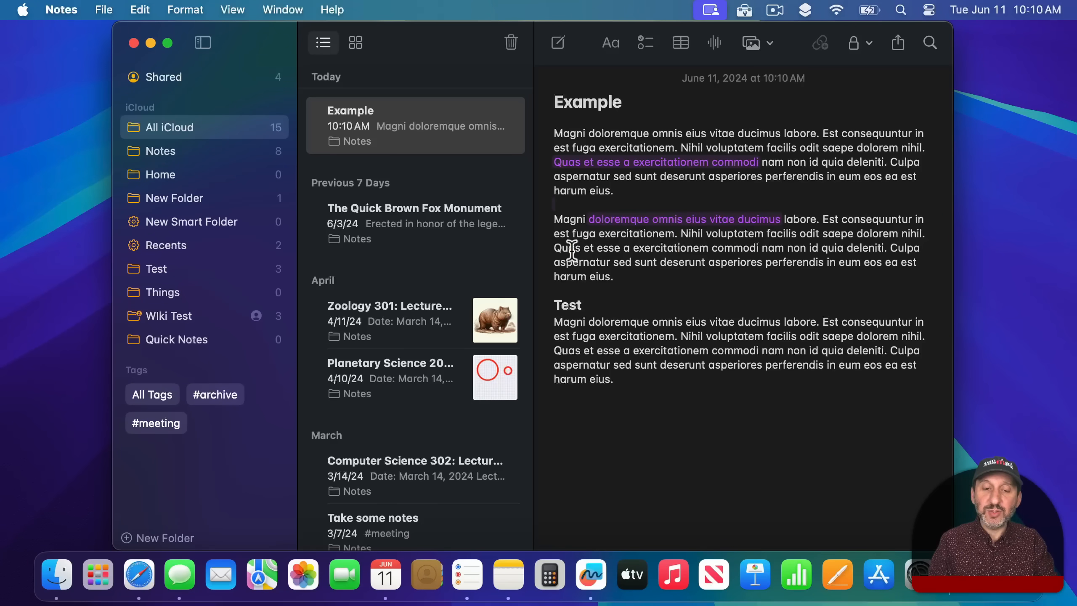
pyautogui.doubleClick(612, 247)
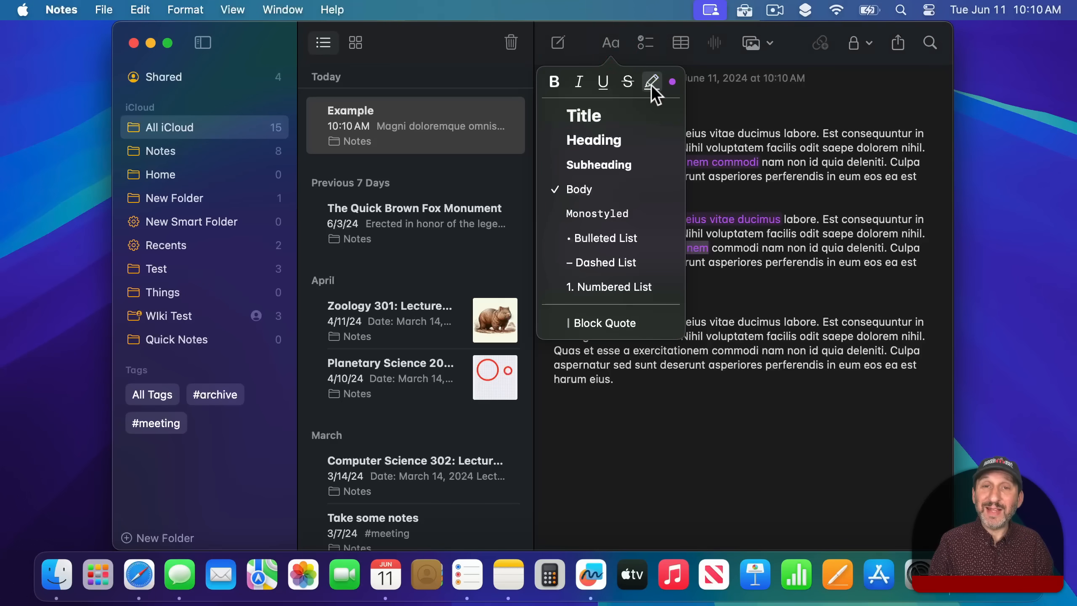
pyautogui.click(672, 82)
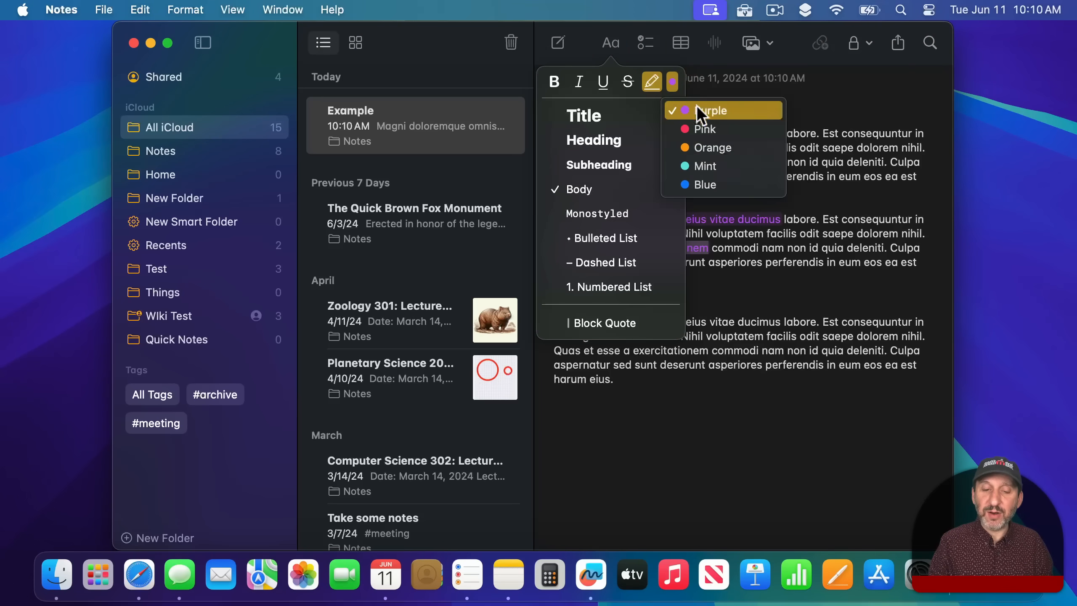
pyautogui.click(713, 148)
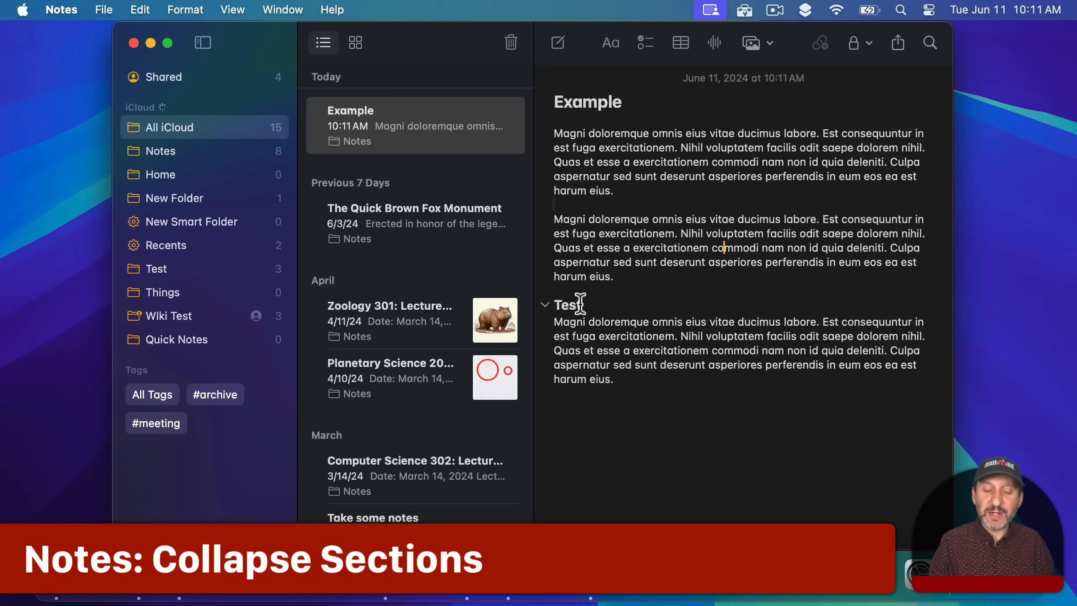
# Fold the Test section under its heading, then start a new audio recording in the note
pyautogui.click(544, 305)
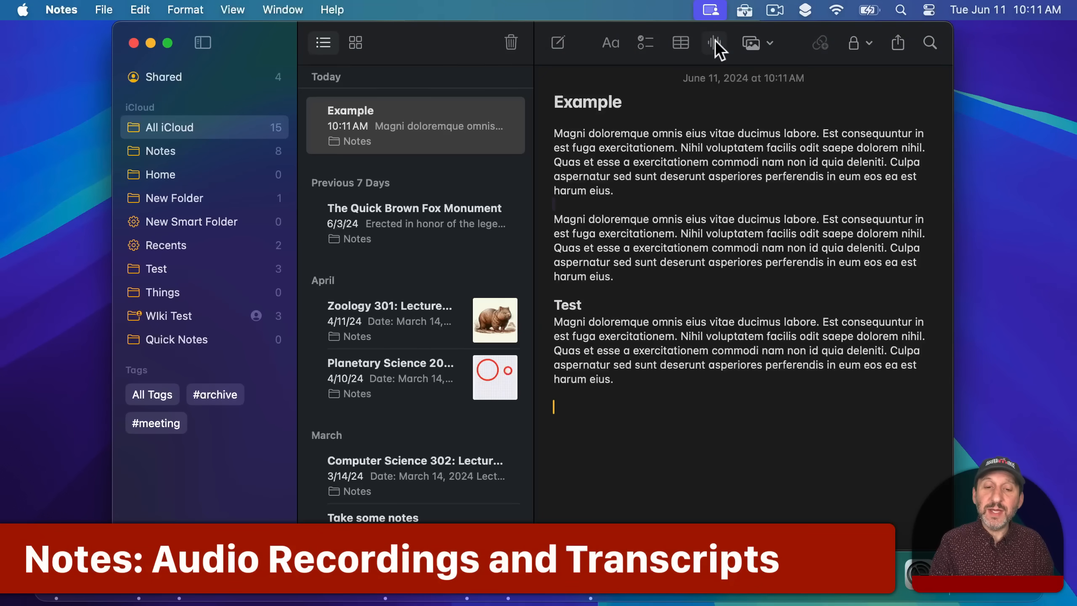
pyautogui.click(714, 43)
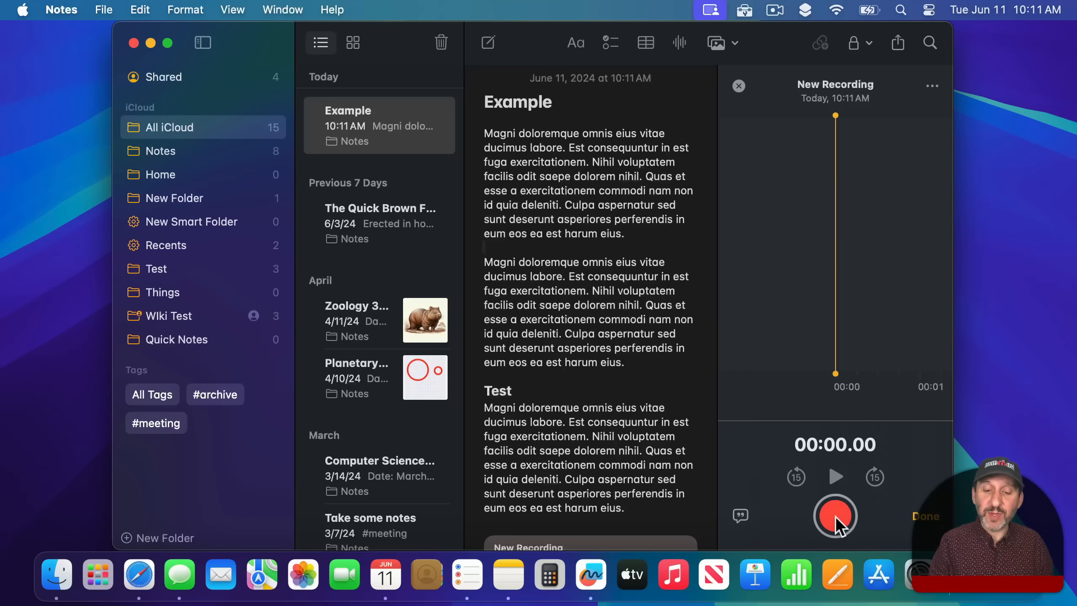
# Record a short audio clip and stop it, ready for playback
pyautogui.click(835, 515)
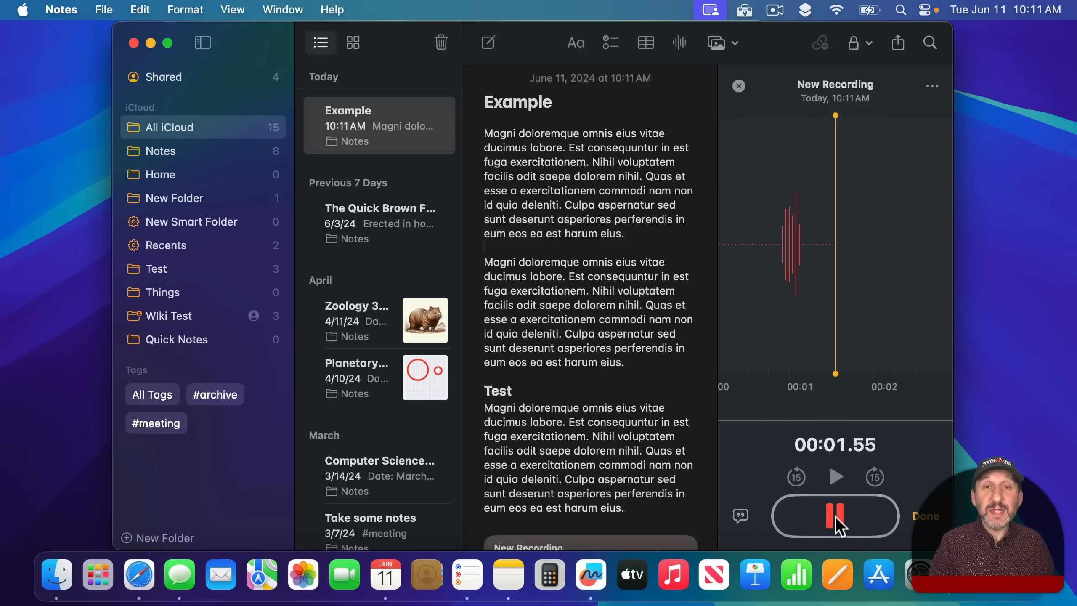
pyautogui.click(835, 515)
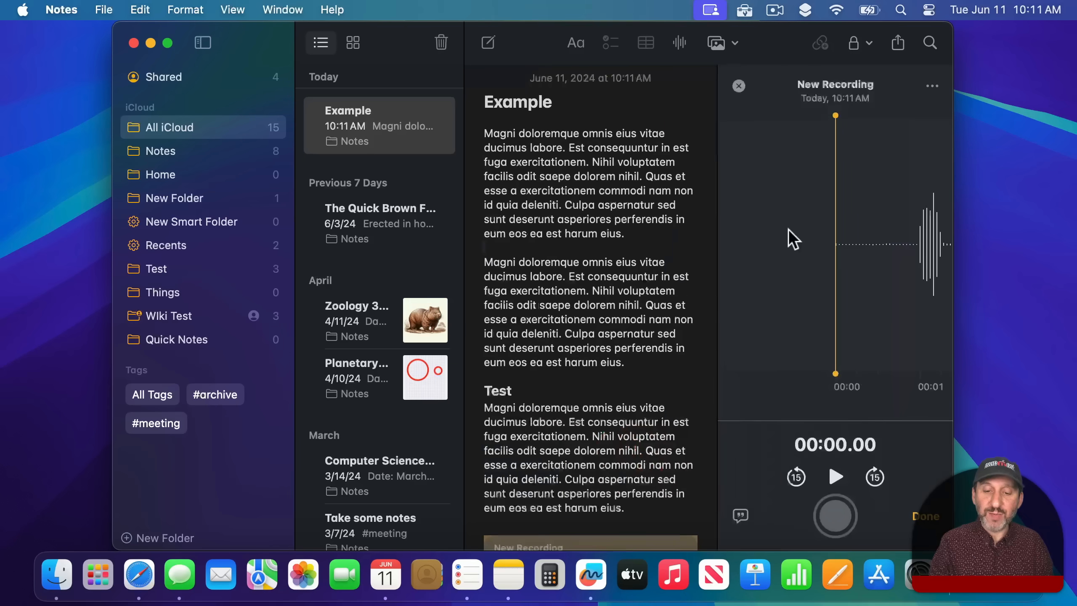
pyautogui.moveTo(786, 406)
pyautogui.write('5+9=14')
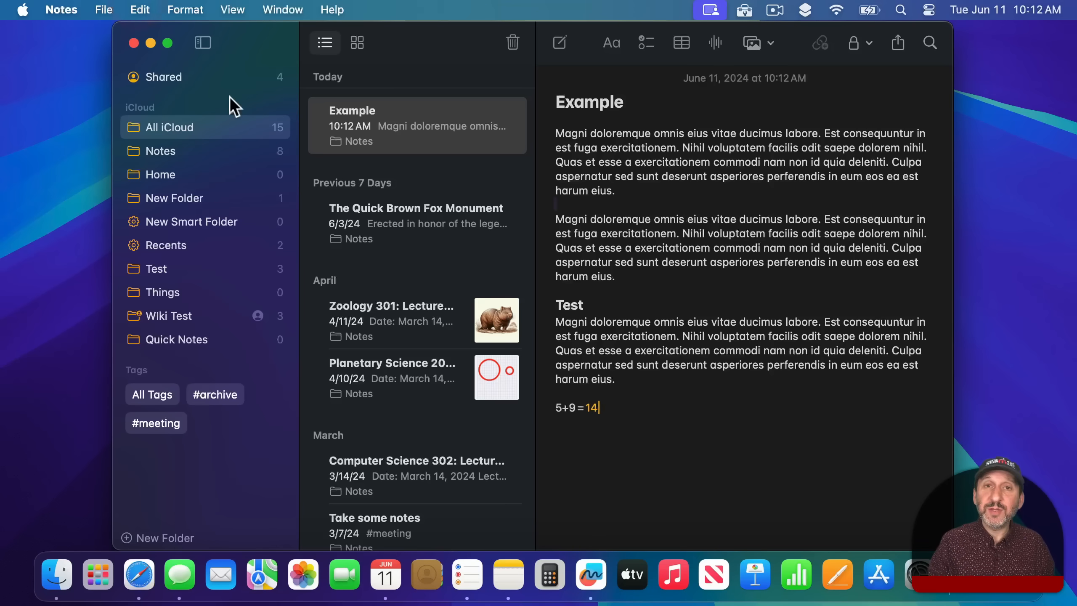
# Let Math Notes answer 5+9 with 14, then assign a=78 on the next line
pyautogui.click(186, 9)
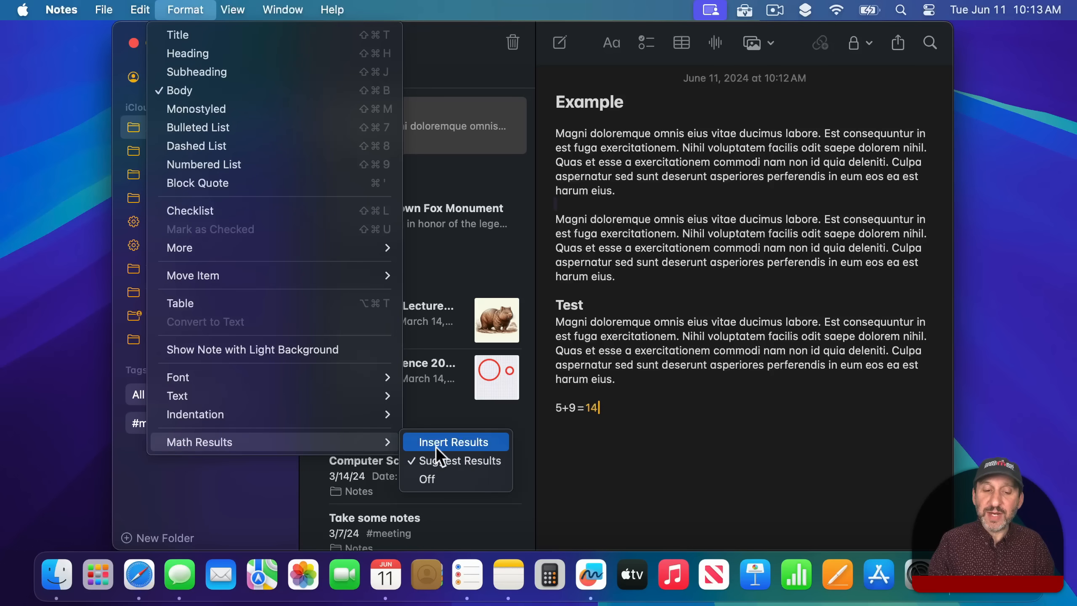
pyautogui.moveTo(444, 461)
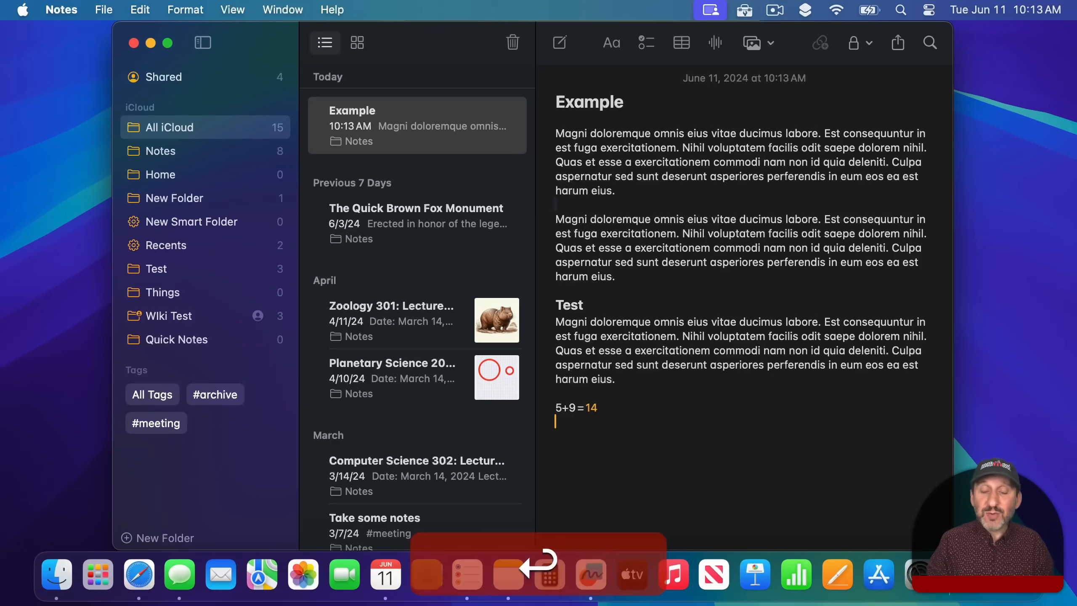
pyautogui.write('a=')
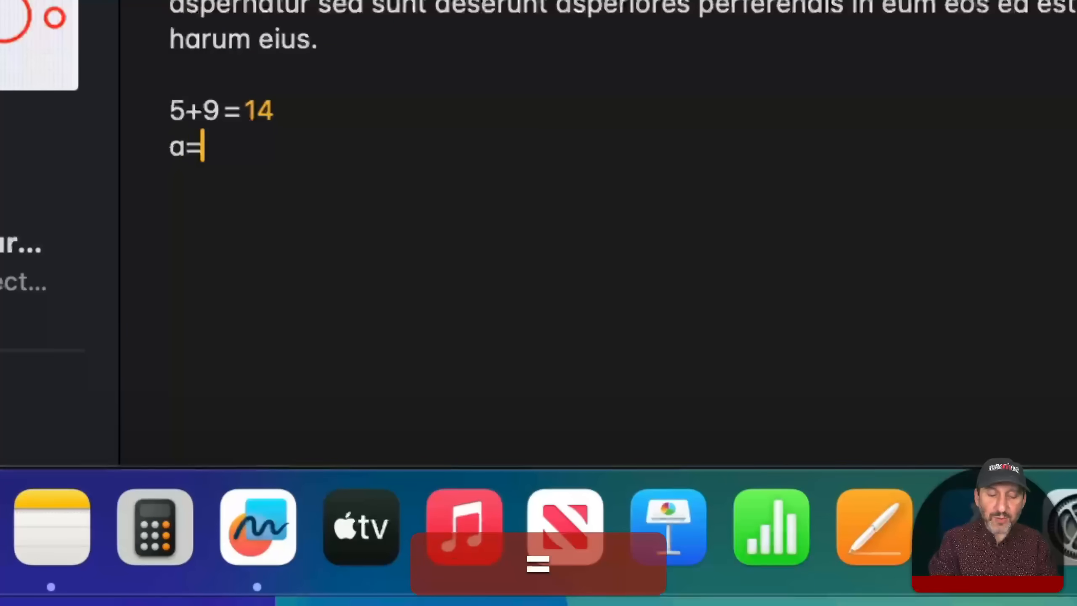
pyautogui.write('78')
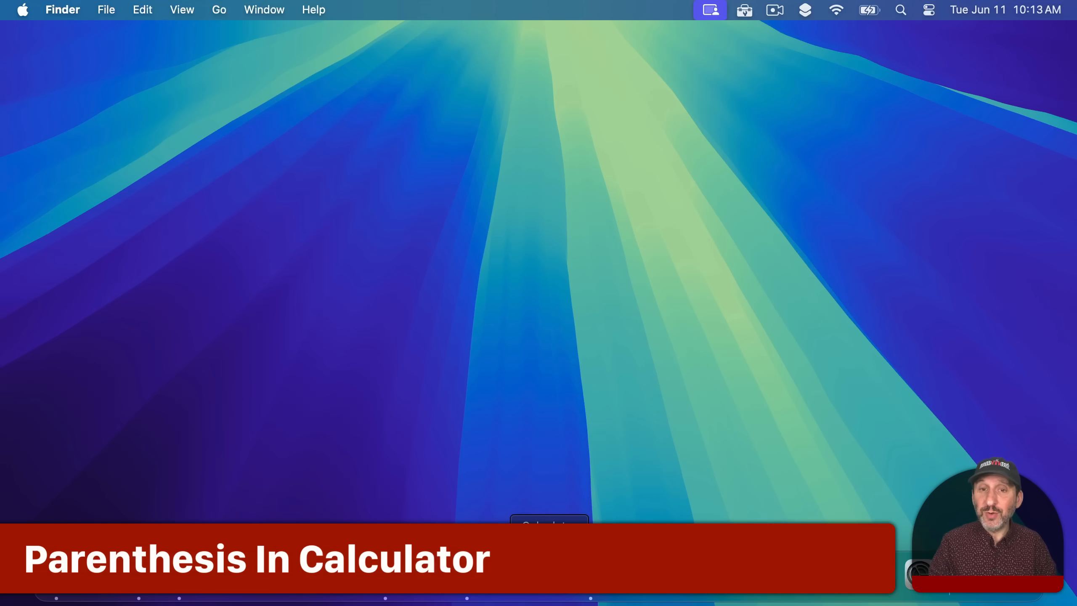
# Launch Calculator, switch it to Scientific mode and move the window left
pyautogui.click(548, 523)
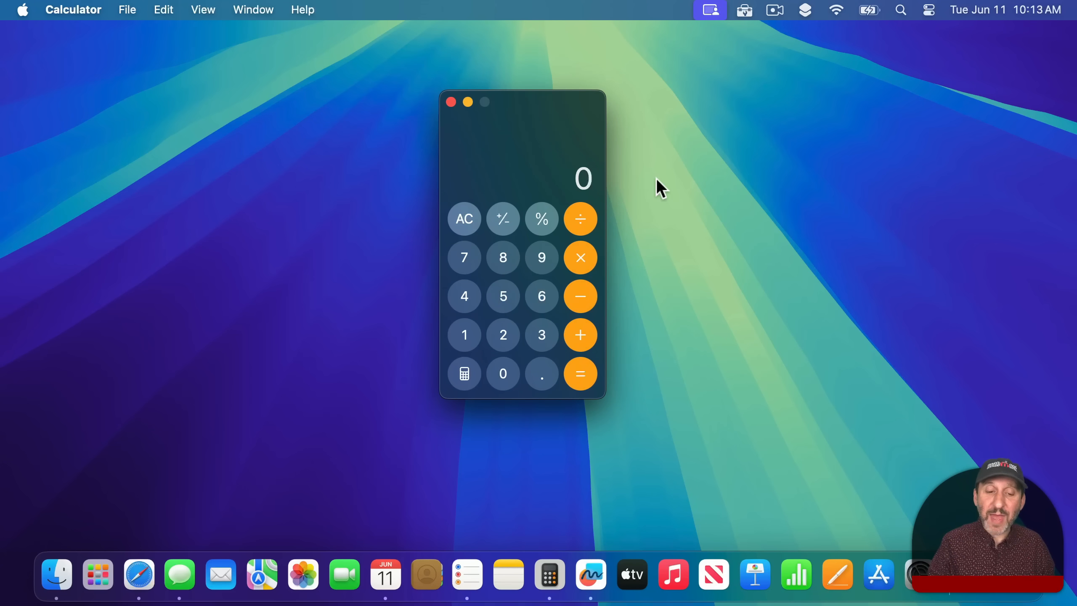
pyautogui.click(202, 9)
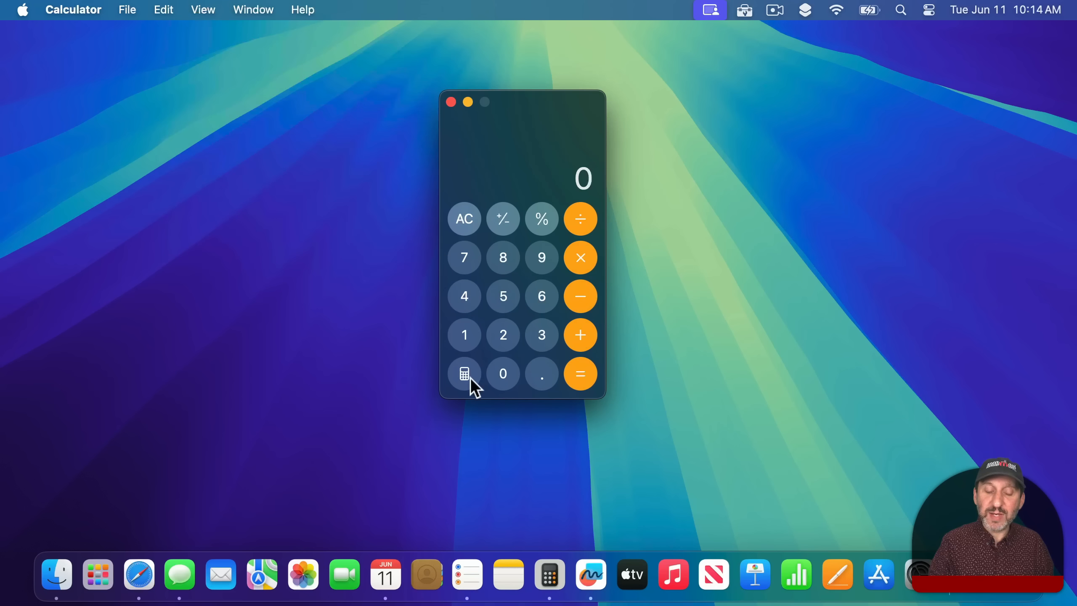
pyautogui.click(464, 374)
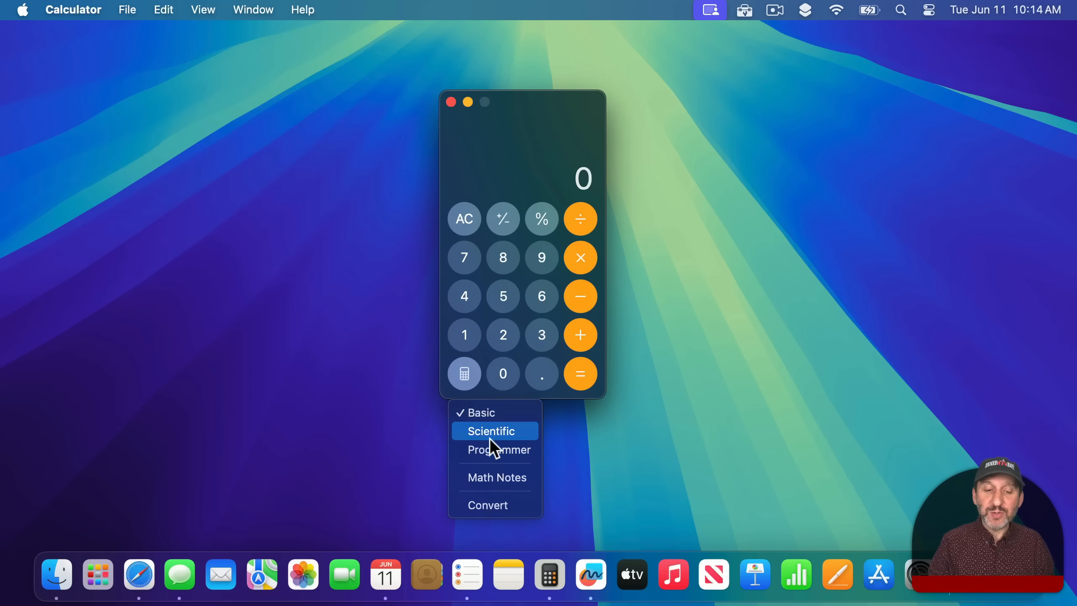
pyautogui.click(491, 431)
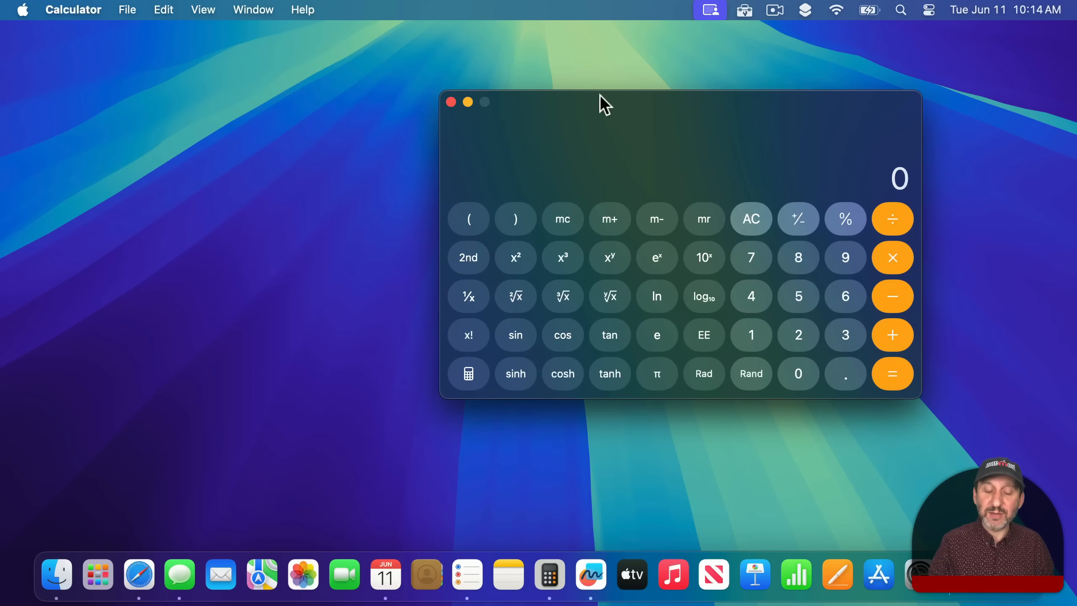
pyautogui.moveTo(601, 102); pyautogui.dragTo(522, 111)
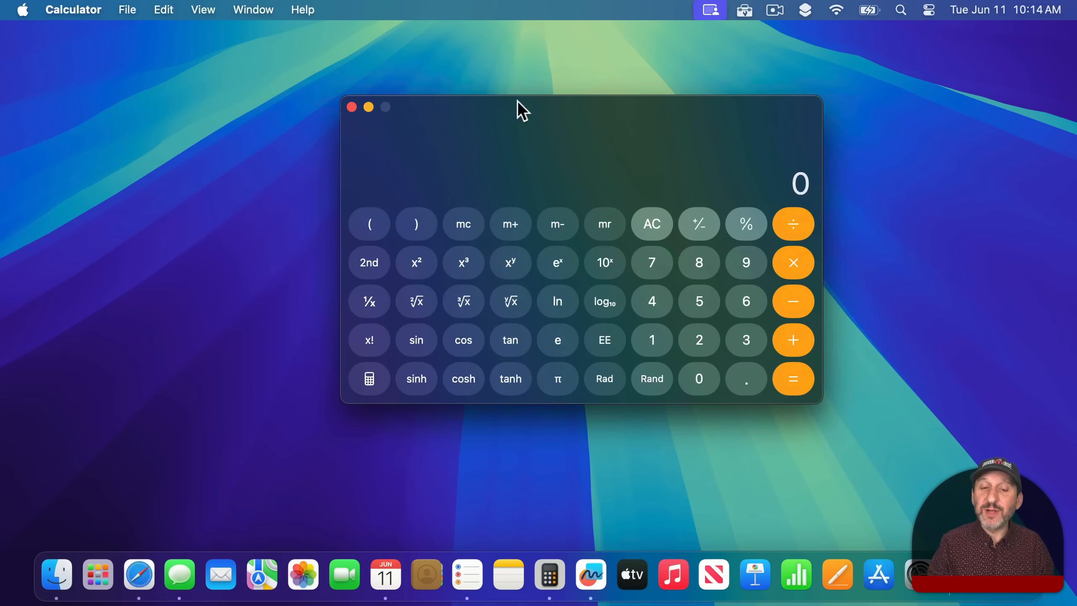
pyautogui.moveTo(722, 231)
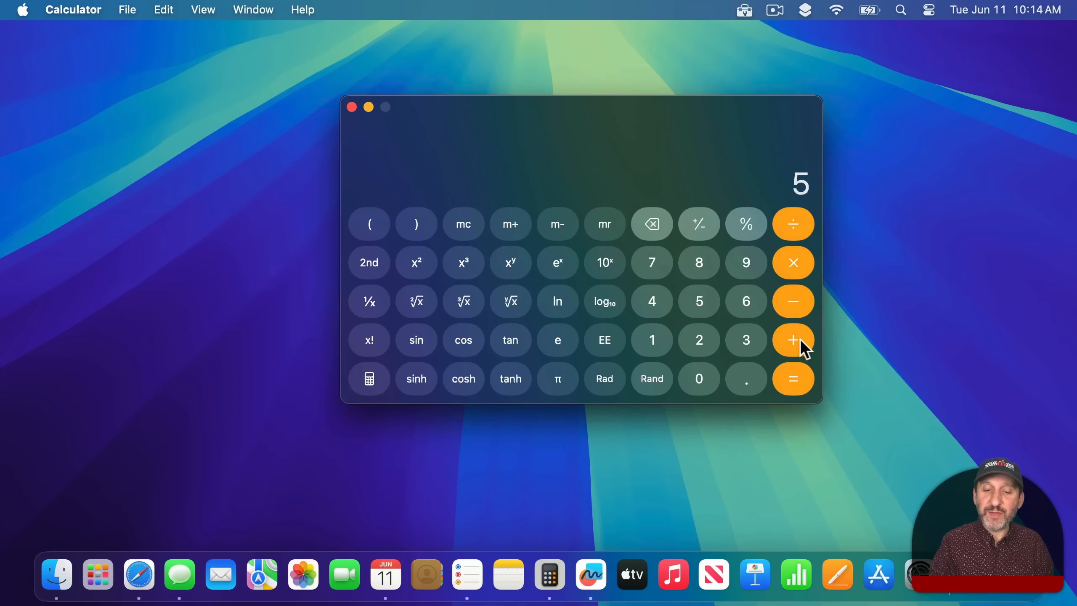
# Evaluate 5+(8-6)×7 to get 19 with the full expression shown
pyautogui.click(792, 339)
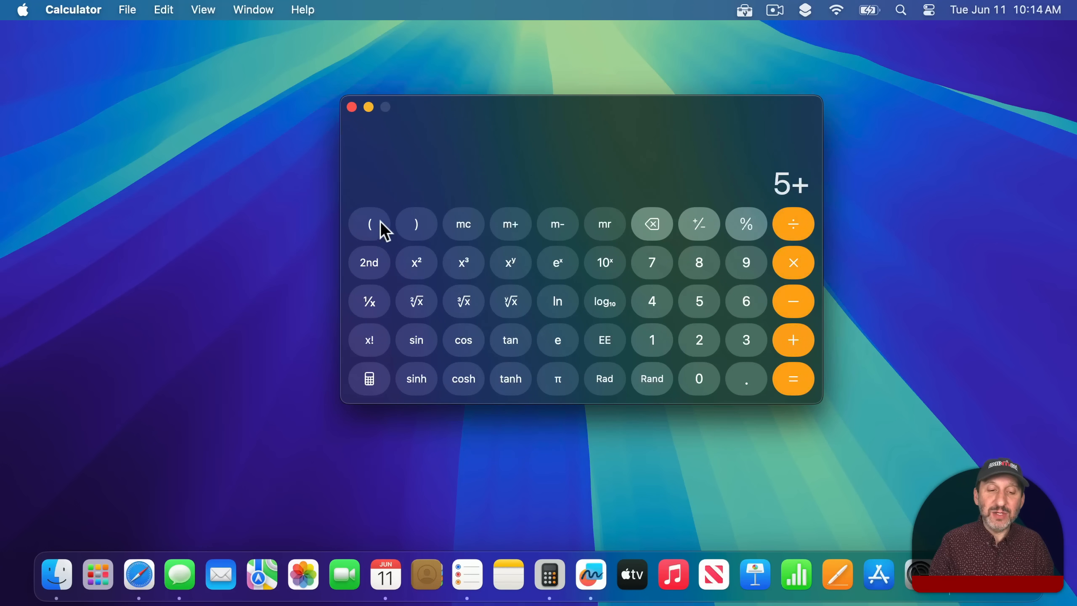
pyautogui.click(368, 224)
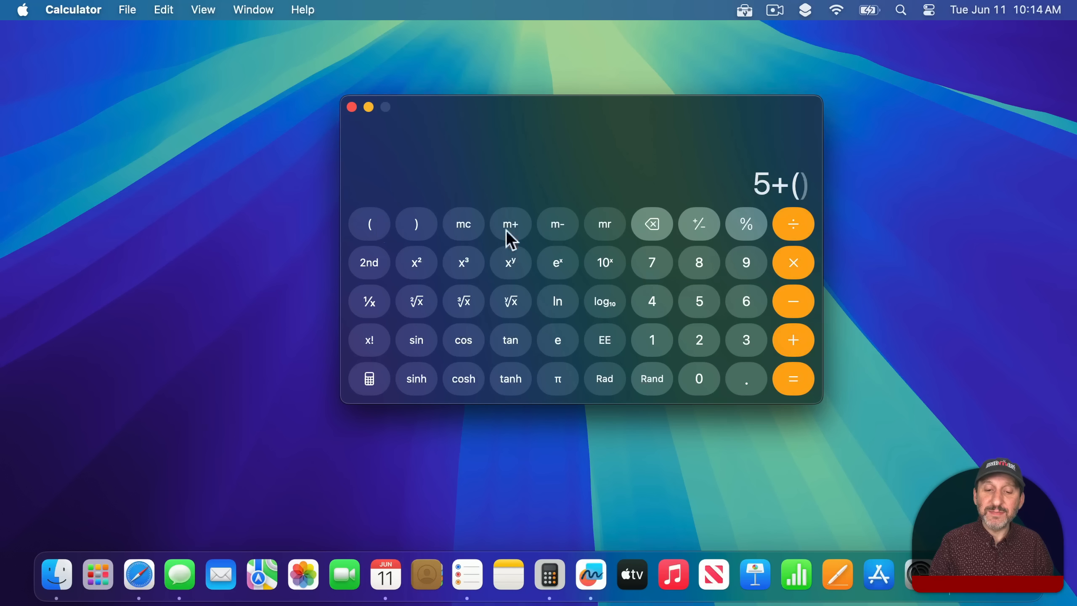
pyautogui.click(698, 262)
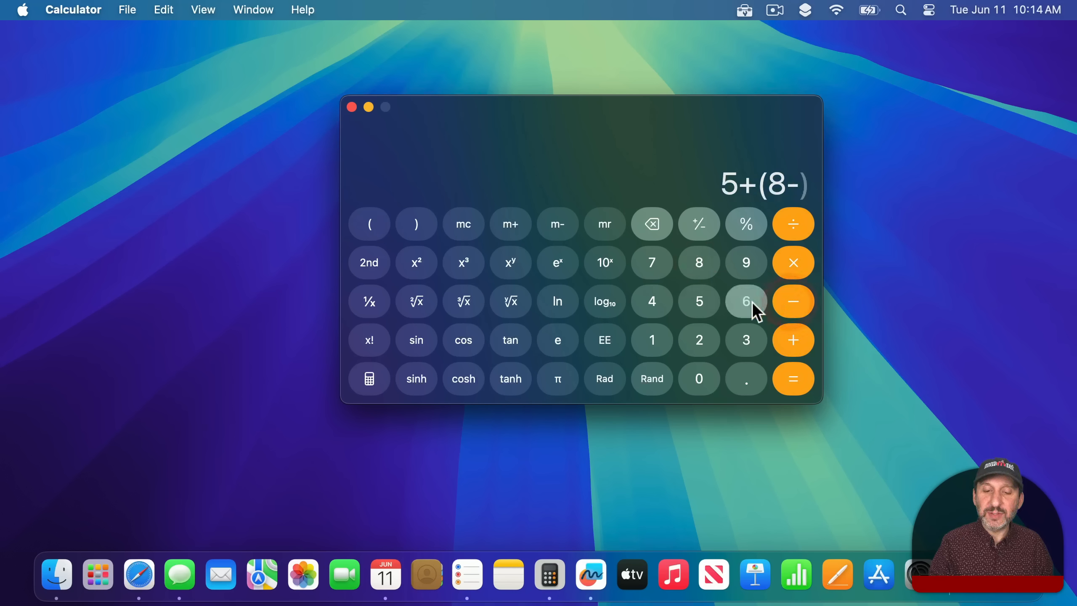
pyautogui.click(746, 301)
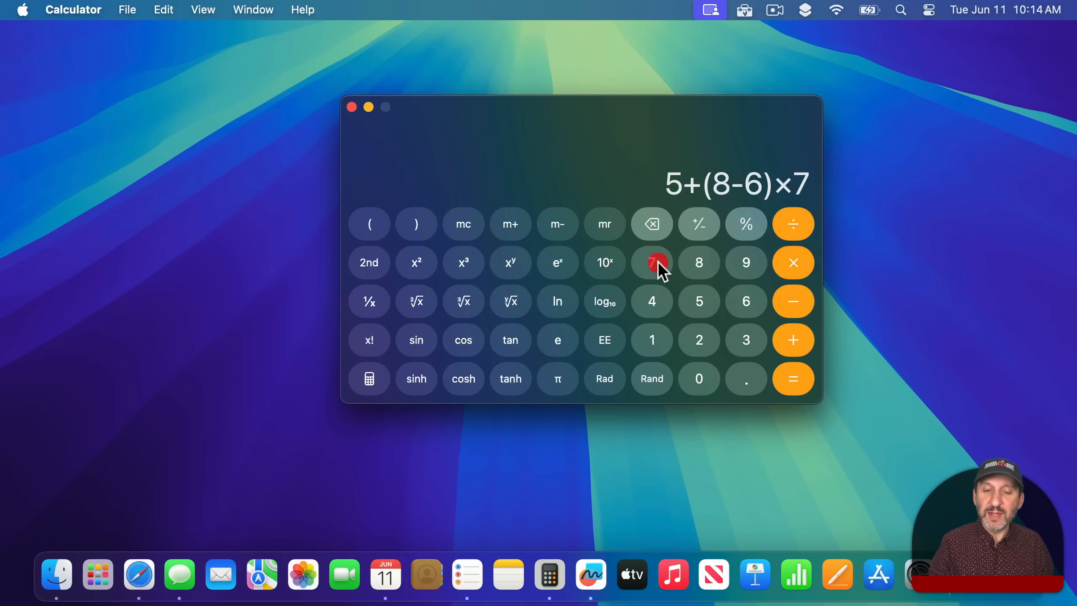
pyautogui.click(793, 379)
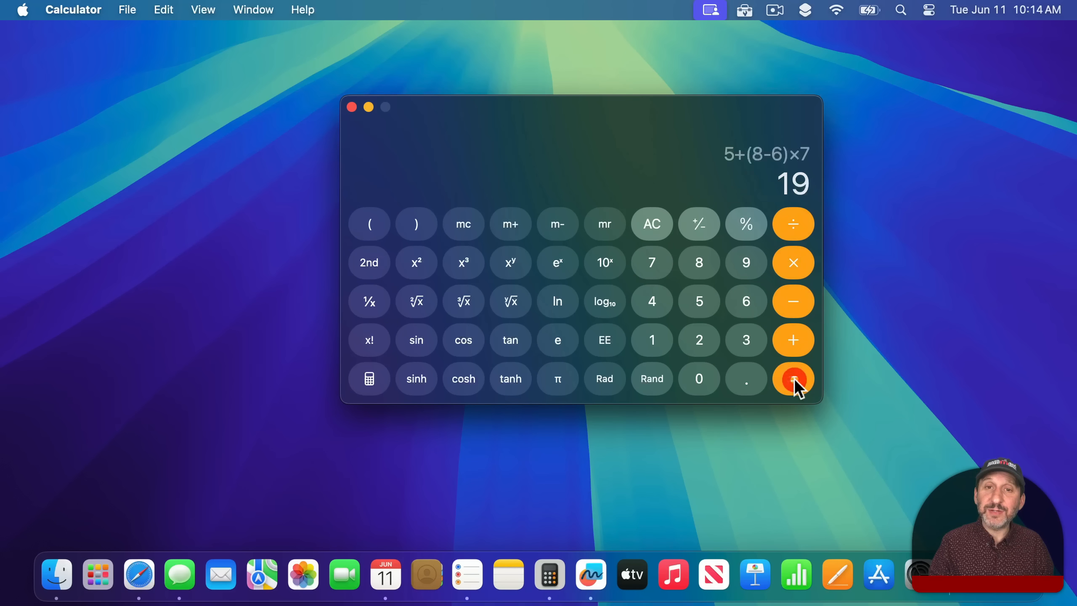
# Convert 19 USD to 17.69 EUR, then browse the unit picker's Angle category
pyautogui.click(368, 379)
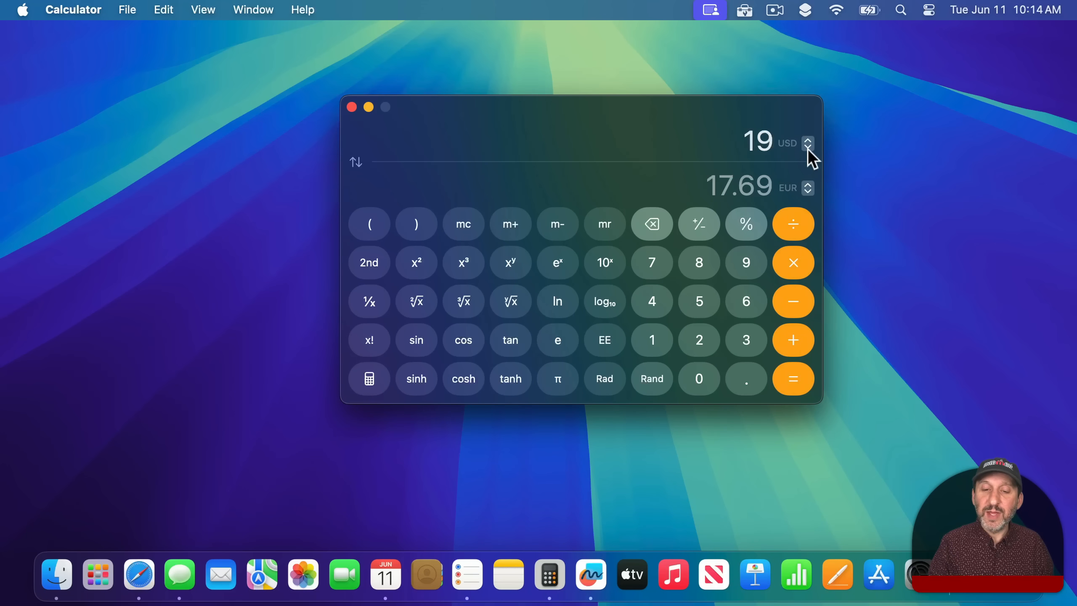
pyautogui.click(808, 143)
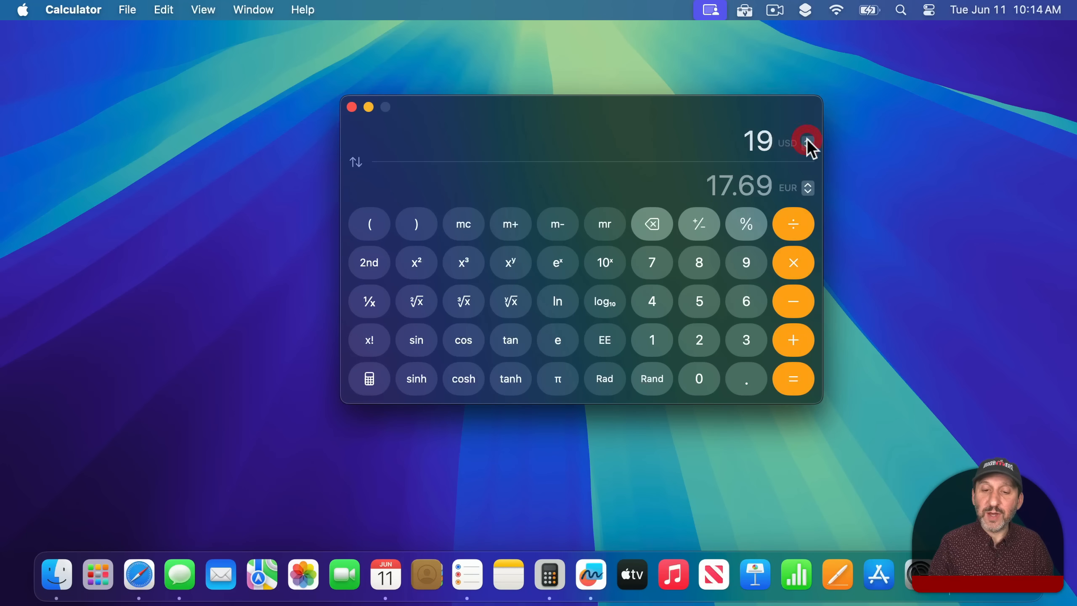
pyautogui.click(808, 143)
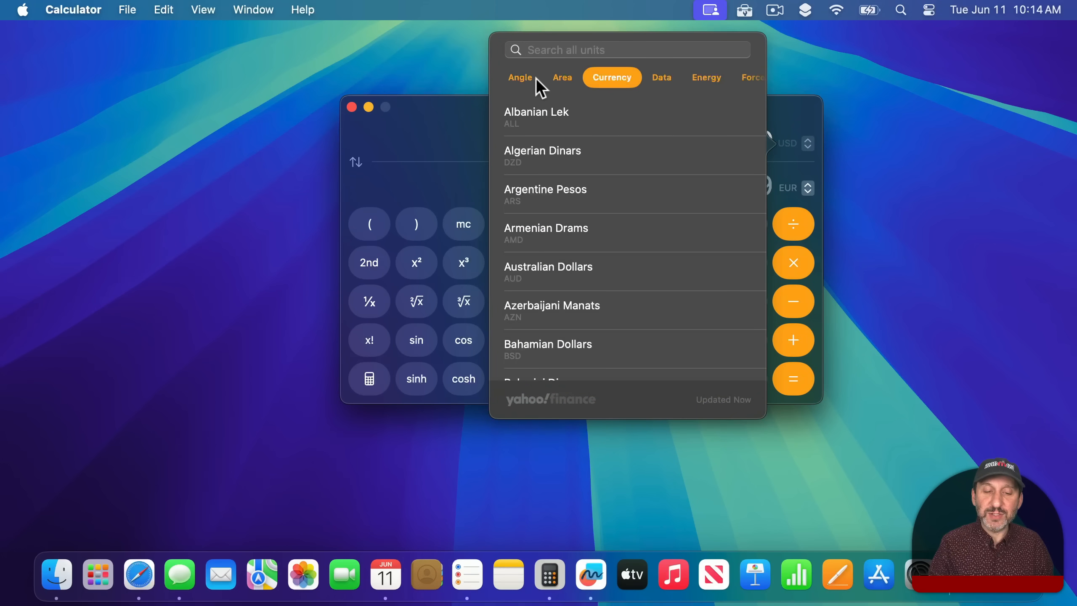
pyautogui.click(562, 76)
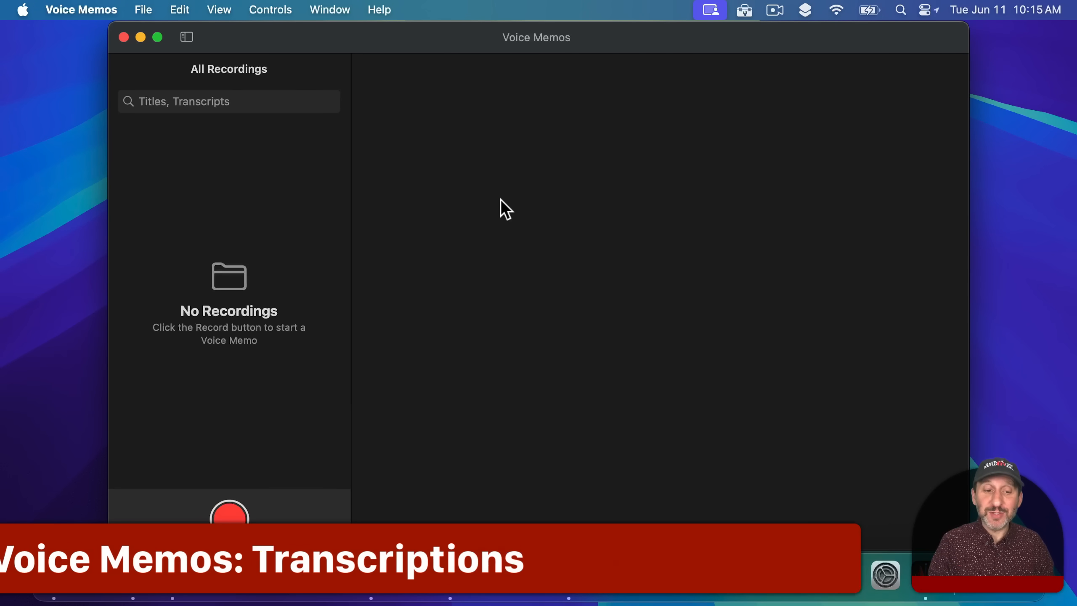
# Record a two-second memo, save it and view its transcript "This is a test"
pyautogui.click(229, 514)
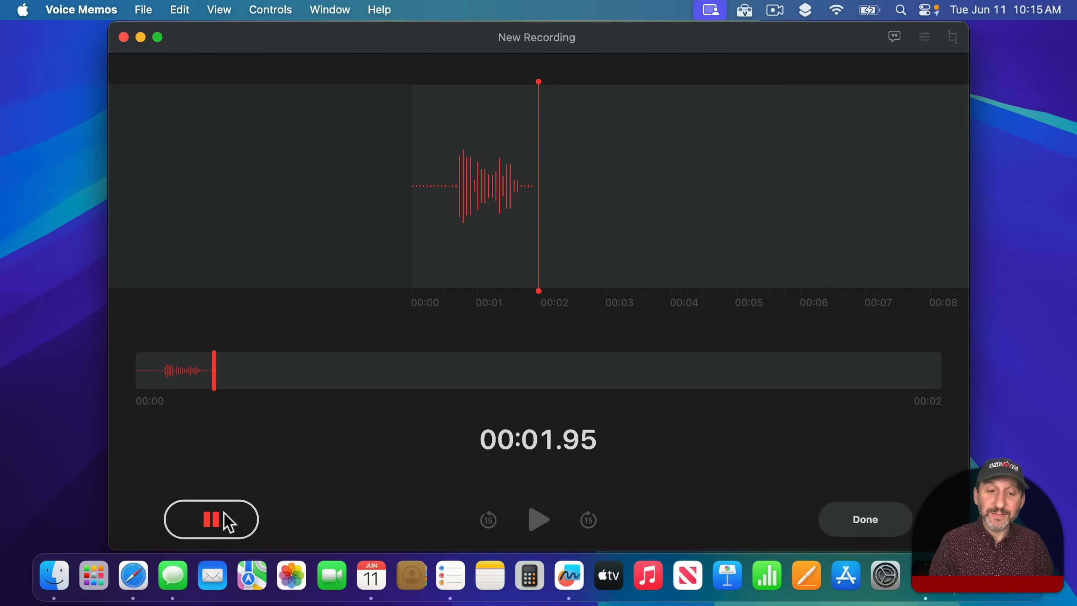
pyautogui.click(212, 519)
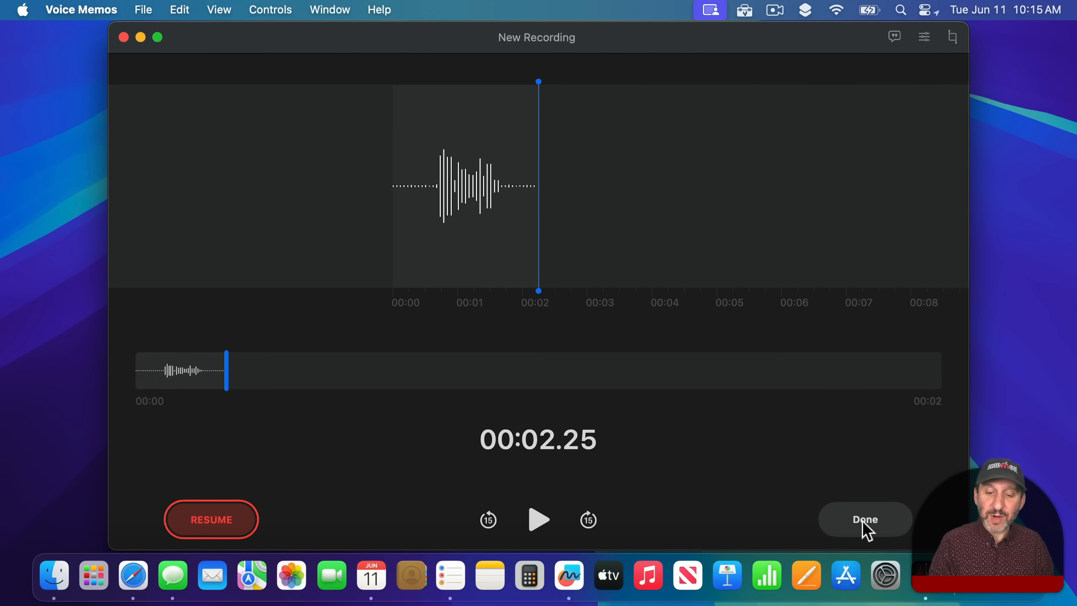
pyautogui.click(865, 519)
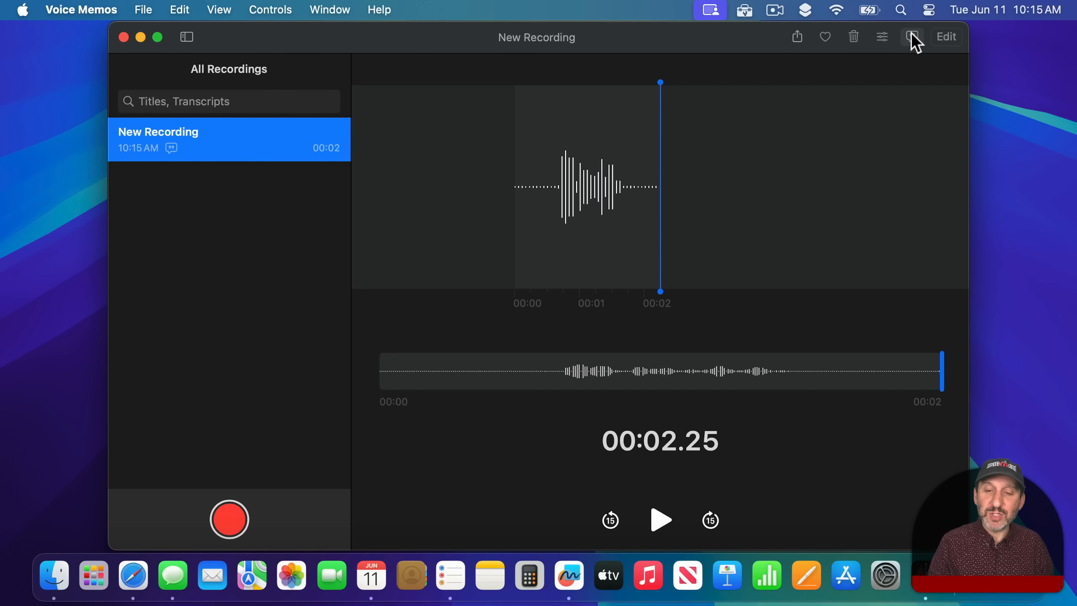
pyautogui.click(911, 37)
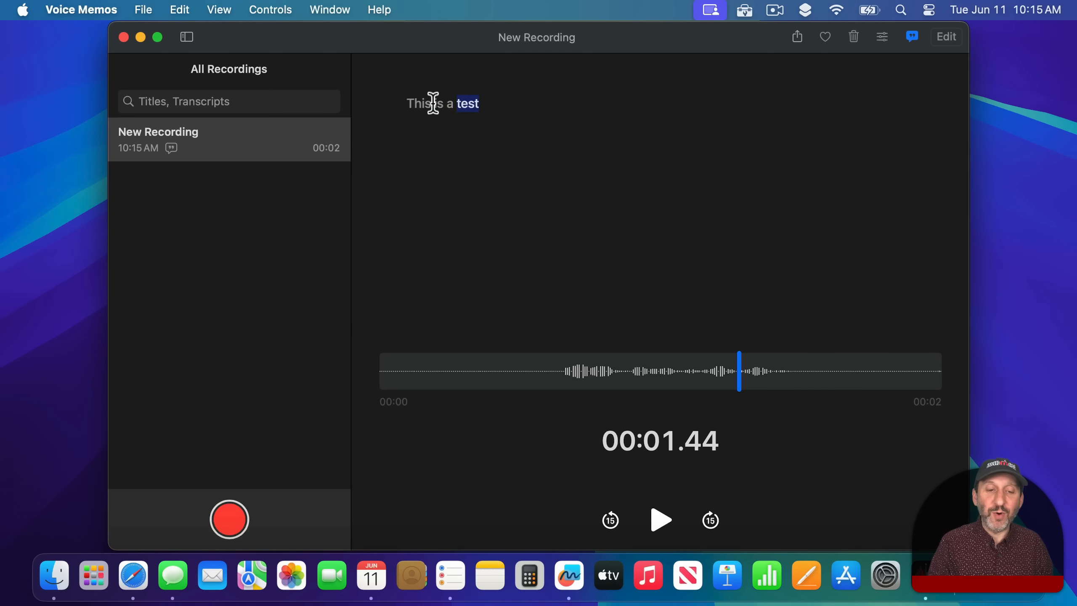
pyautogui.moveTo(506, 114)
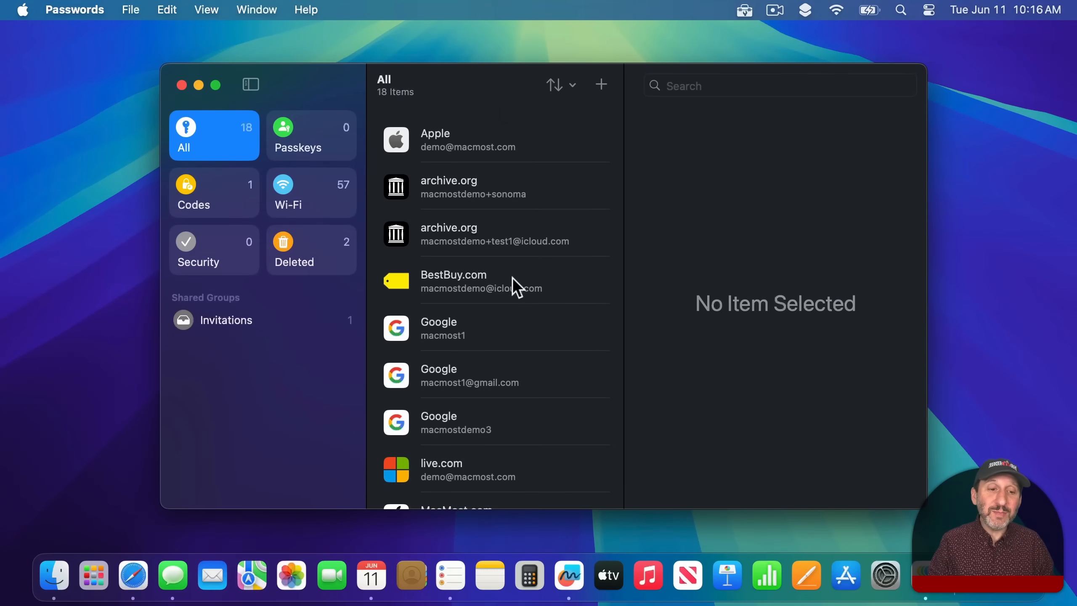
pyautogui.moveTo(512, 247)
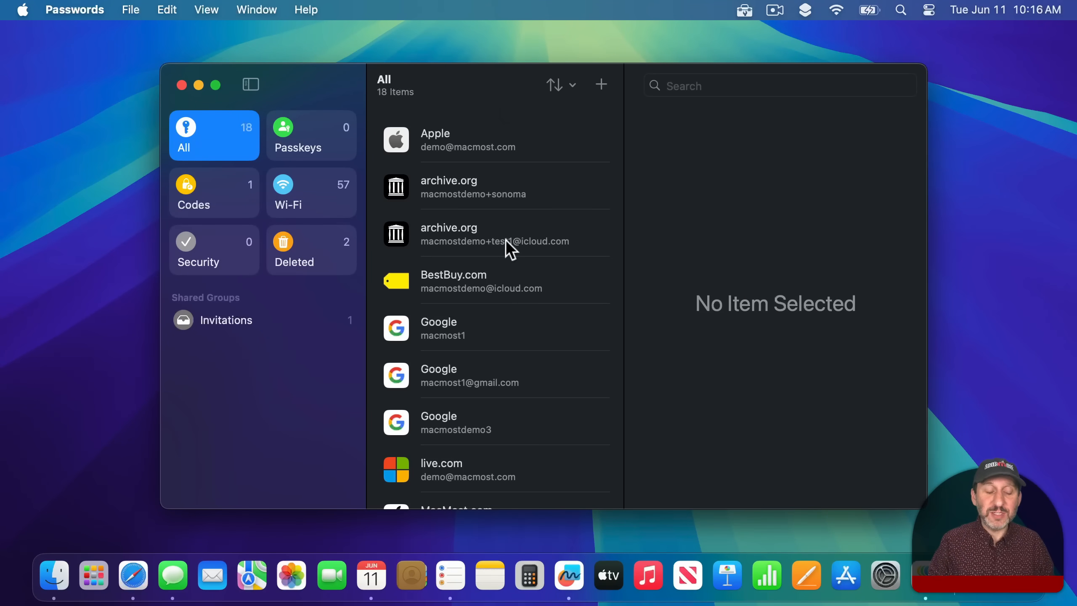
pyautogui.moveTo(254, 164)
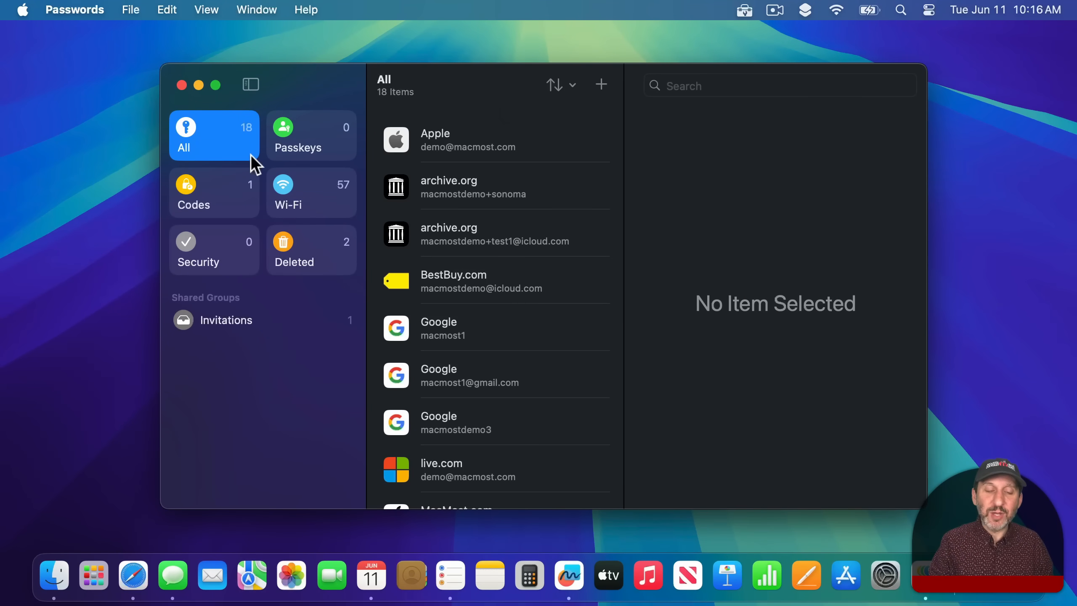
pyautogui.moveTo(238, 213)
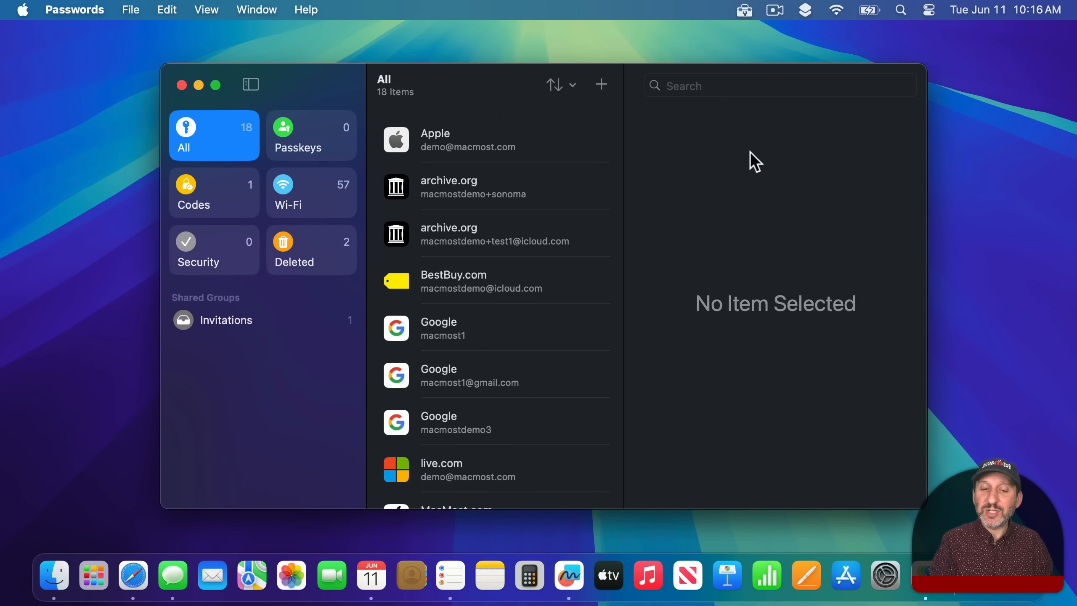
pyautogui.moveTo(717, 418)
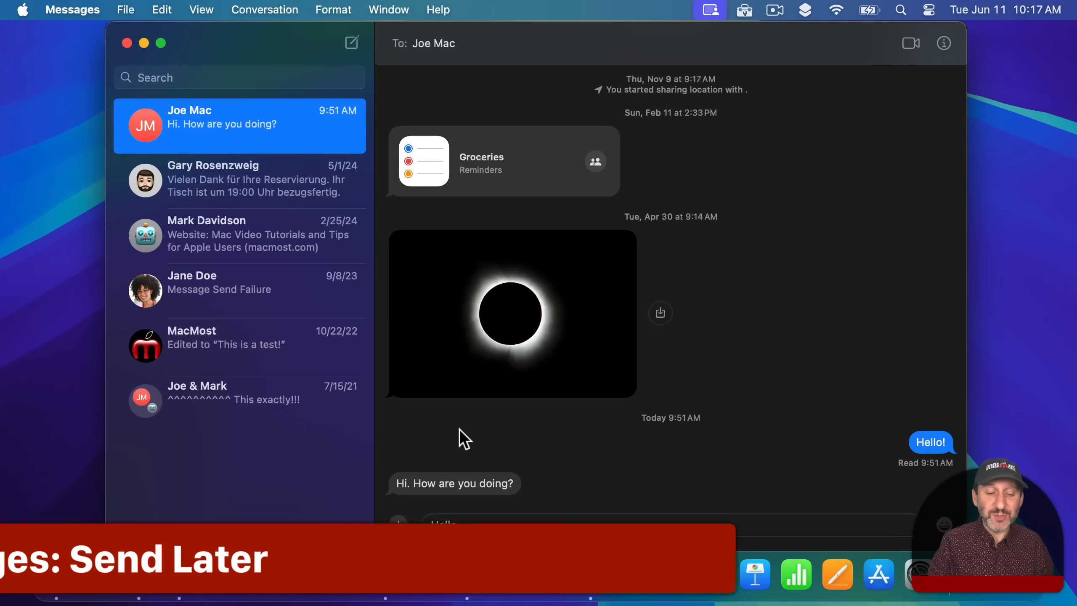
# Schedule the Hello message with Send Later and adjust its send time on 6/11
pyautogui.click(398, 525)
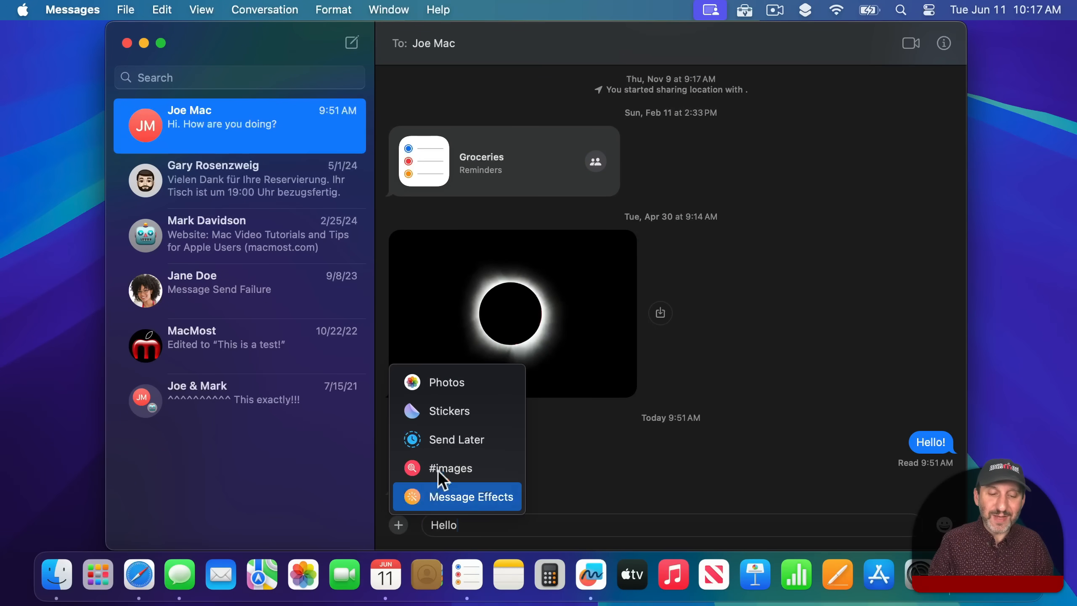
pyautogui.click(457, 439)
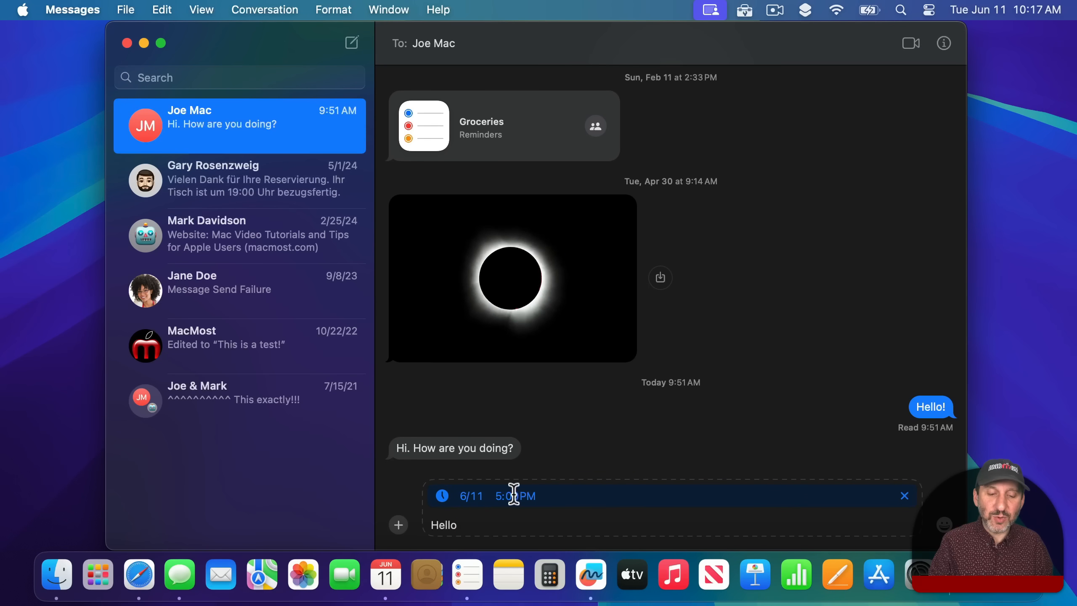
pyautogui.click(469, 496)
pyautogui.write("I'm doing great!")
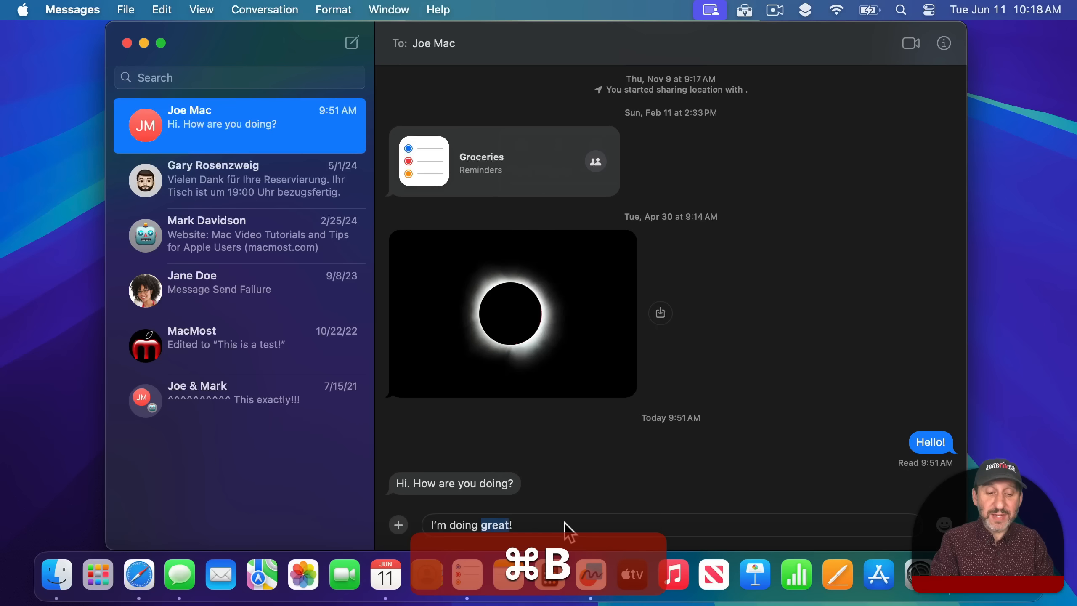
# Reveal the Text Effects options (Big, Shake, Explode) for the bolded word 'great'
pyautogui.rightClick(501, 525)
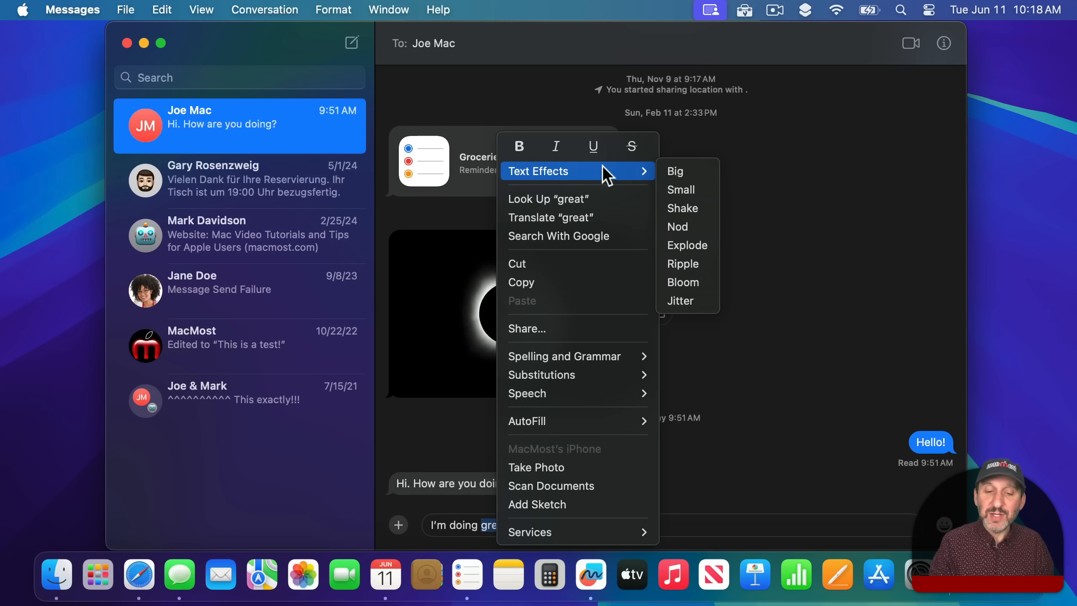
pyautogui.moveTo(675, 171)
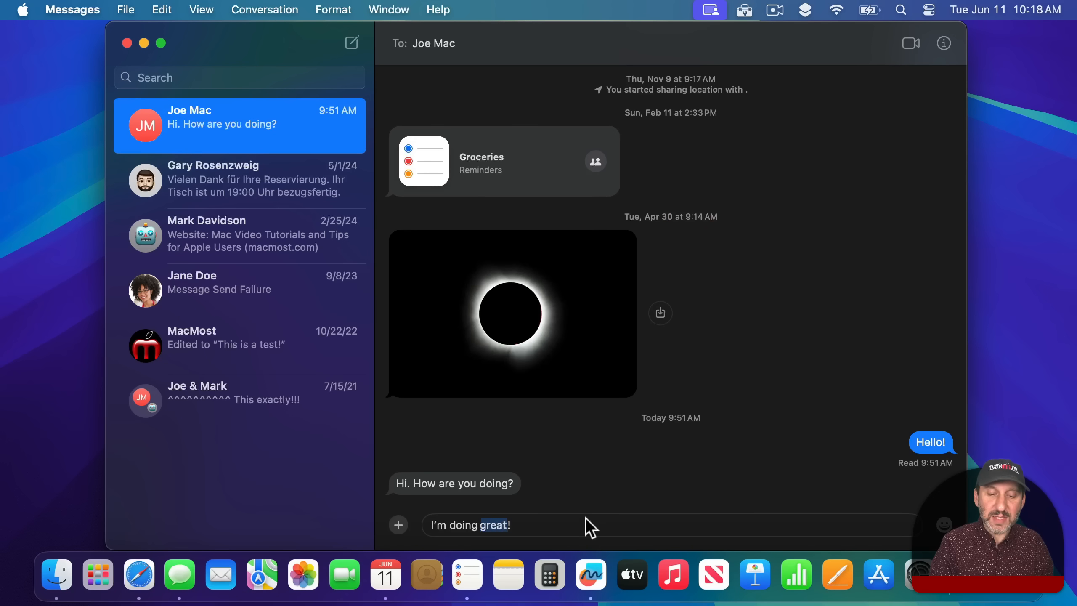
pyautogui.moveTo(533, 525)
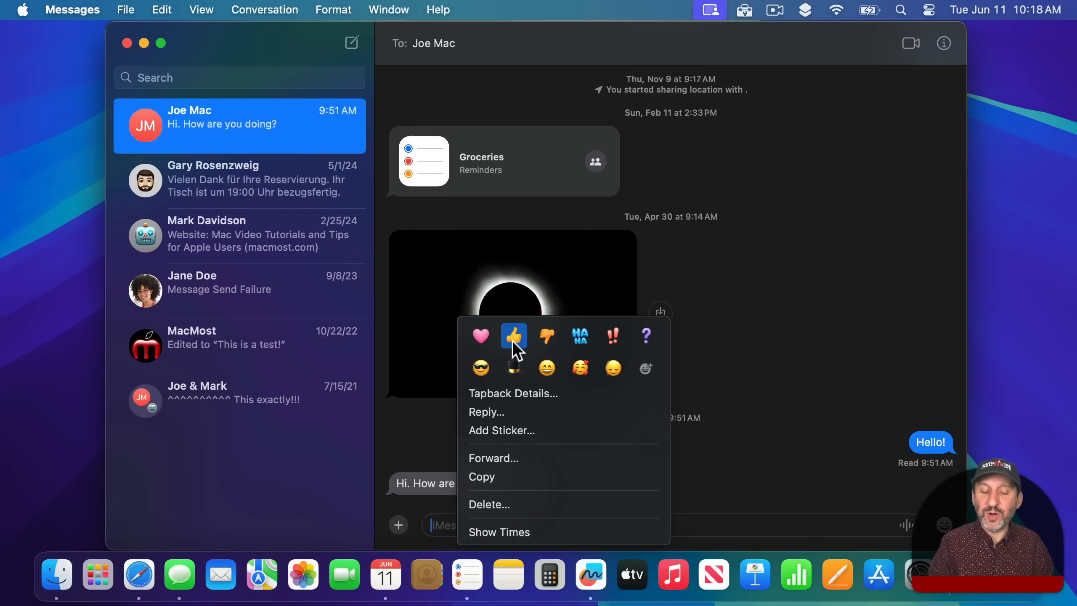
pyautogui.moveTo(645, 368)
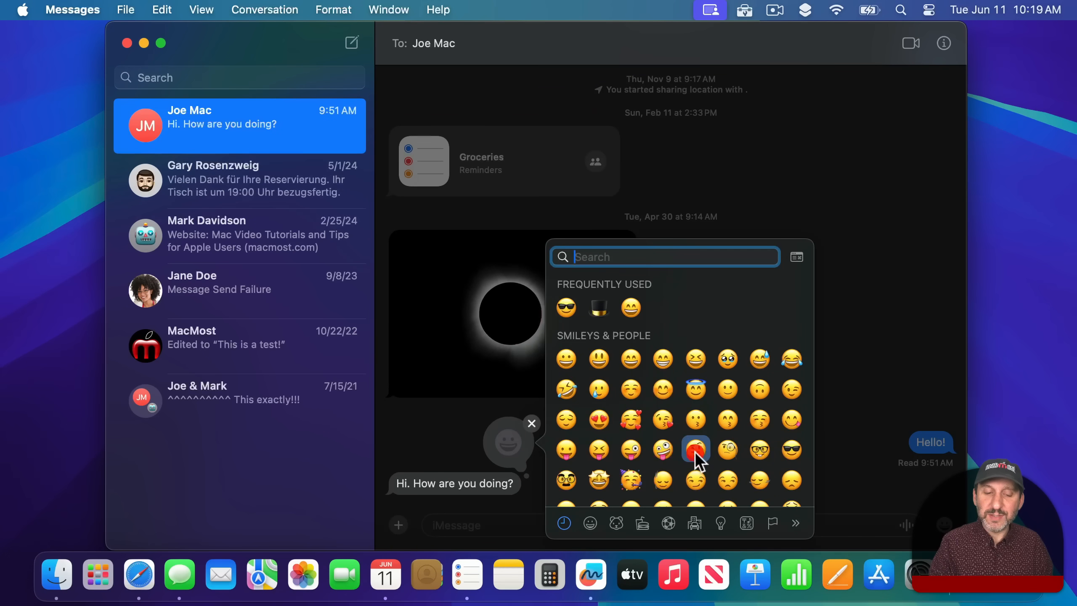
# Pick an emoji from the Character Viewer as the tapback on 'Hi. How are you doing?'
pyautogui.click(694, 449)
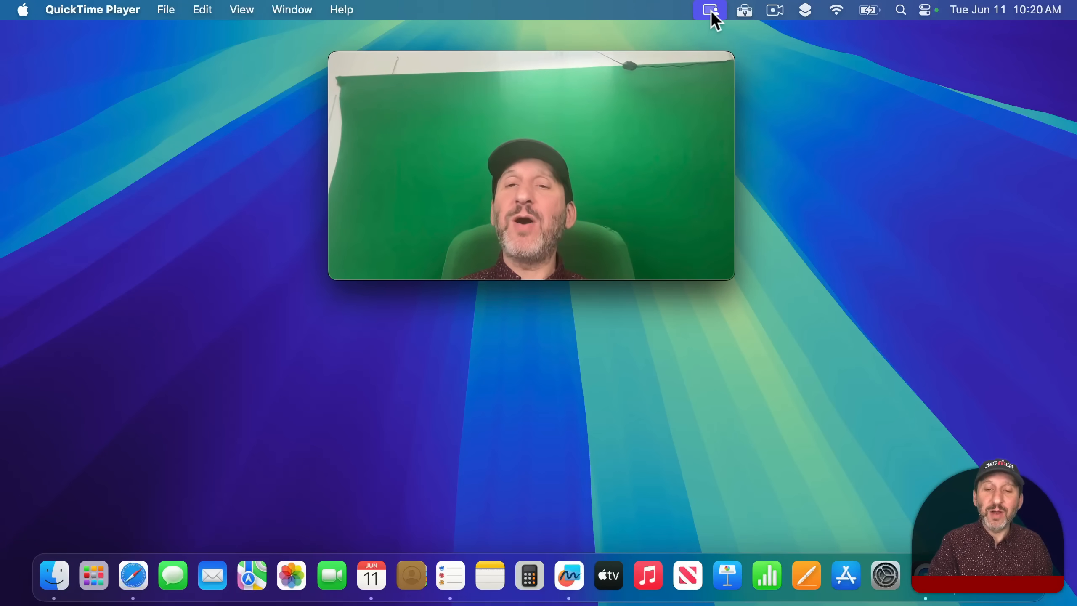
# Swap the camera's green gradient background for the mountain lake landscape via Video Effects
pyautogui.click(710, 9)
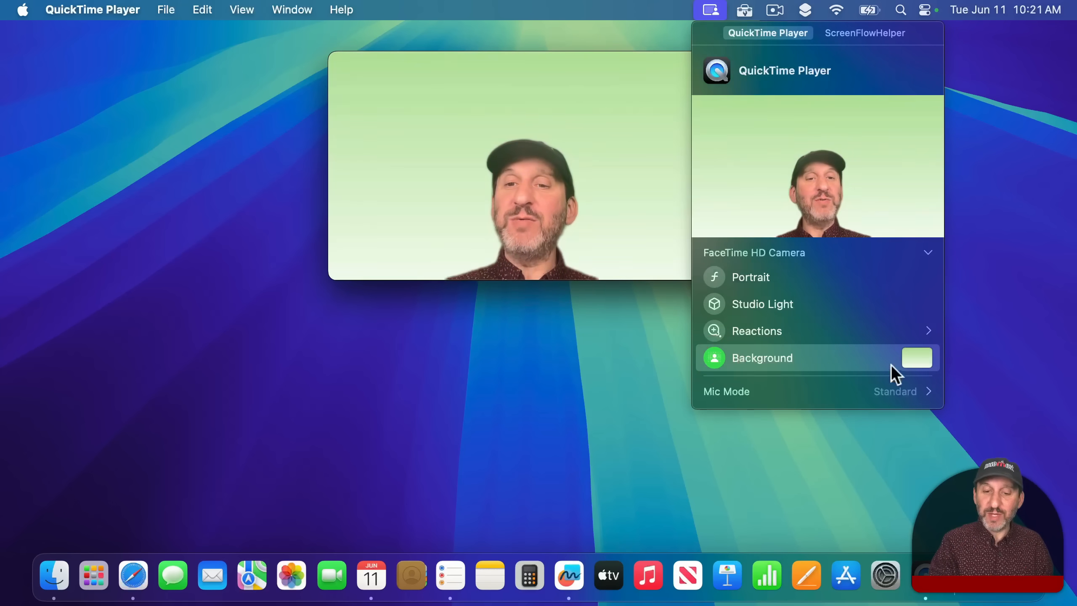
pyautogui.click(761, 357)
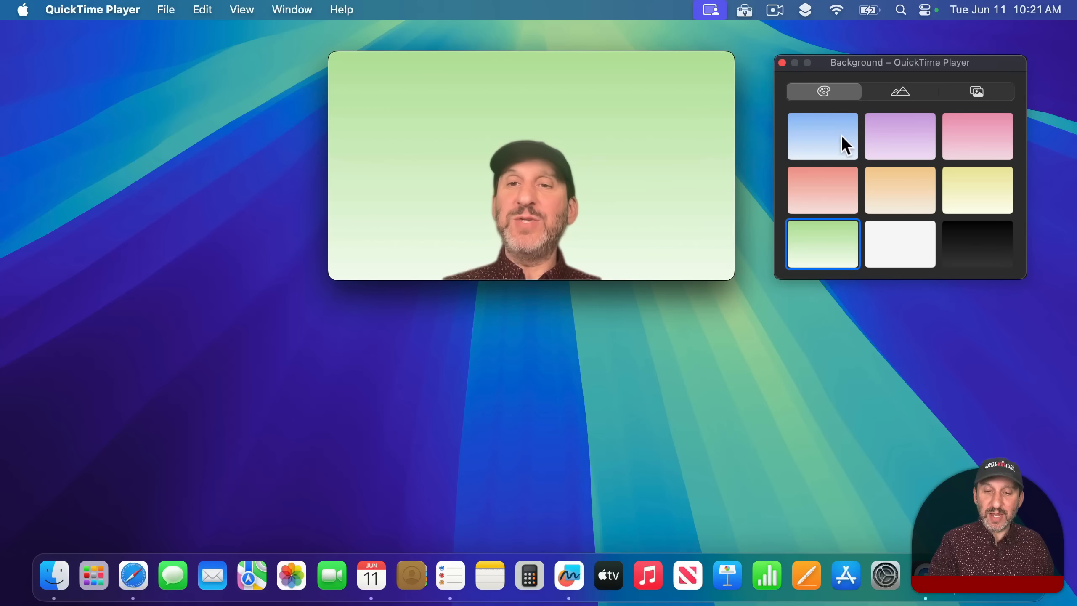
pyautogui.click(899, 135)
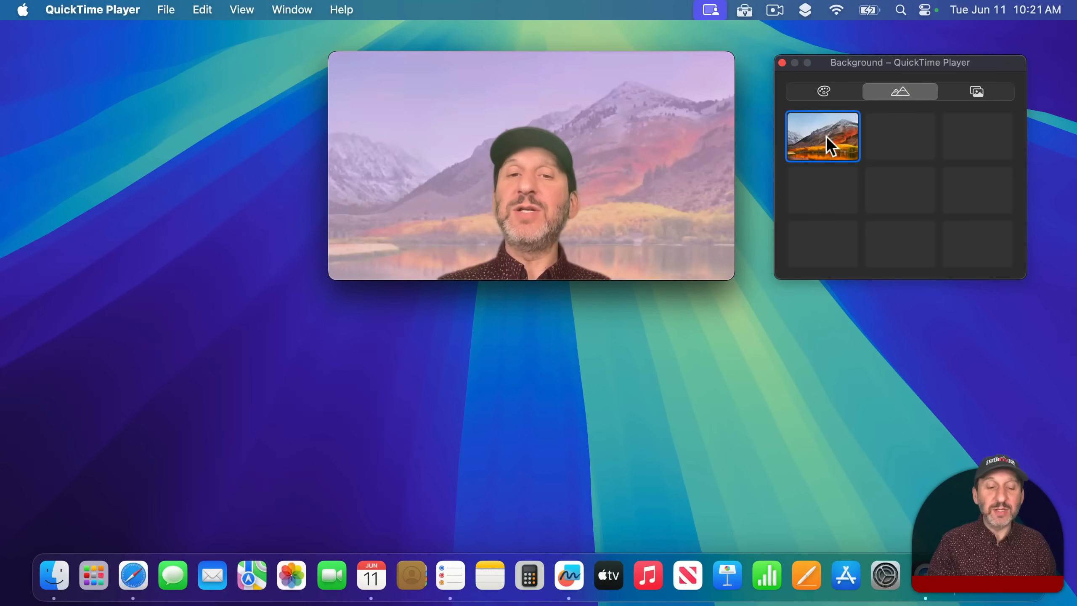
pyautogui.click(976, 92)
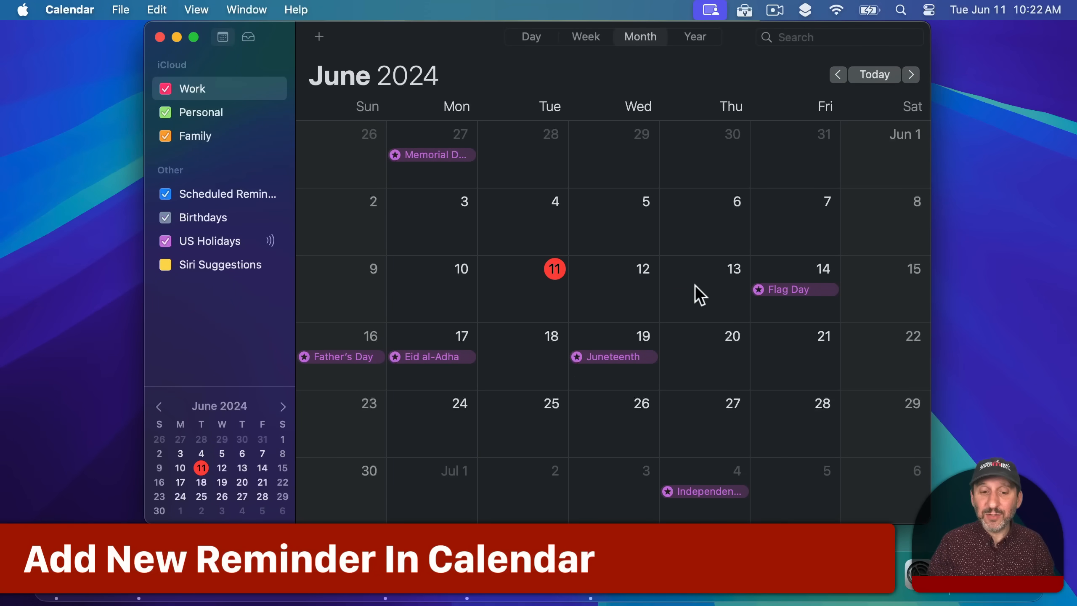
# Create a new item on June 13 in Month view to begin a 9:00 AM reminder
pyautogui.doubleClick(704, 289)
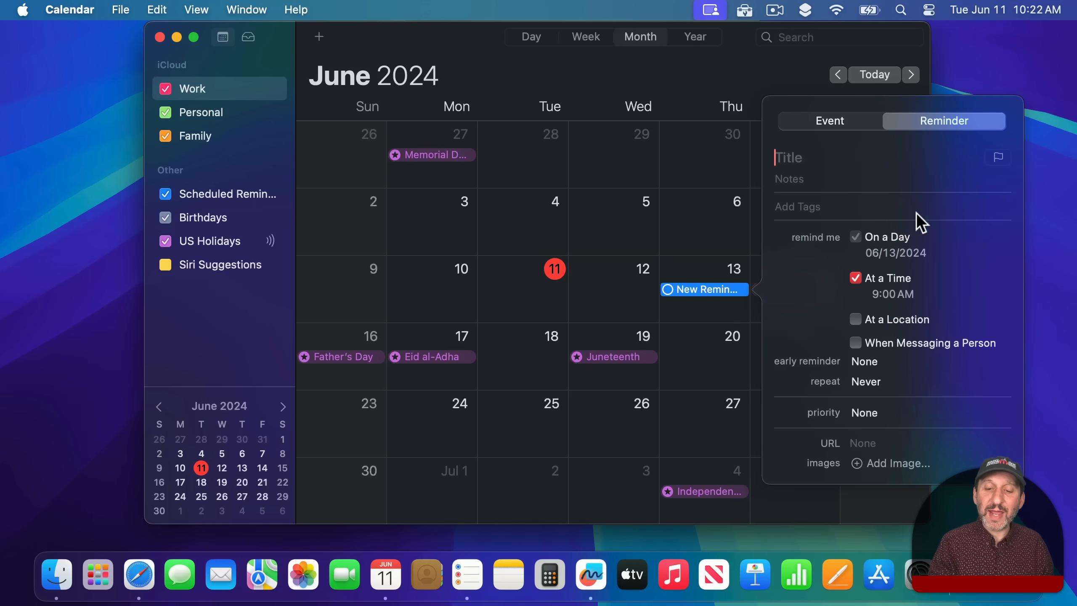
pyautogui.moveTo(911, 140)
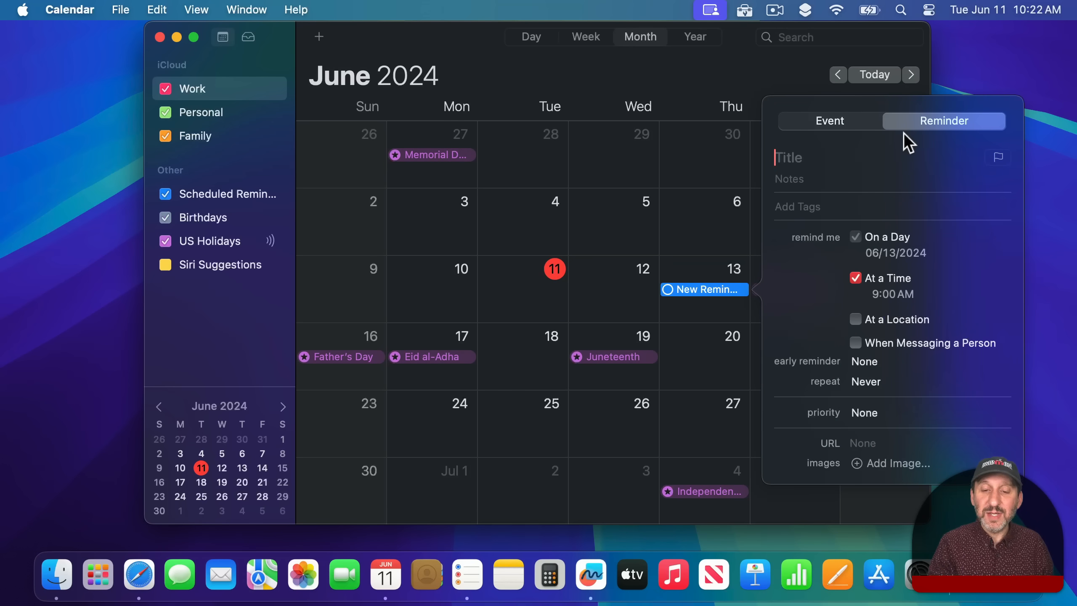
pyautogui.moveTo(824, 240)
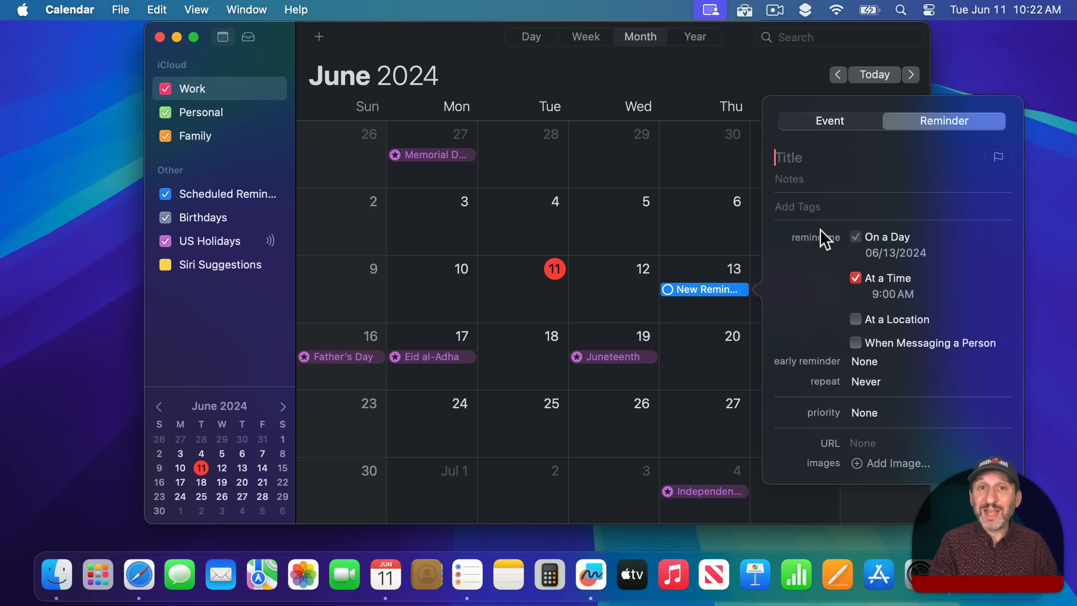
pyautogui.moveTo(831, 175)
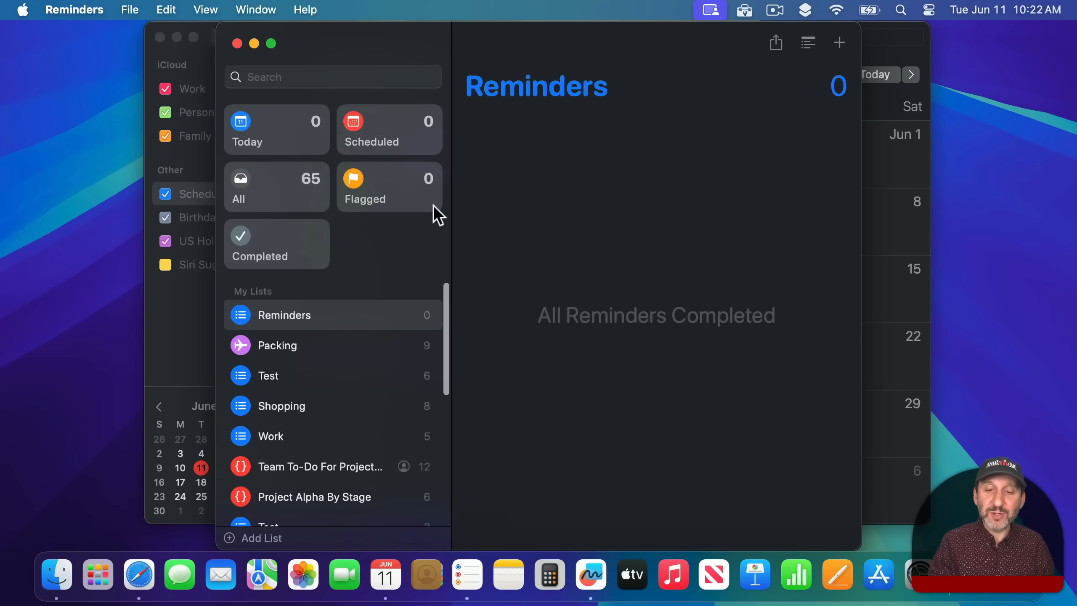
# Enter 'Lunch with John' in Reminders, hide the app and select it on Calendar's June 14
pyautogui.click(839, 43)
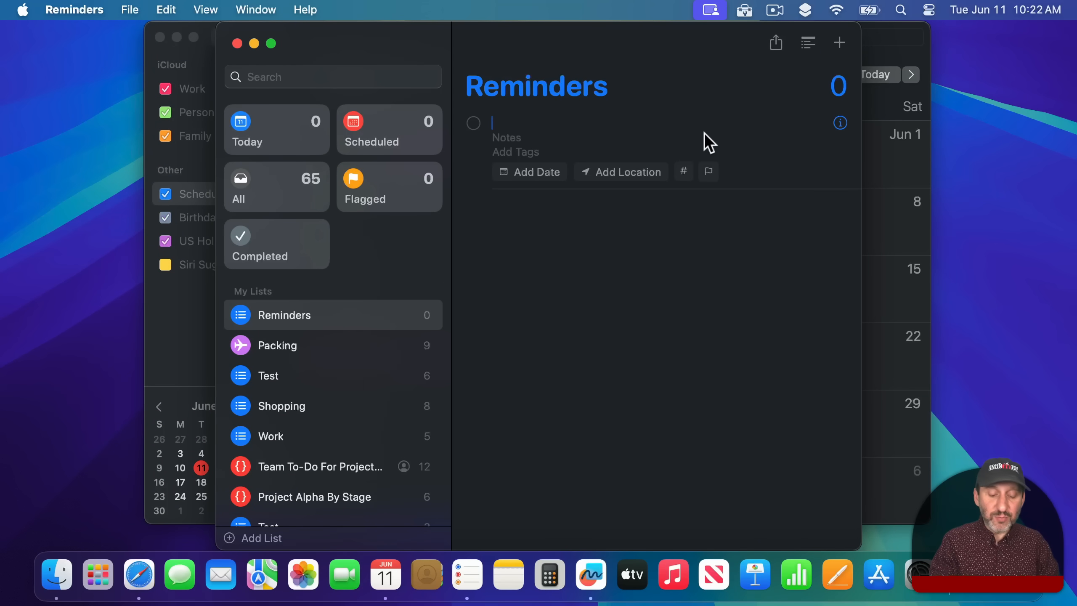
pyautogui.write('Lunch with John')
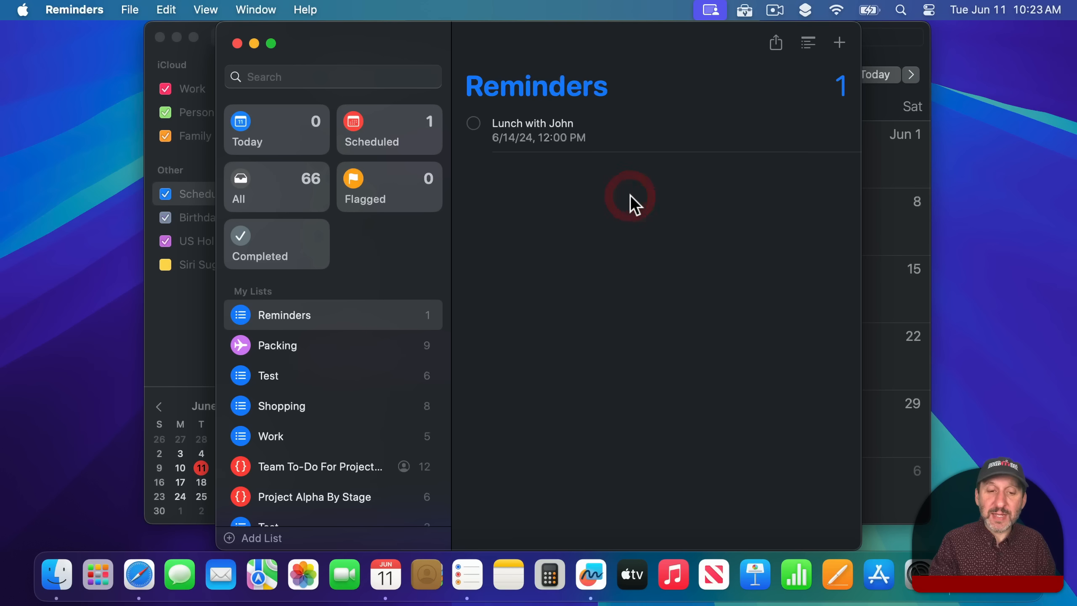
pyautogui.press('cmd+h')
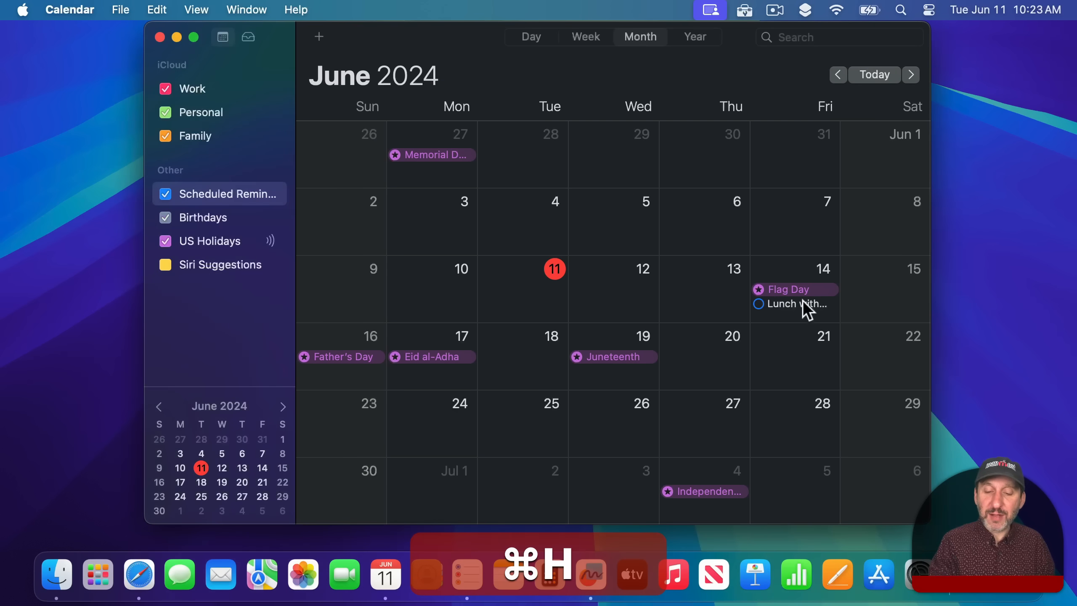
pyautogui.click(794, 304)
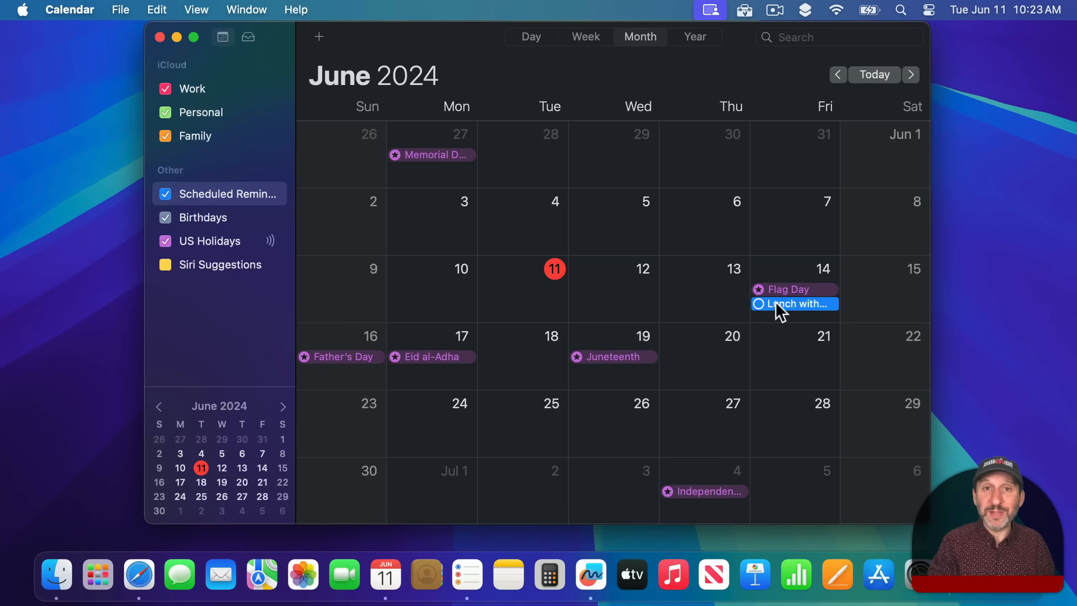
pyautogui.moveTo(570, 172)
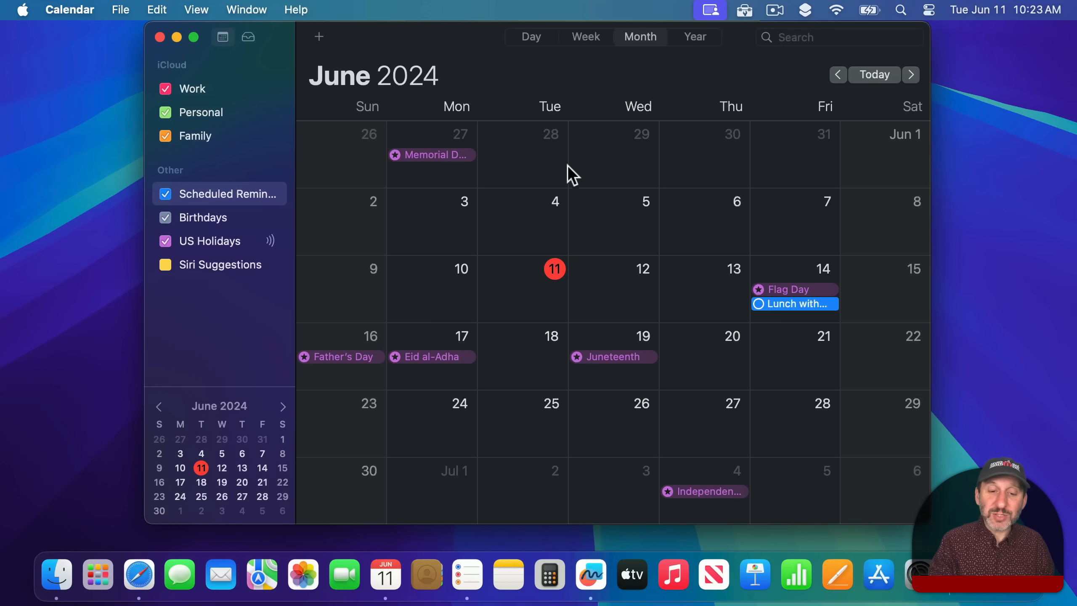
pyautogui.moveTo(787, 251)
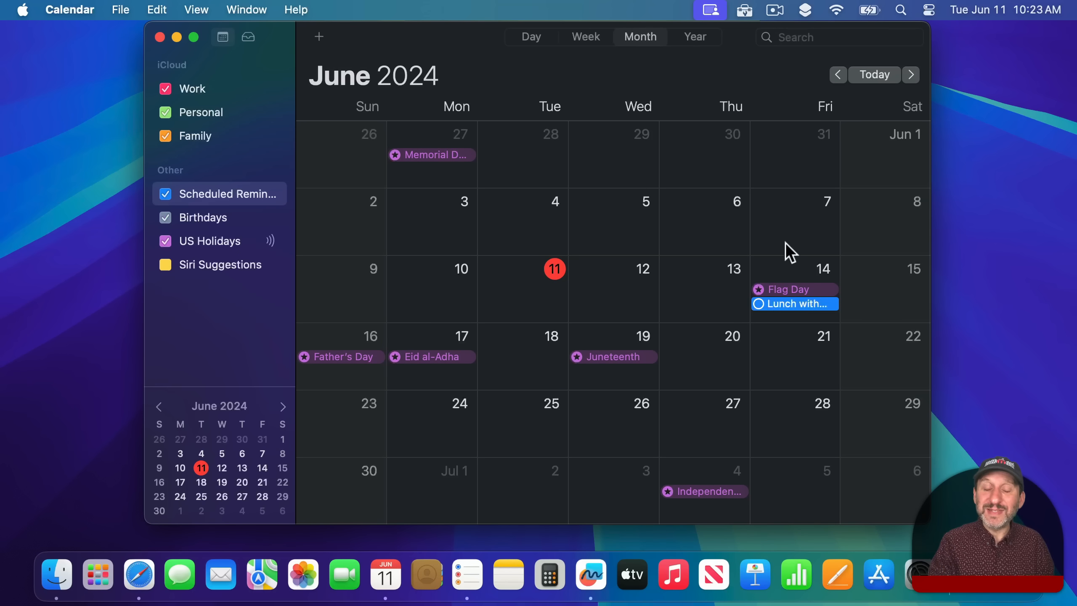
pyautogui.moveTo(689, 351)
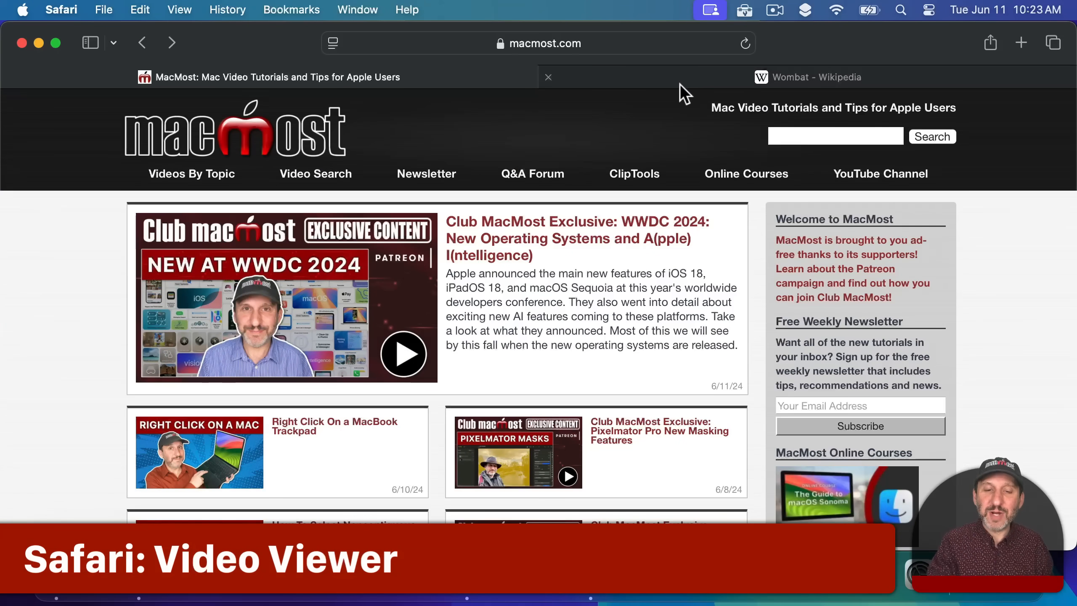
# Visit the Wombat Wikipedia tab and show its Page Menu before returning to MacMost
pyautogui.click(812, 77)
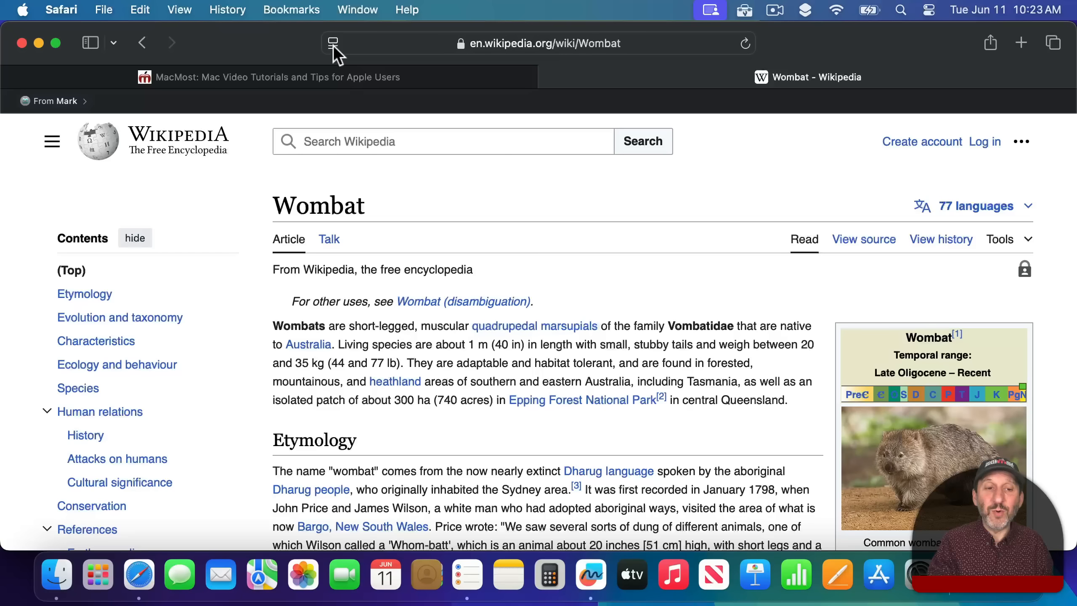
pyautogui.click(333, 43)
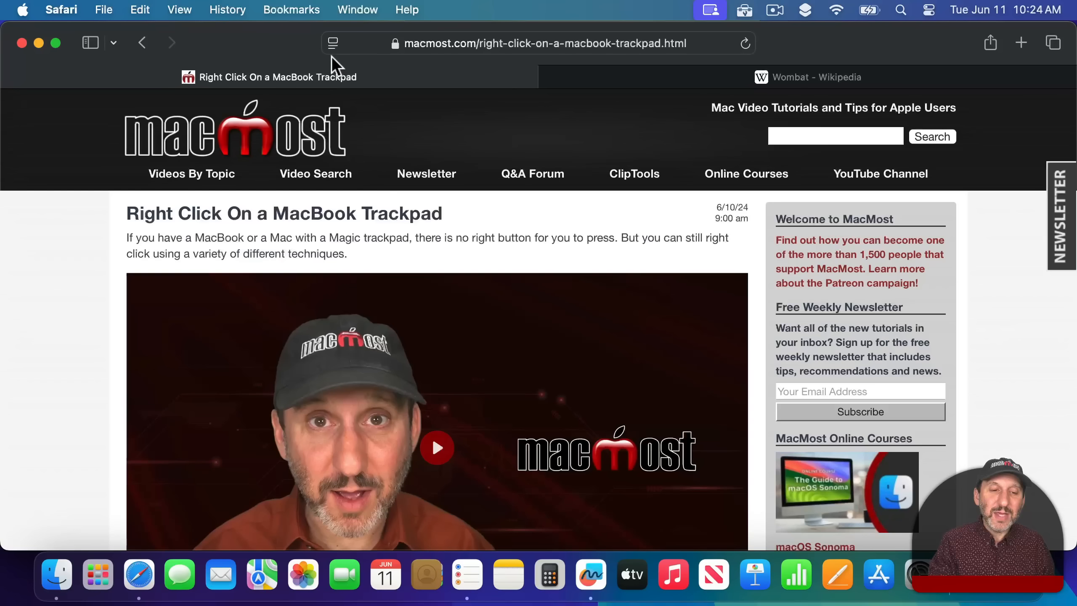
# Enter Video Viewer for the article's embedded video from the Page Menu / View menu
pyautogui.click(333, 43)
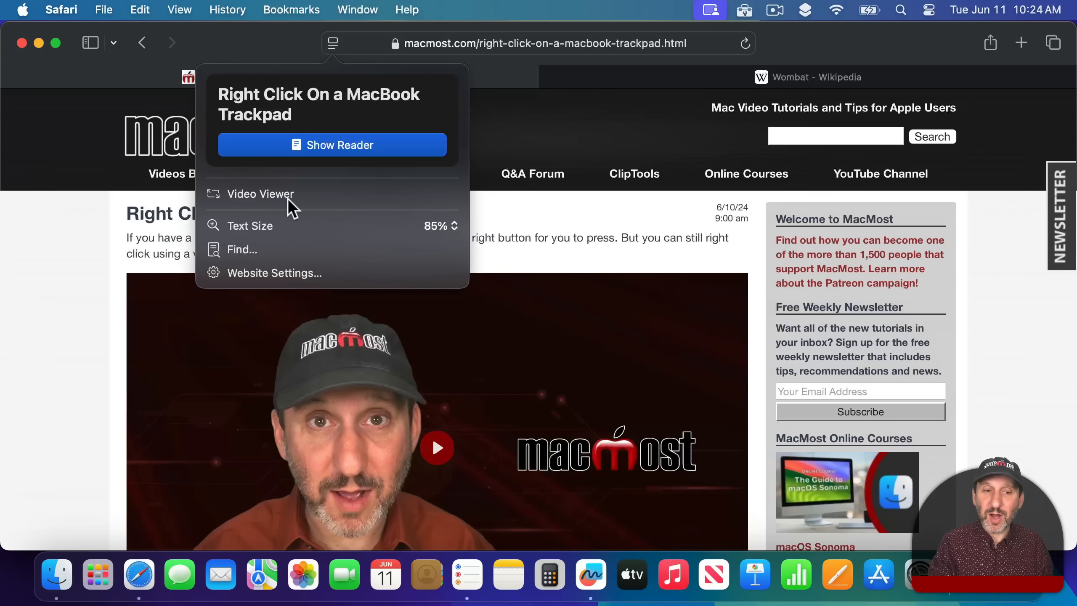
pyautogui.click(180, 9)
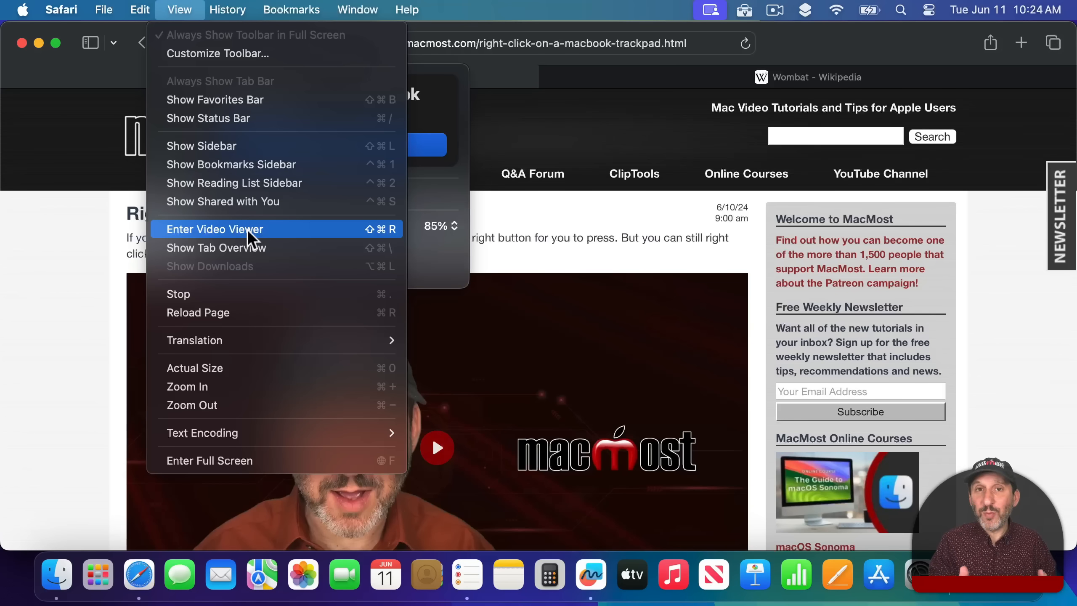
pyautogui.moveTo(364, 237)
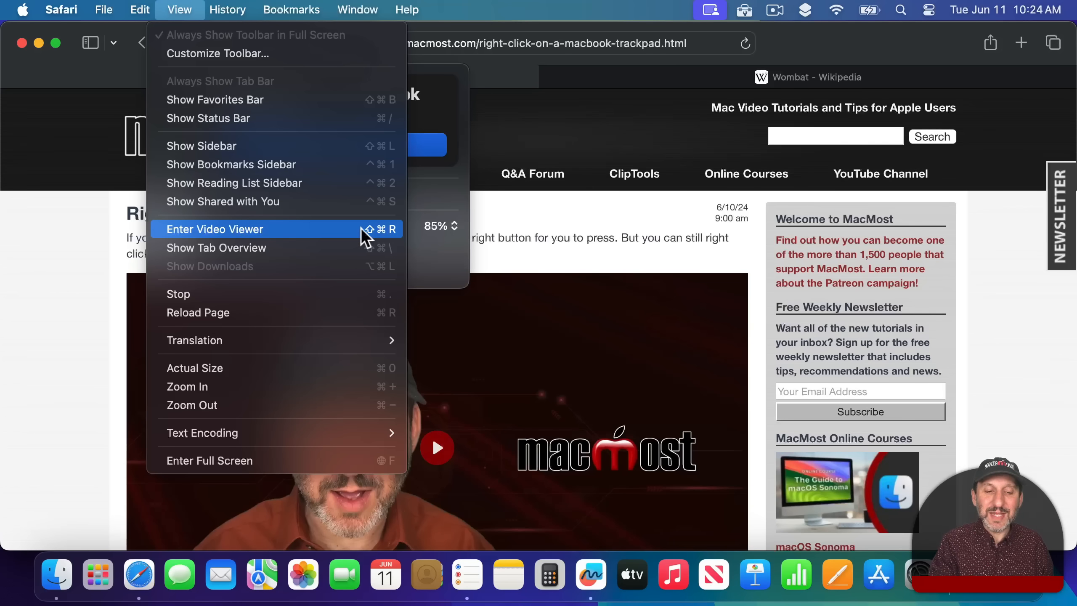
pyautogui.moveTo(390, 239)
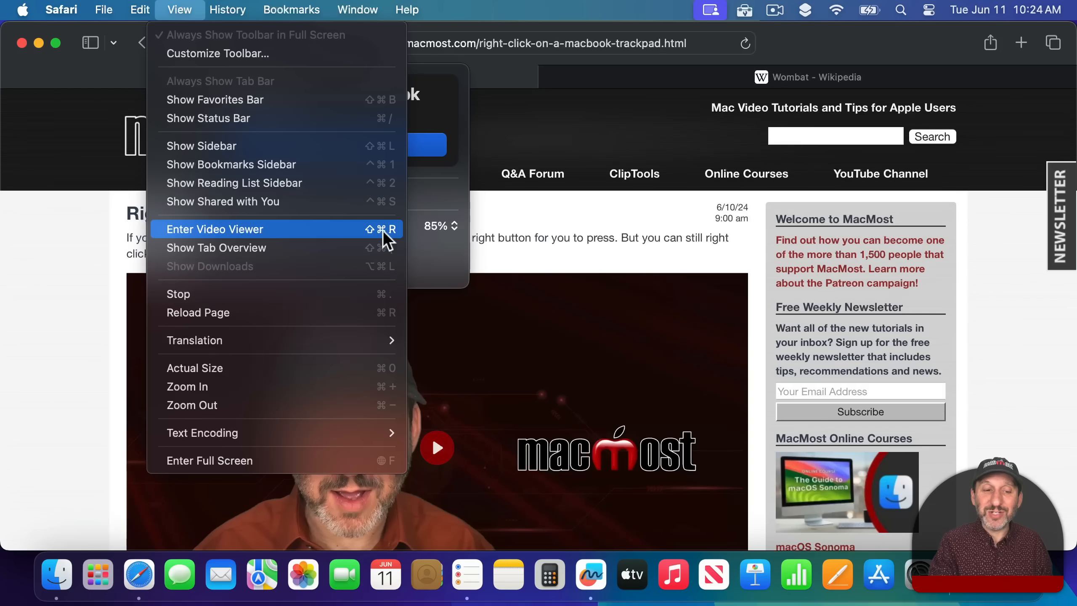
pyautogui.moveTo(282, 235)
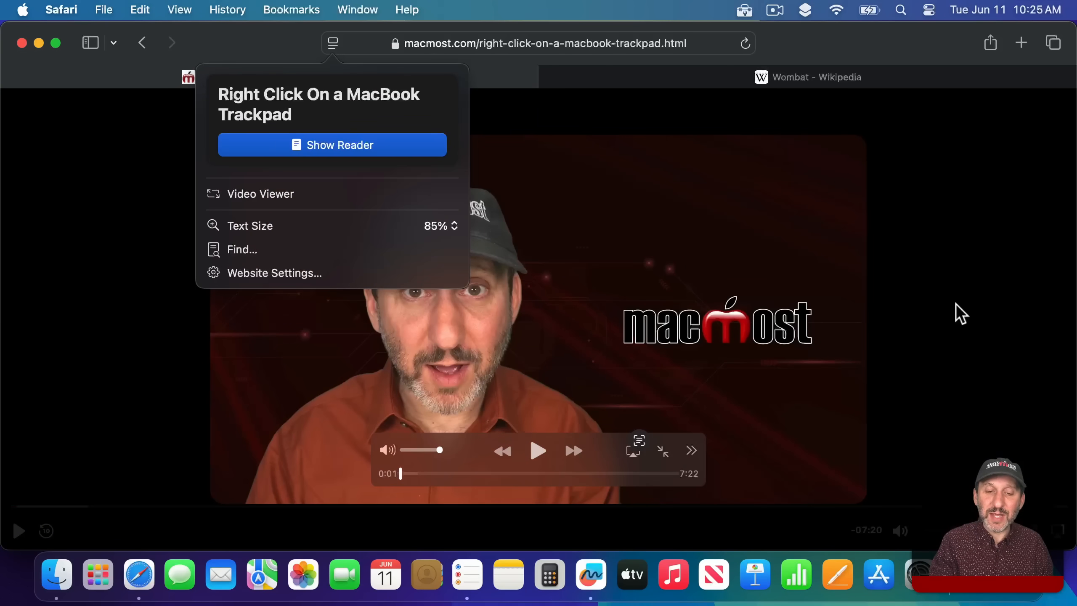
# Pause and resume the trackpad video using the Video Viewer's play/pause control
pyautogui.click(539, 450)
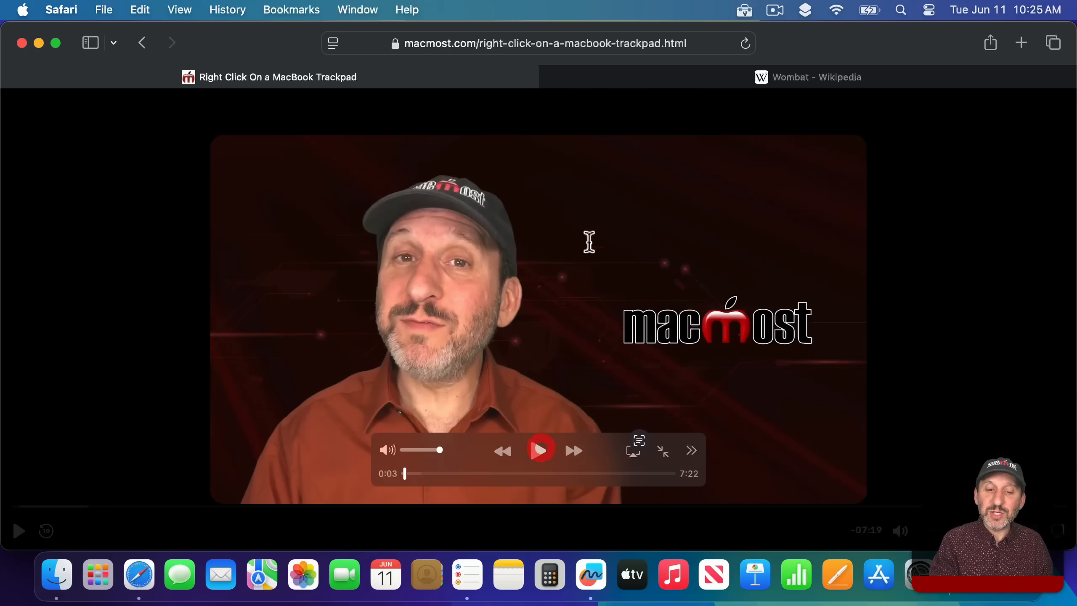
pyautogui.click(540, 450)
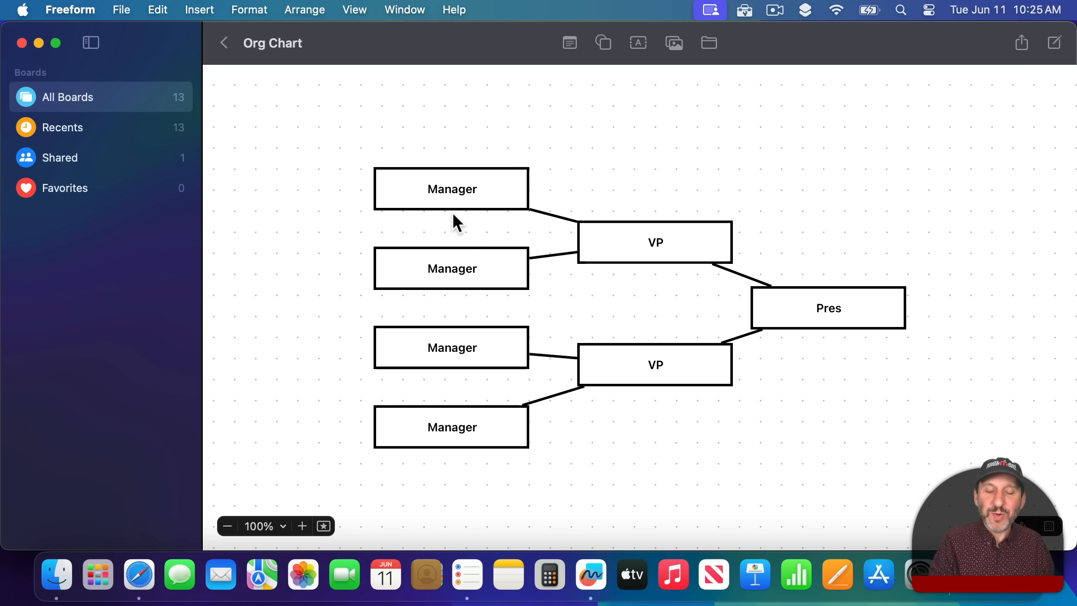
pyautogui.moveTo(472, 208)
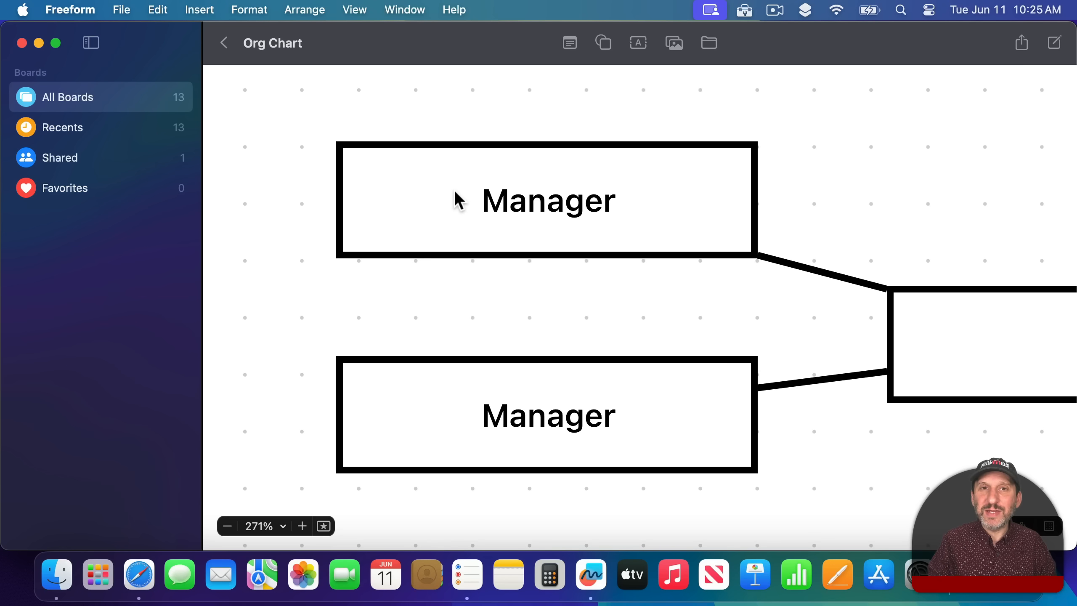
pyautogui.moveTo(343, 502)
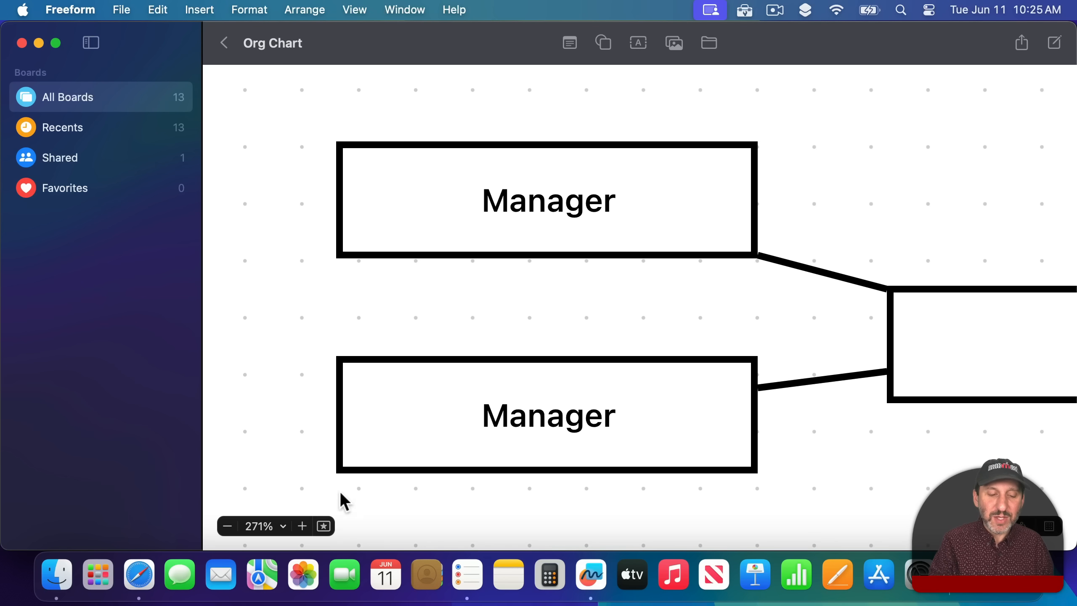
# Save the Manager boxes close-up as Scene 1, then zoom out toward the VP and Pres boxes
pyautogui.click(323, 526)
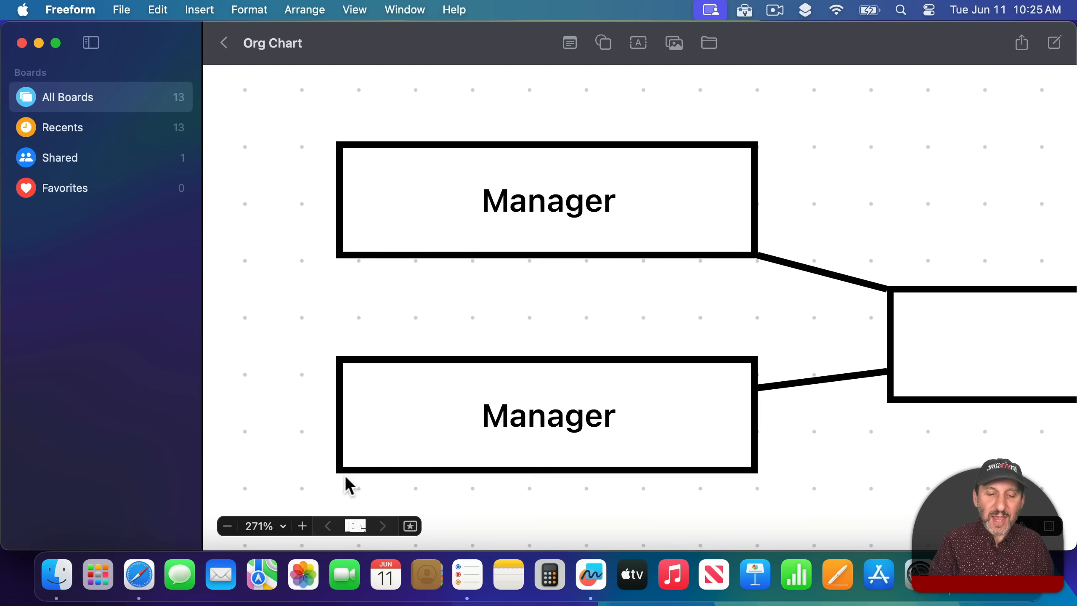
pyautogui.click(355, 525)
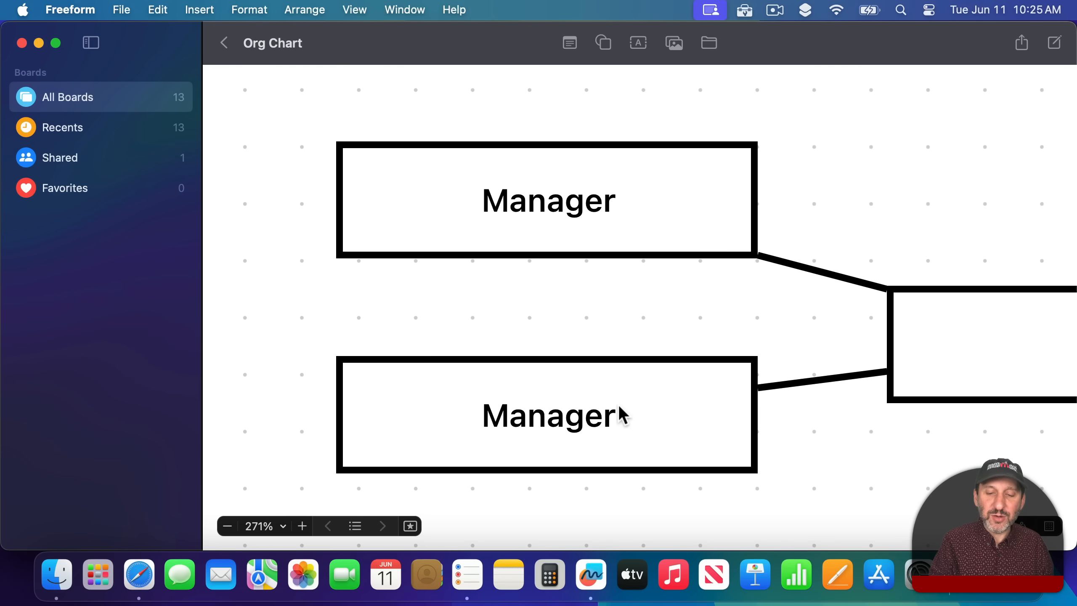
pyautogui.hscroll(3)
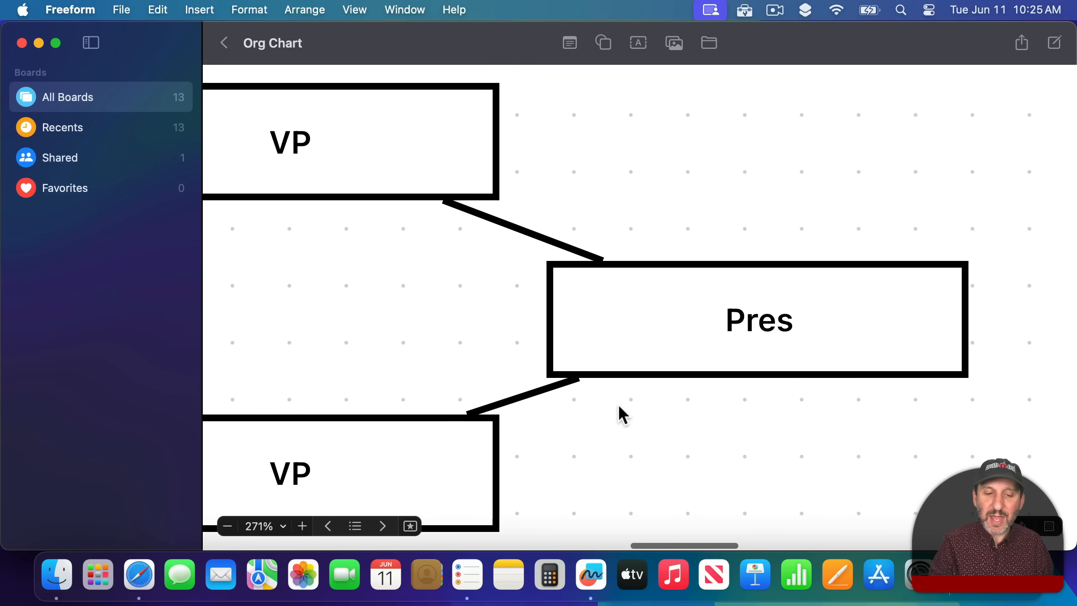
pyautogui.click(227, 525)
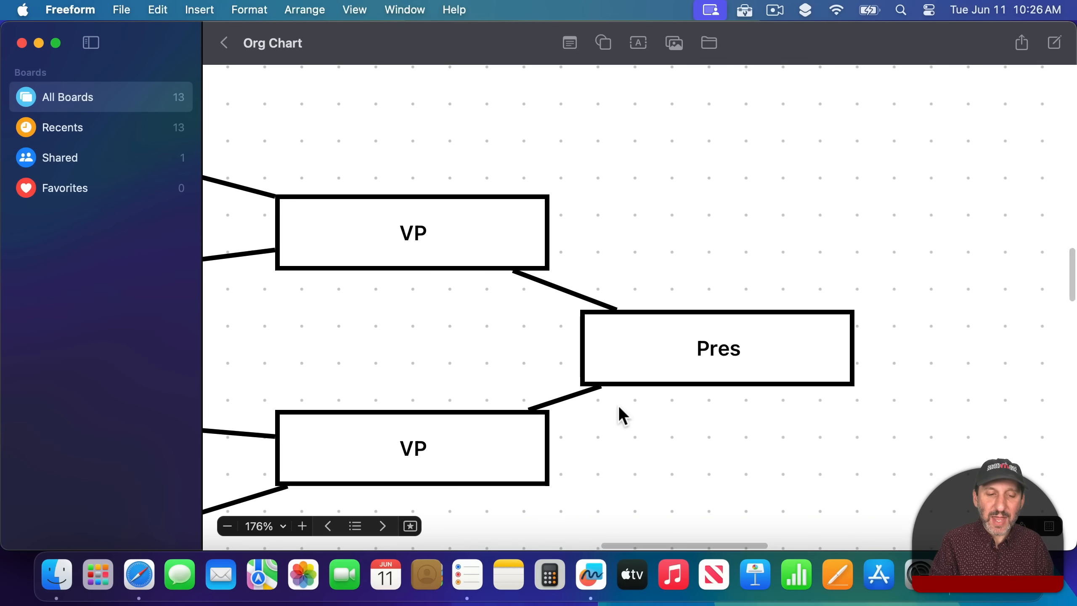
# Add the VP and Pres view as Scene 2 from the Scenes list and close the list
pyautogui.click(356, 525)
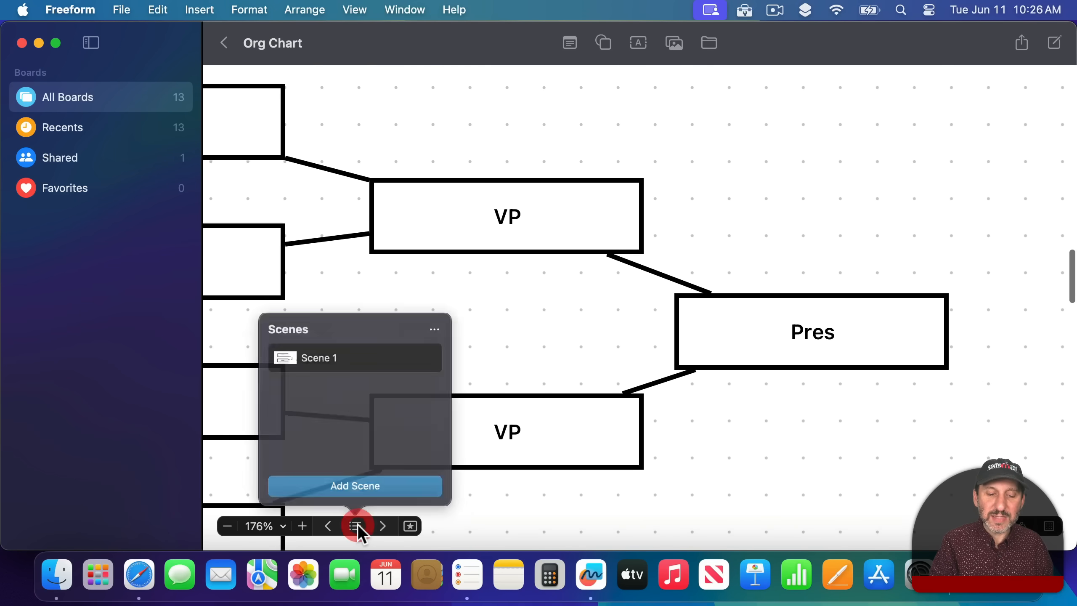
pyautogui.click(356, 525)
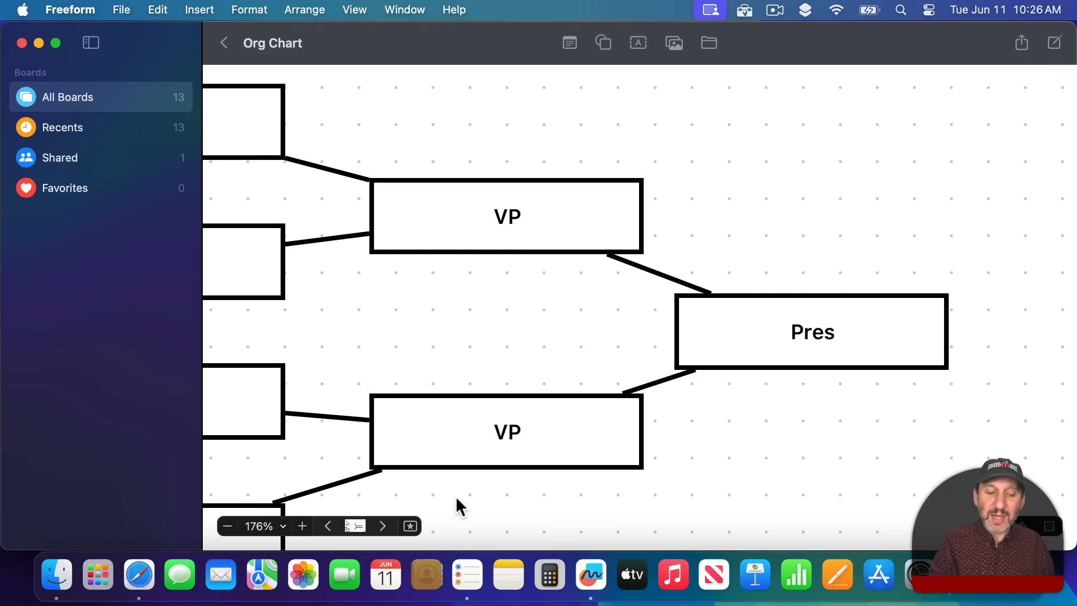
pyautogui.click(355, 526)
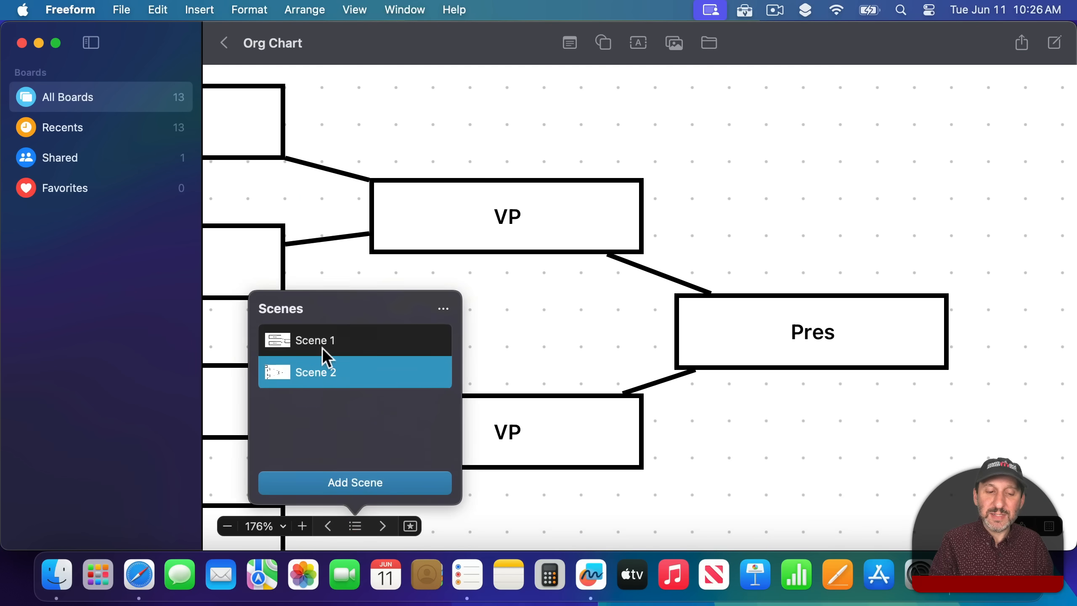
pyautogui.click(317, 340)
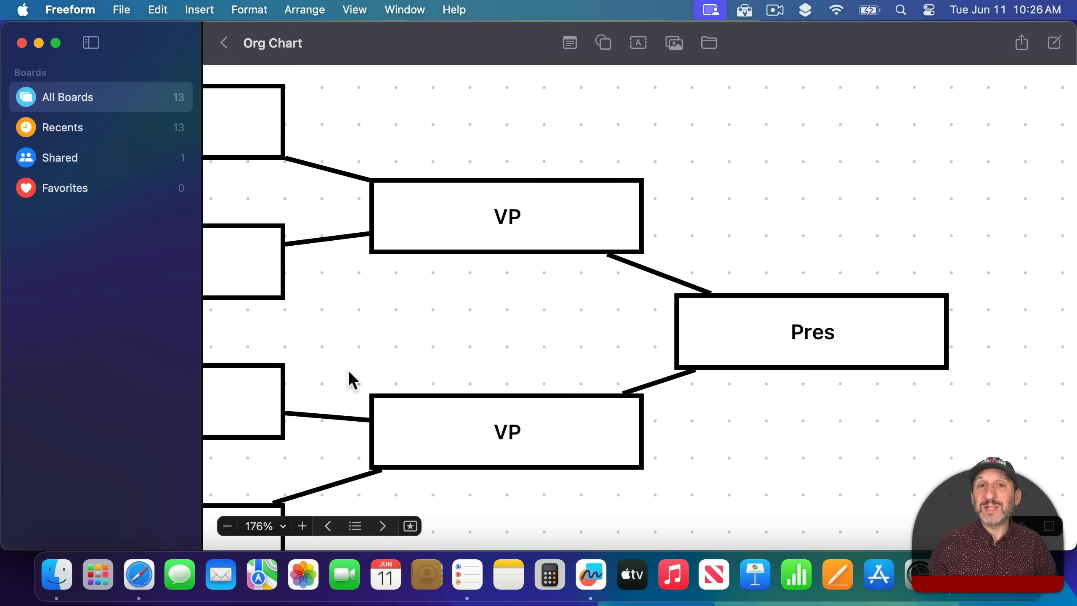
pyautogui.moveTo(353, 9)
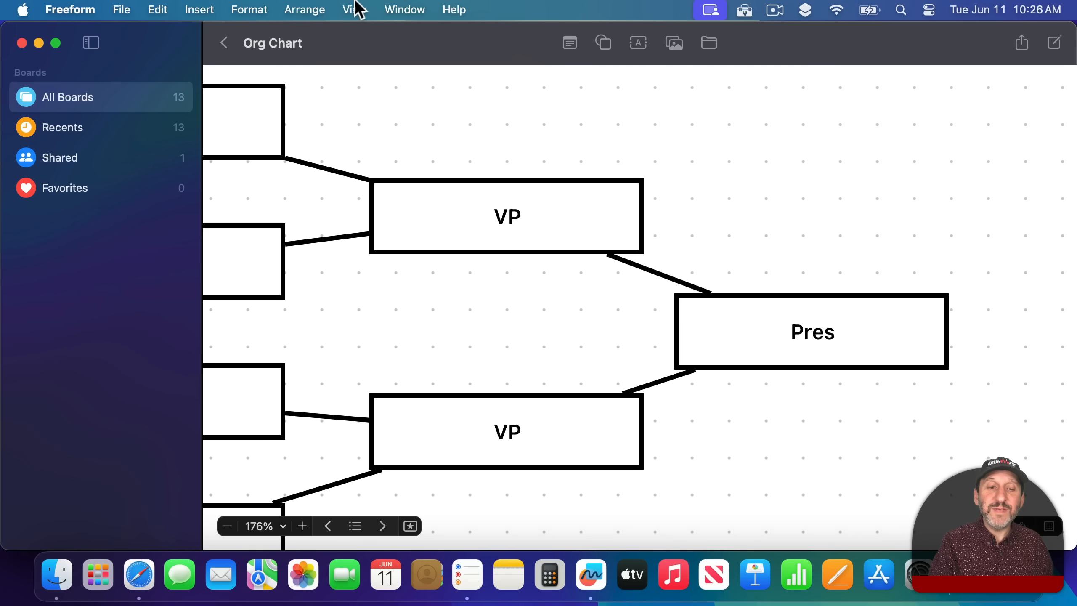
# Enable View > Snap to Grid and drag the Pres box upward so it lands on grid points
pyautogui.click(354, 9)
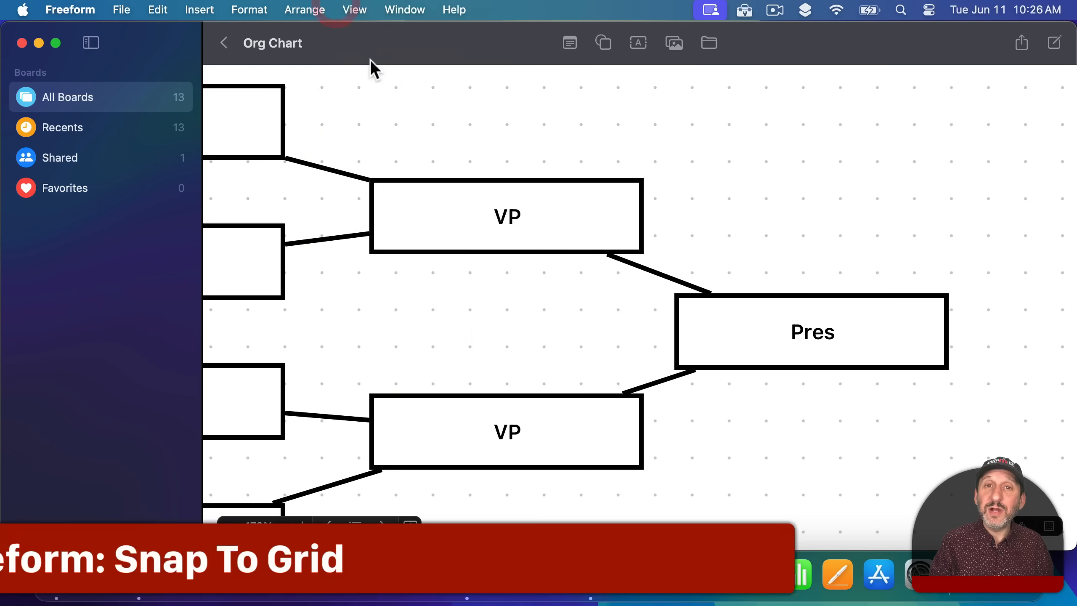
pyautogui.click(354, 10)
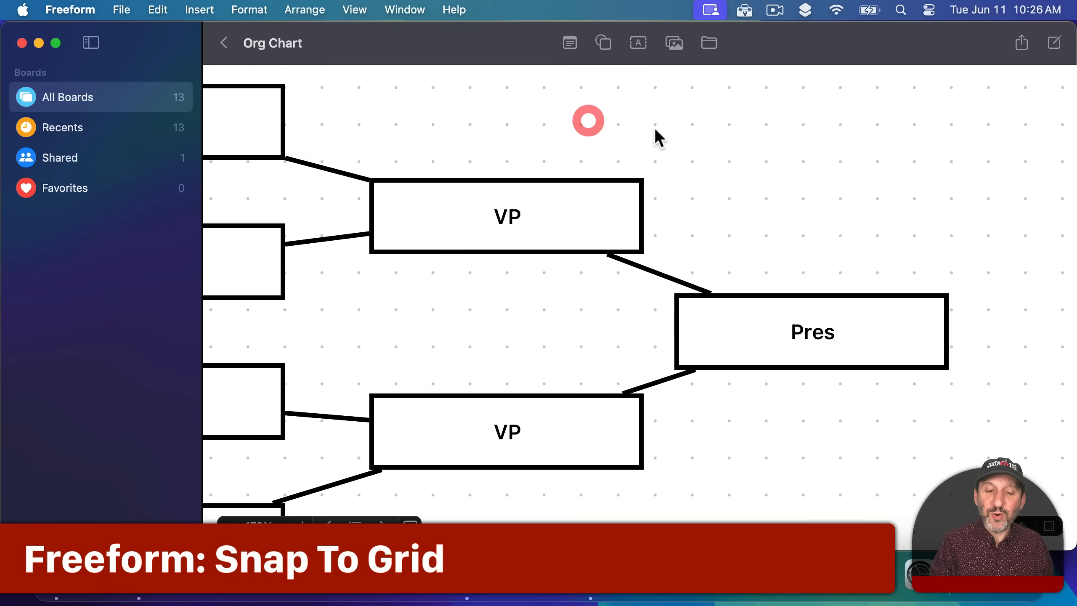
pyautogui.moveTo(813, 332); pyautogui.dragTo(828, 236)
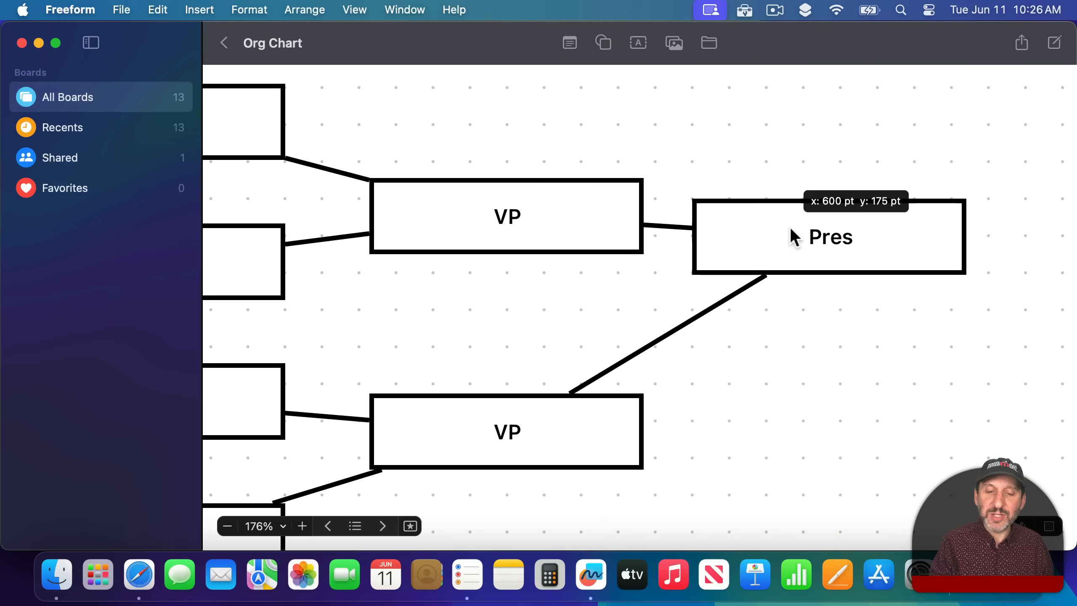
pyautogui.moveTo(825, 237); pyautogui.dragTo(825, 165)
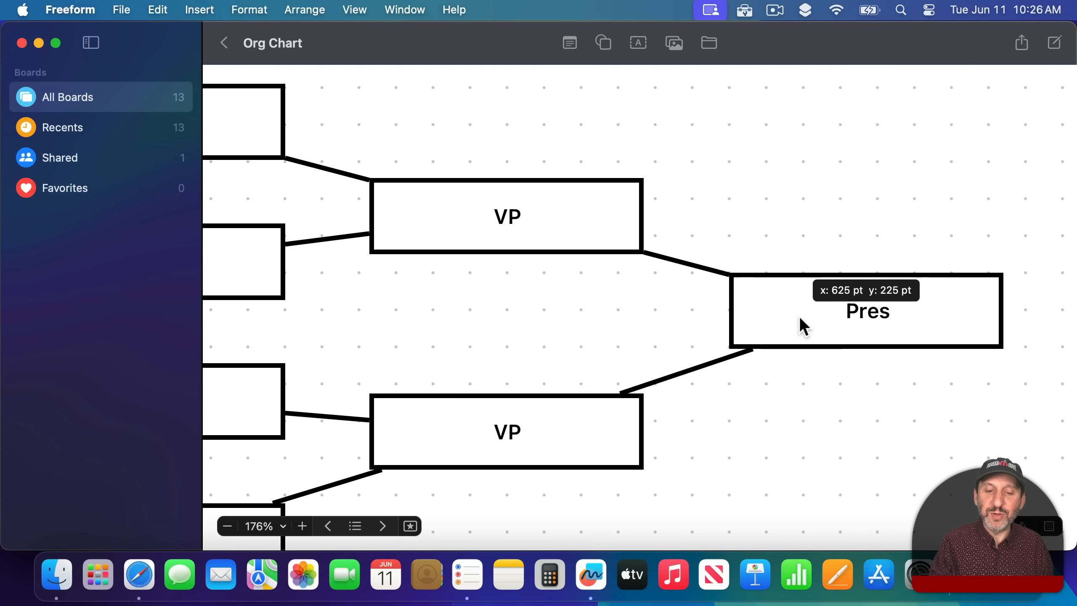
pyautogui.click(866, 311)
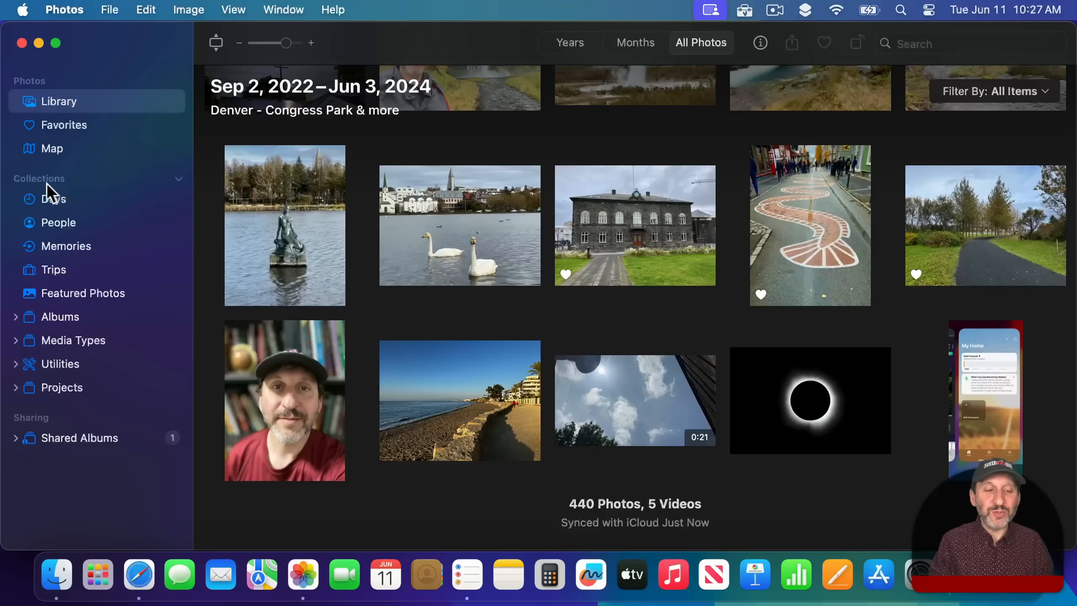
# Expand the Collections header in the Photos sidebar to reveal Days, People, Memories and Trips
pyautogui.click(53, 198)
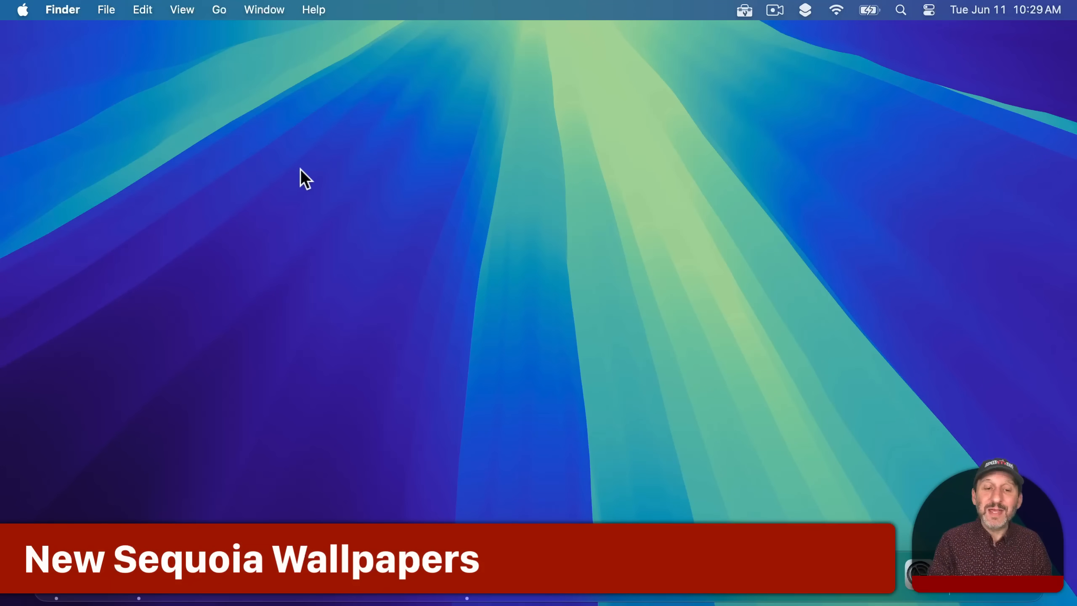
pyautogui.moveTo(227, 131)
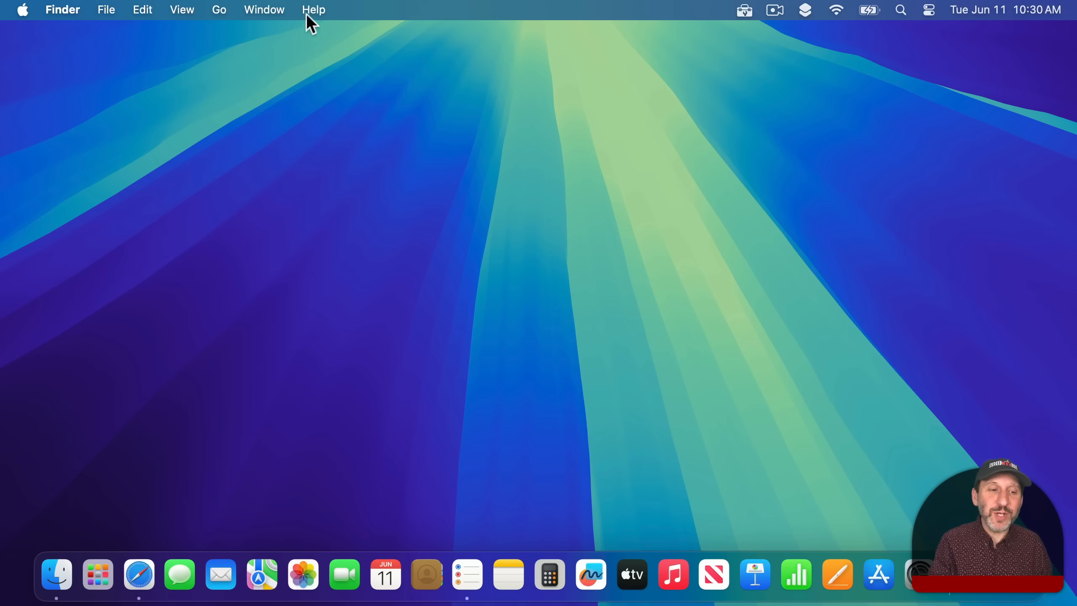
# Launch System Settings from the Apple menu over the new Sequoia wallpaper
pyautogui.click(21, 9)
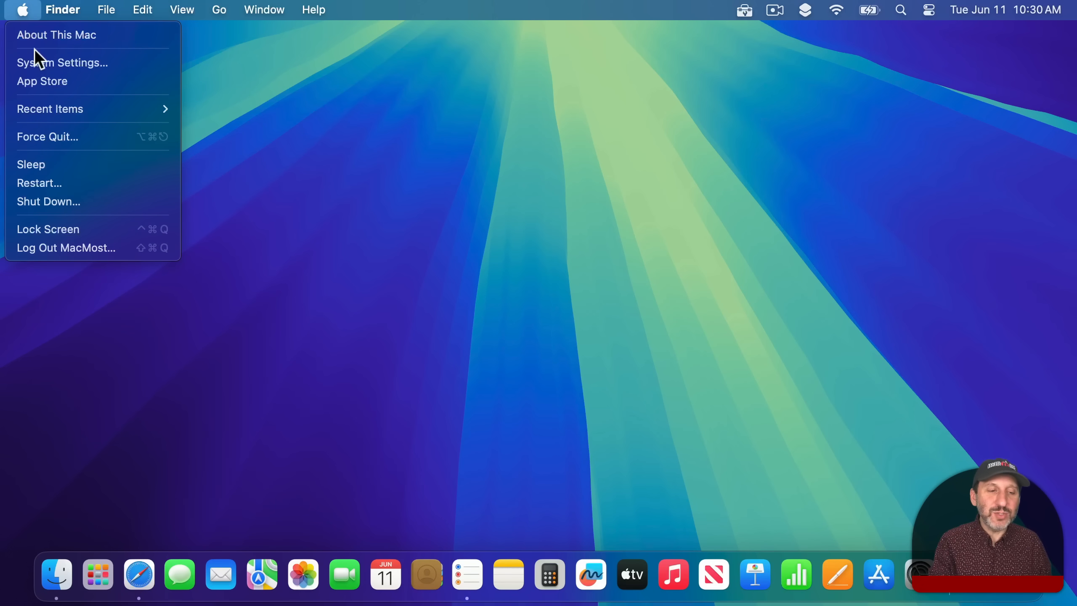
pyautogui.click(62, 62)
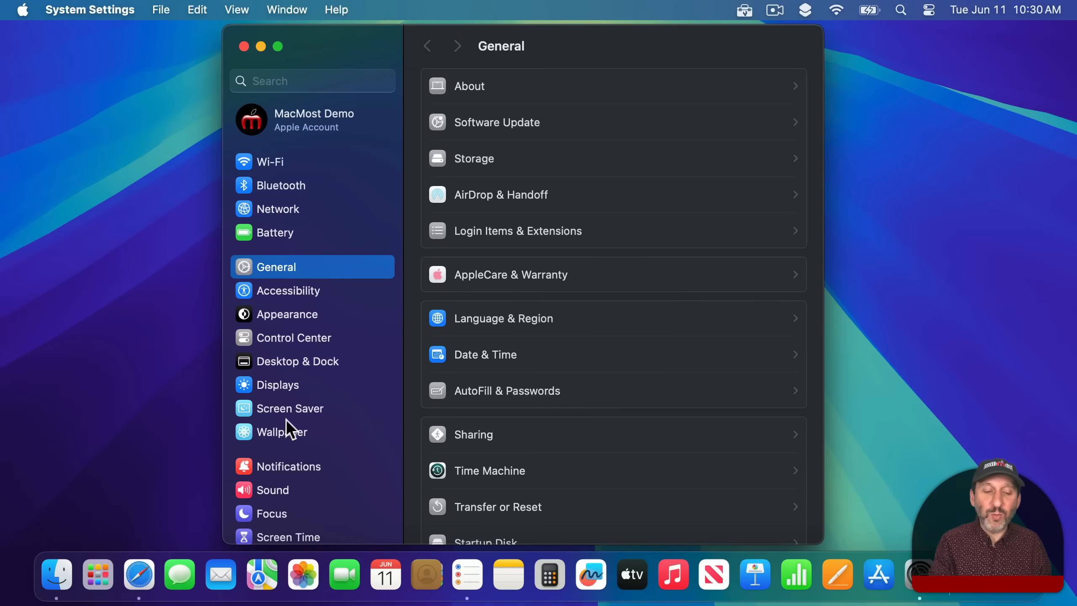
# In the Screen Saver pane, try macOS Beta then choose the Macintosh screen saver
pyautogui.click(290, 408)
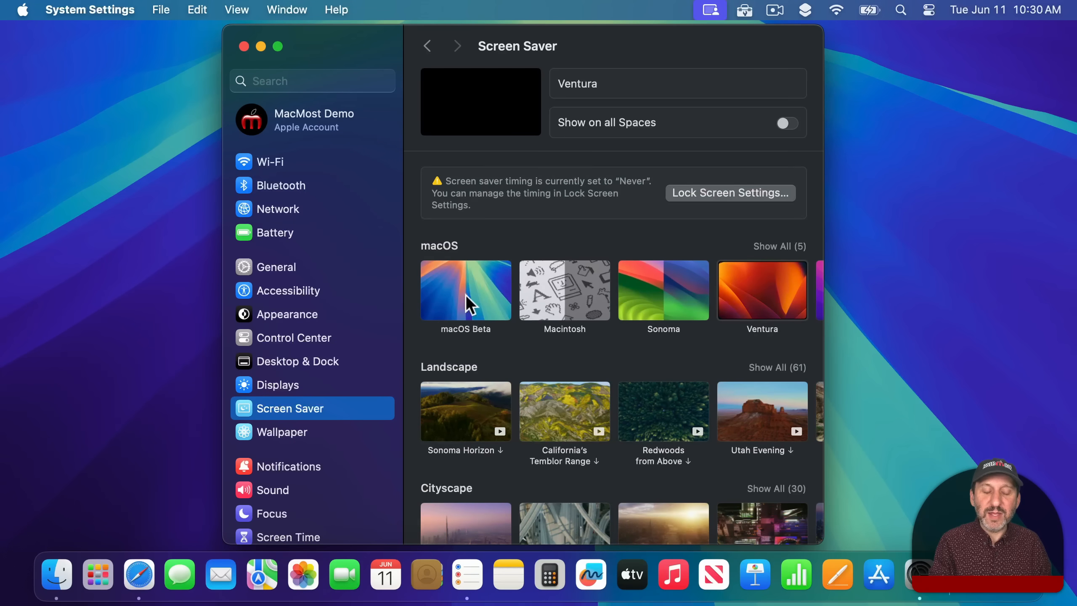
pyautogui.click(465, 290)
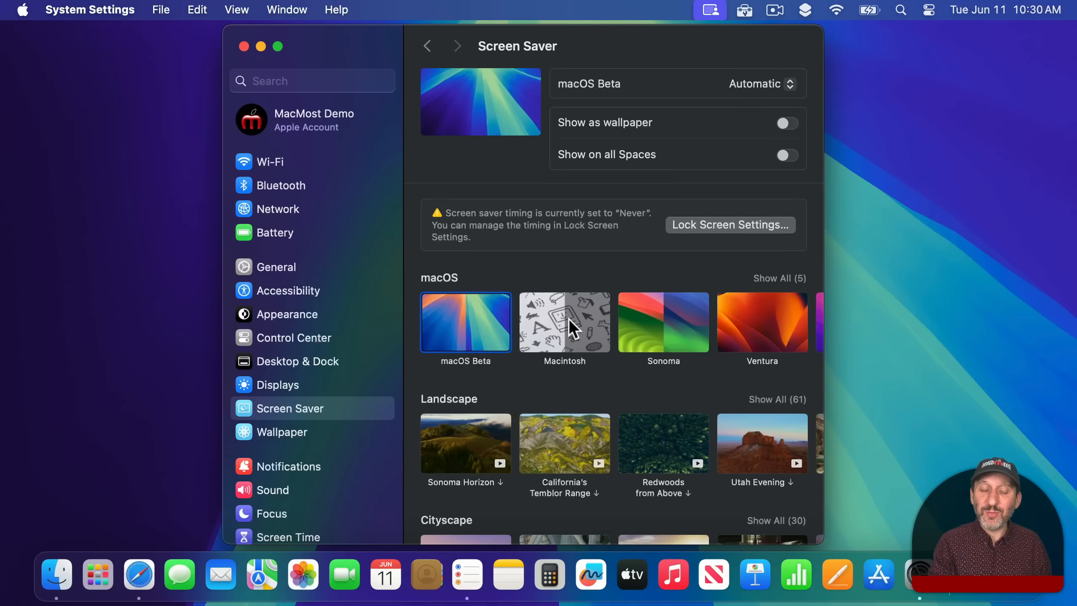
pyautogui.click(563, 321)
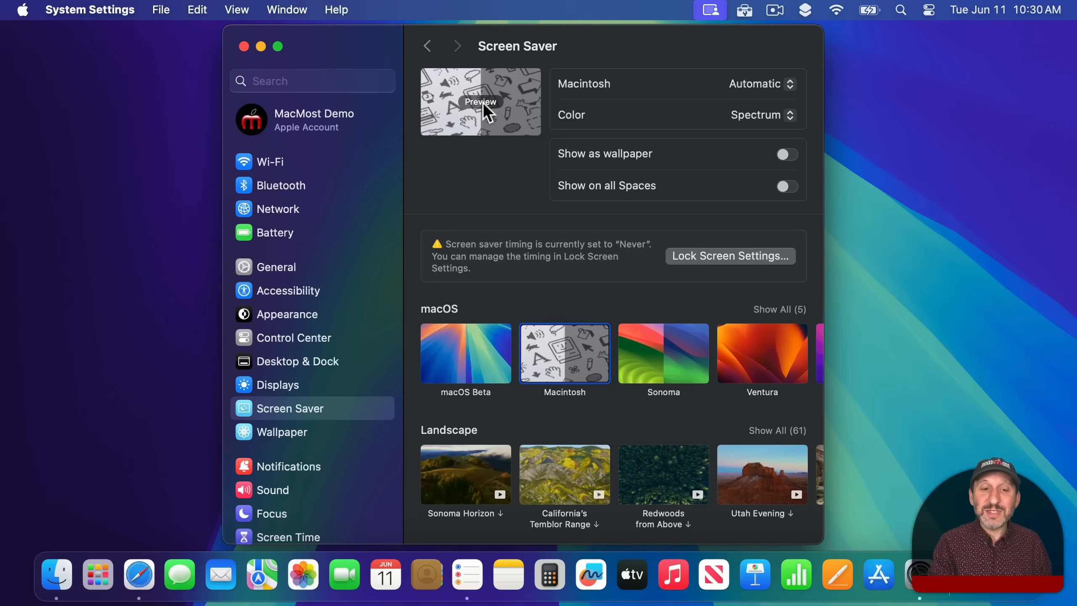